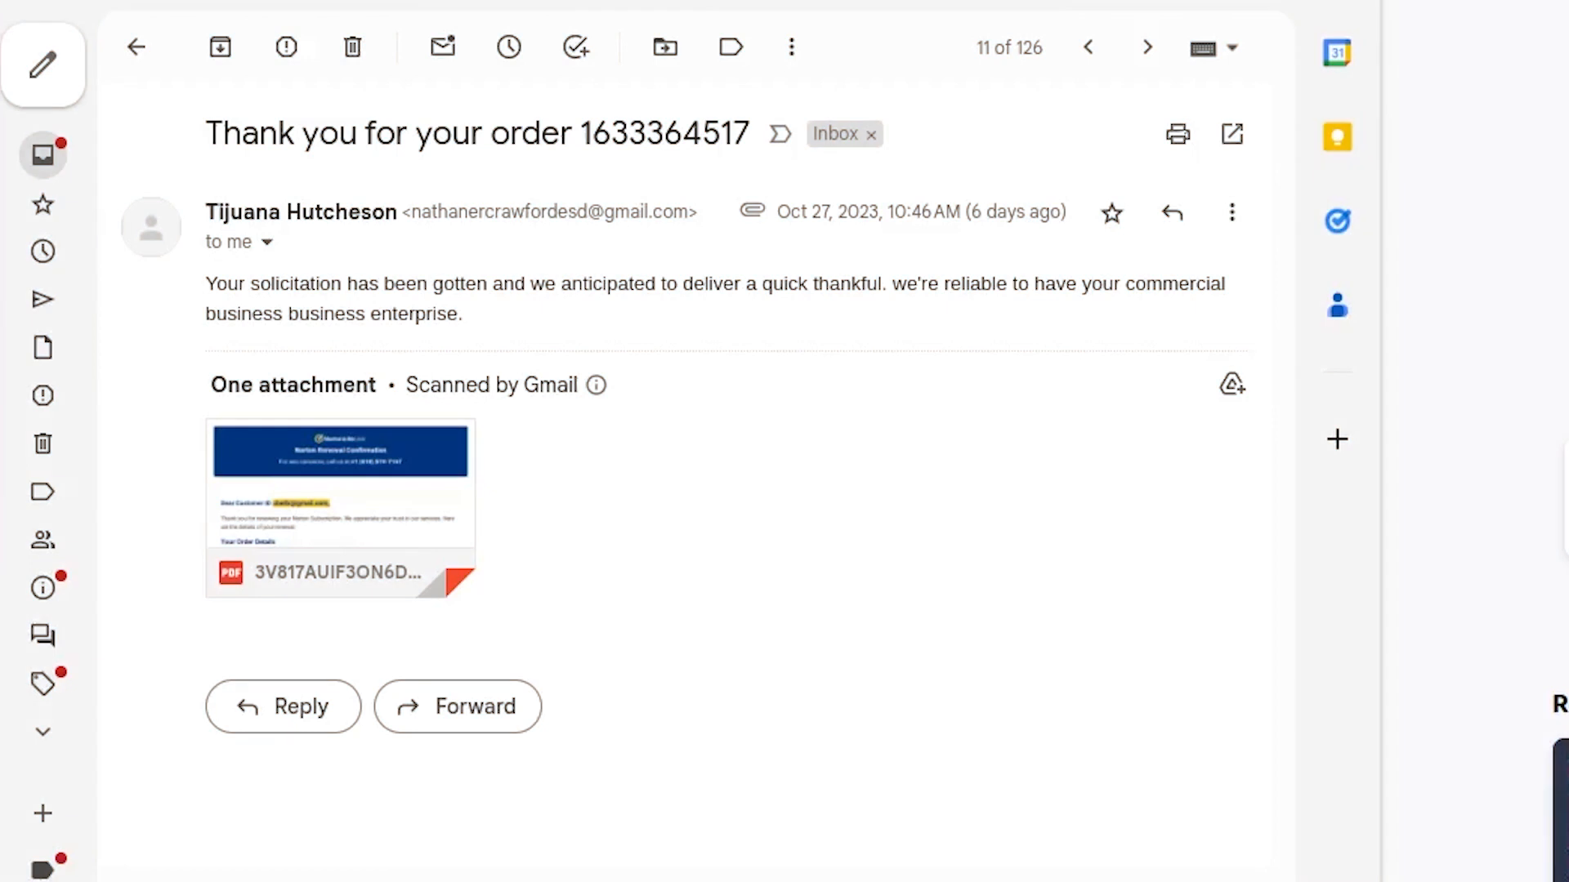
pyautogui.moveTo(829, 410)
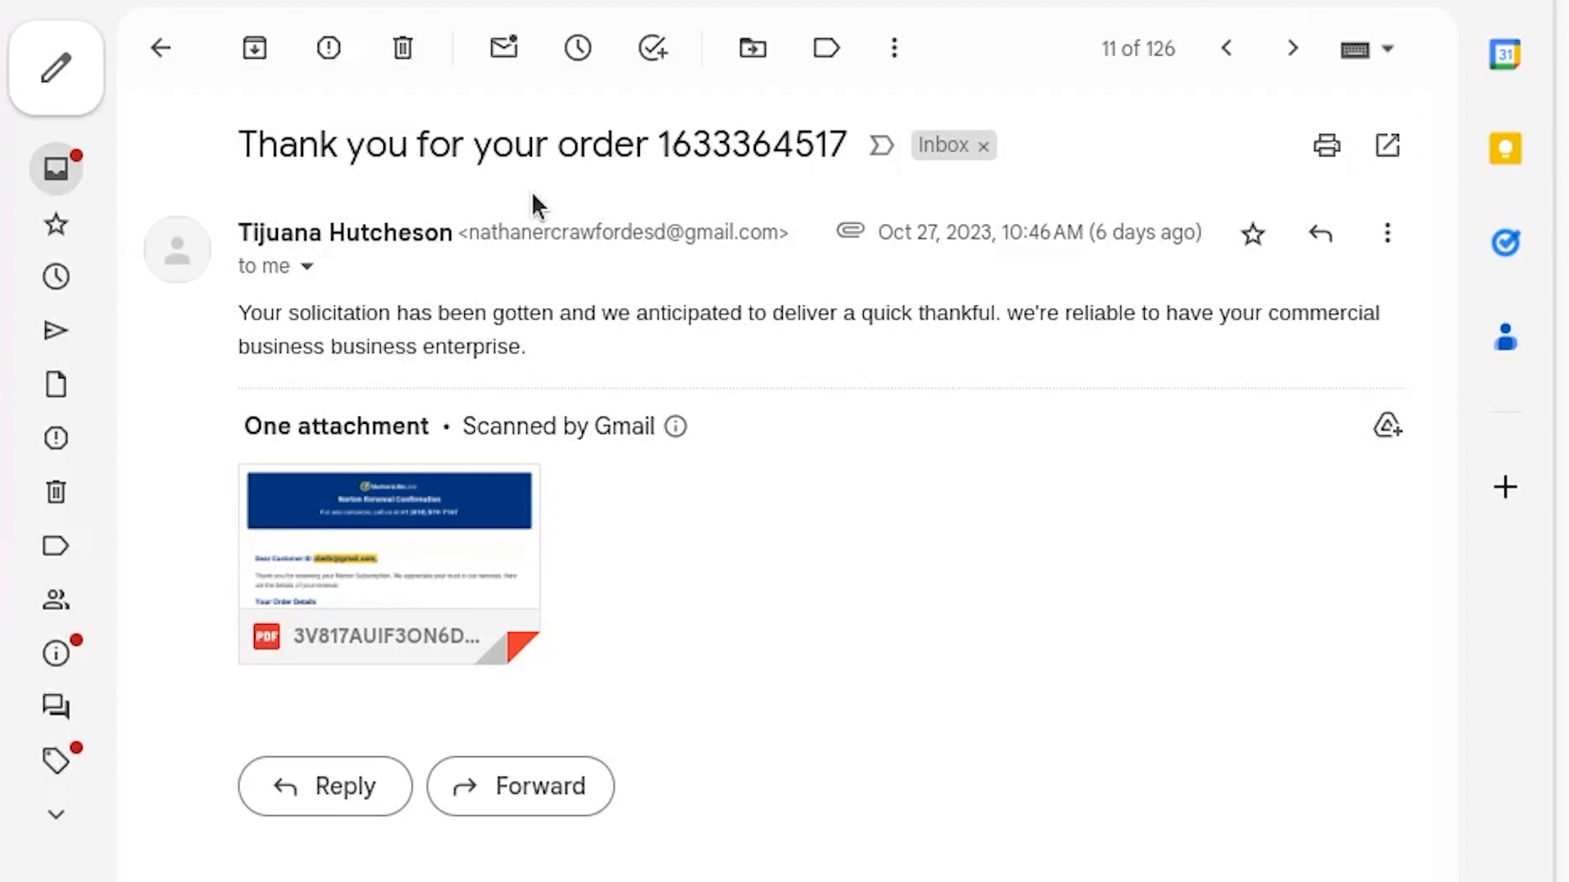
pyautogui.moveTo(462, 232)
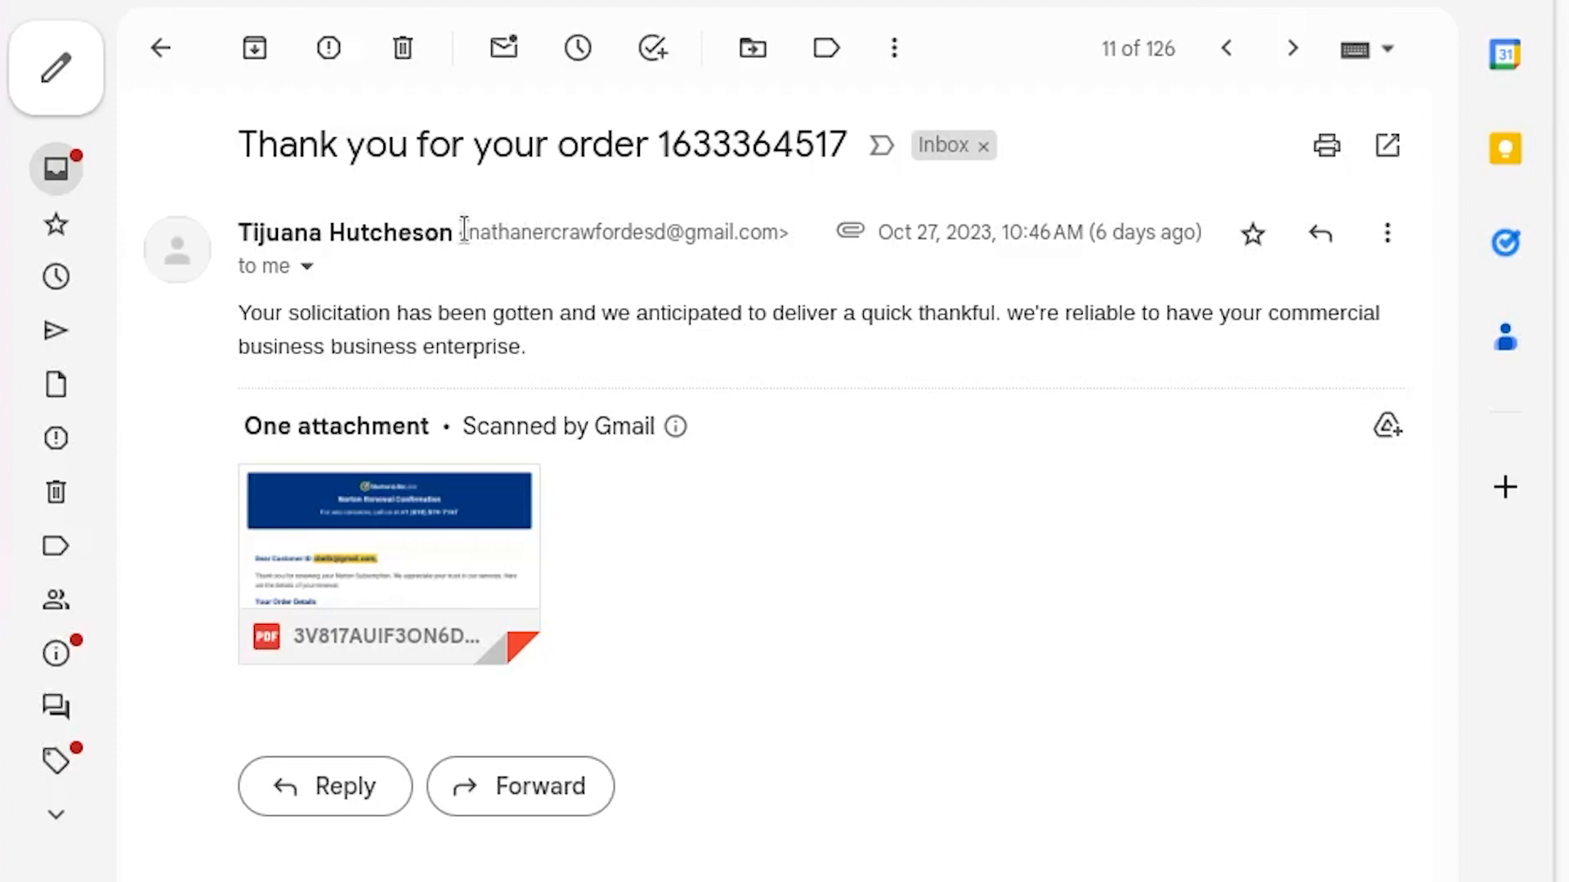
pyautogui.doubleClick(361, 232)
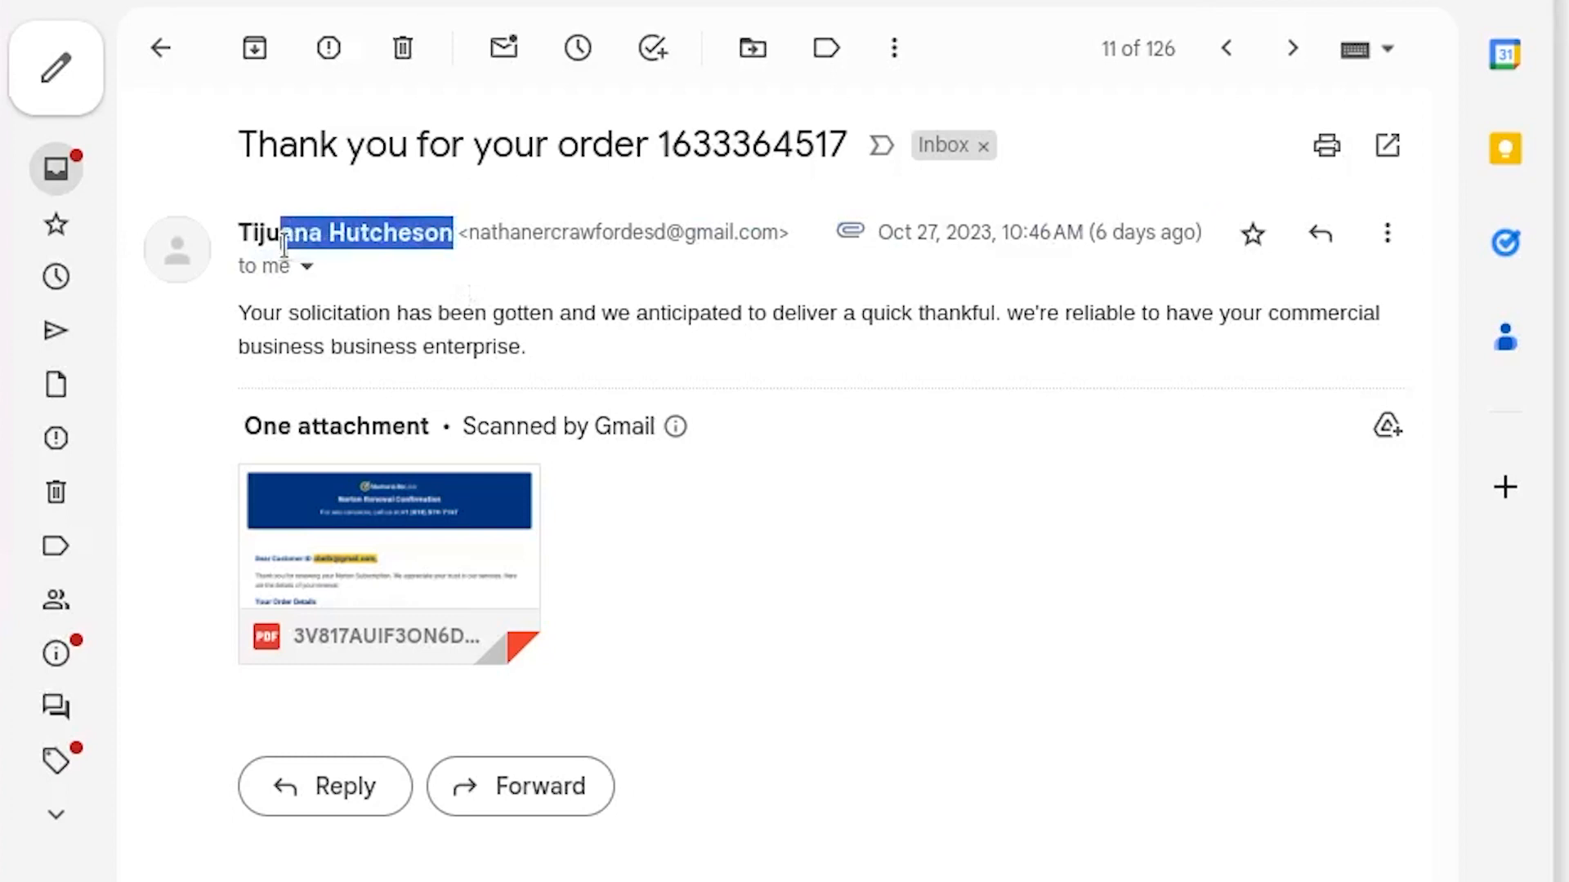
pyautogui.rightClick(320, 233)
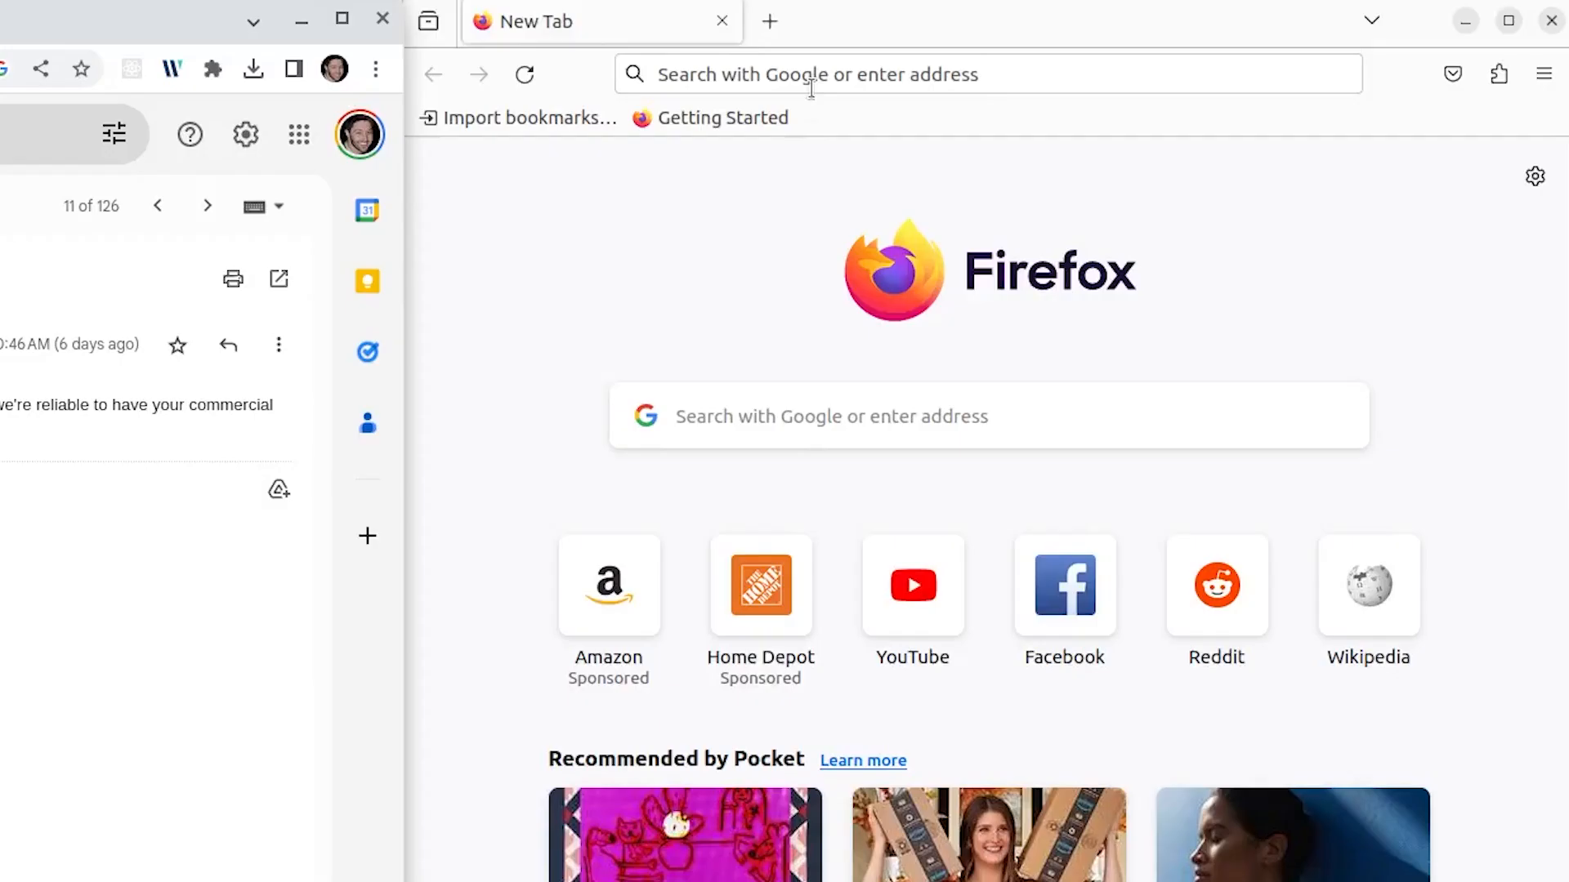
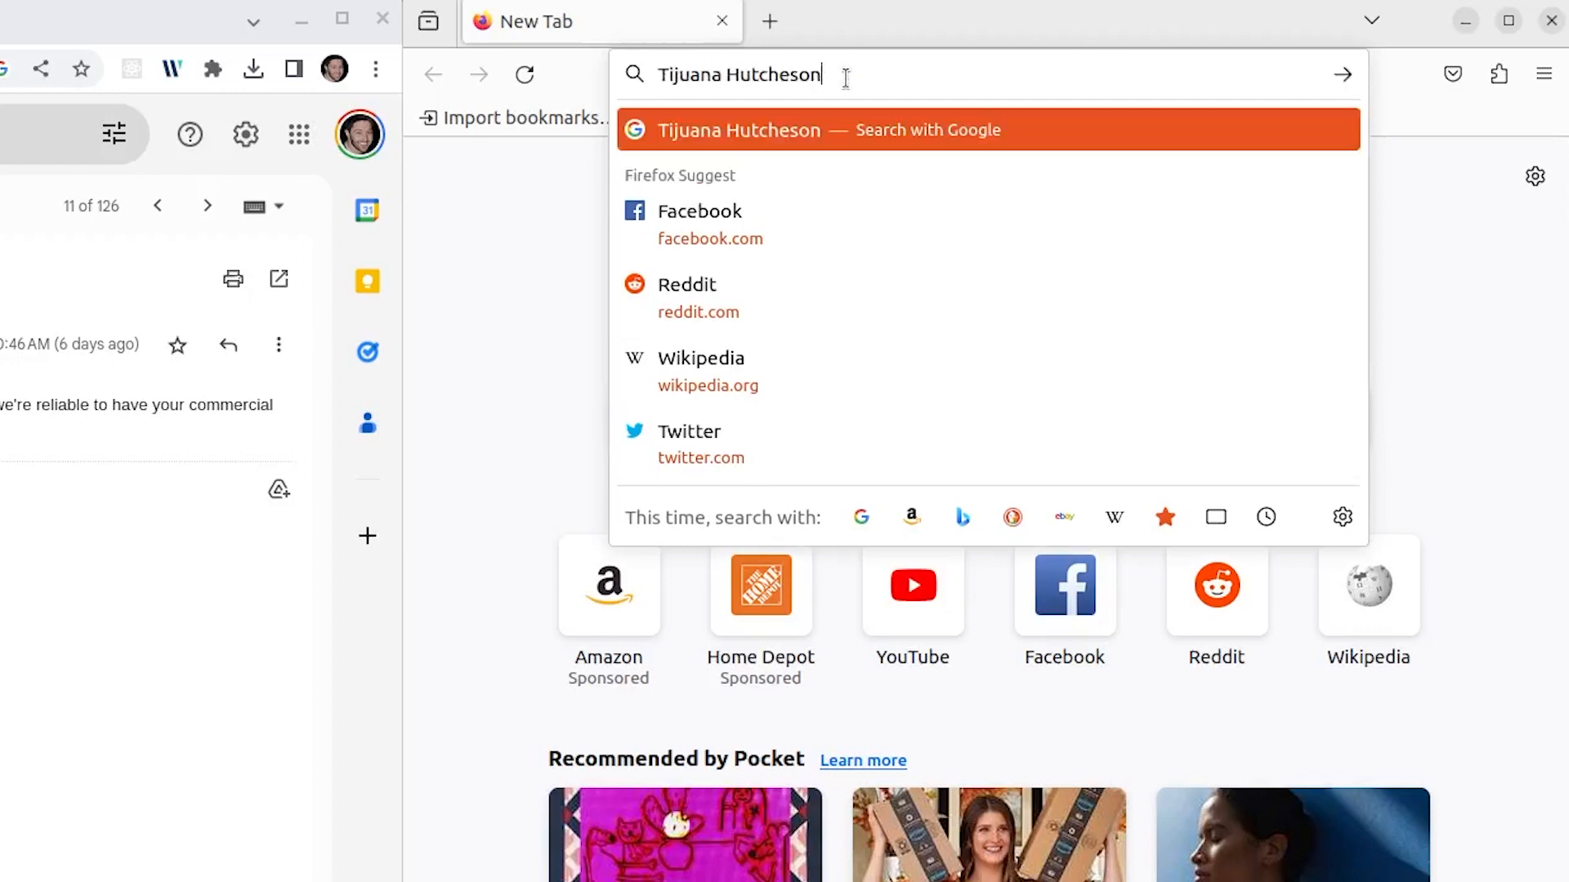
pyautogui.press('Return')
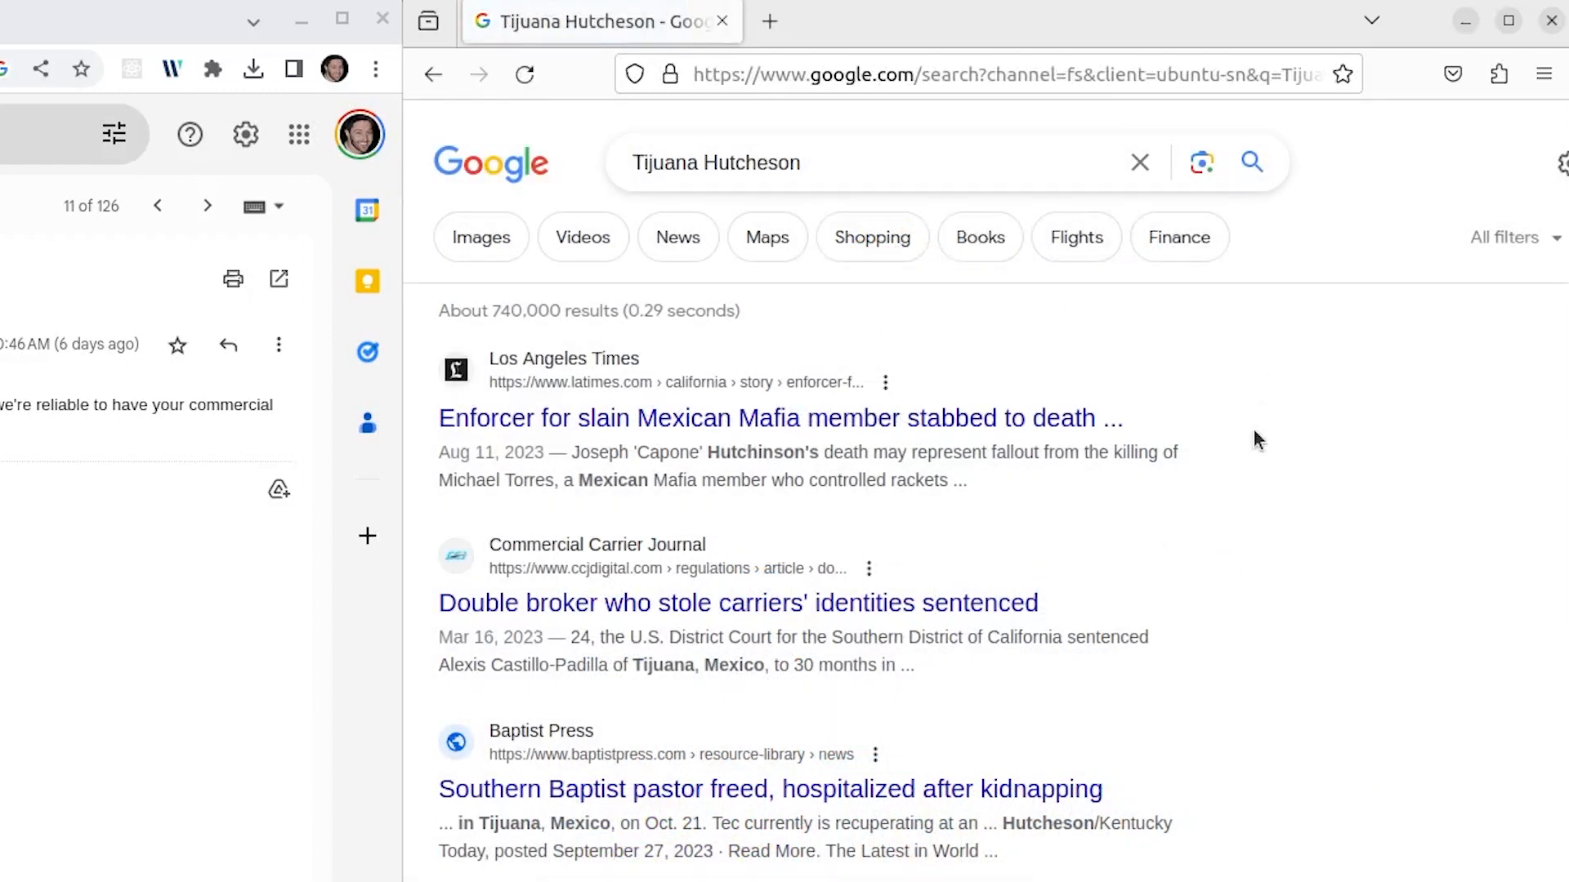
pyautogui.moveTo(1118, 509)
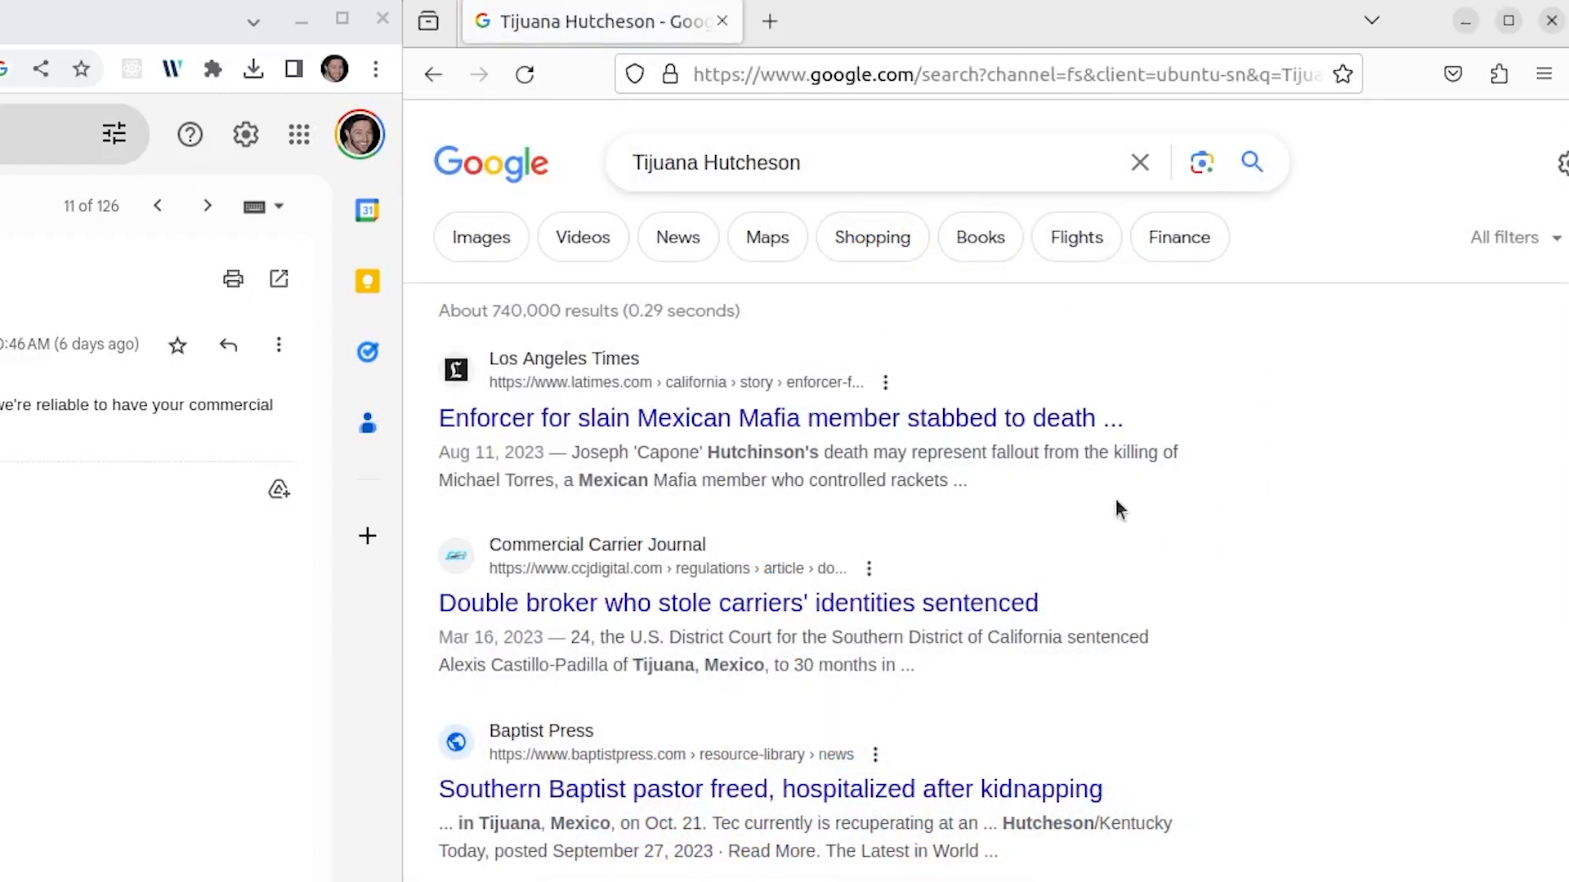
pyautogui.moveTo(757, 452)
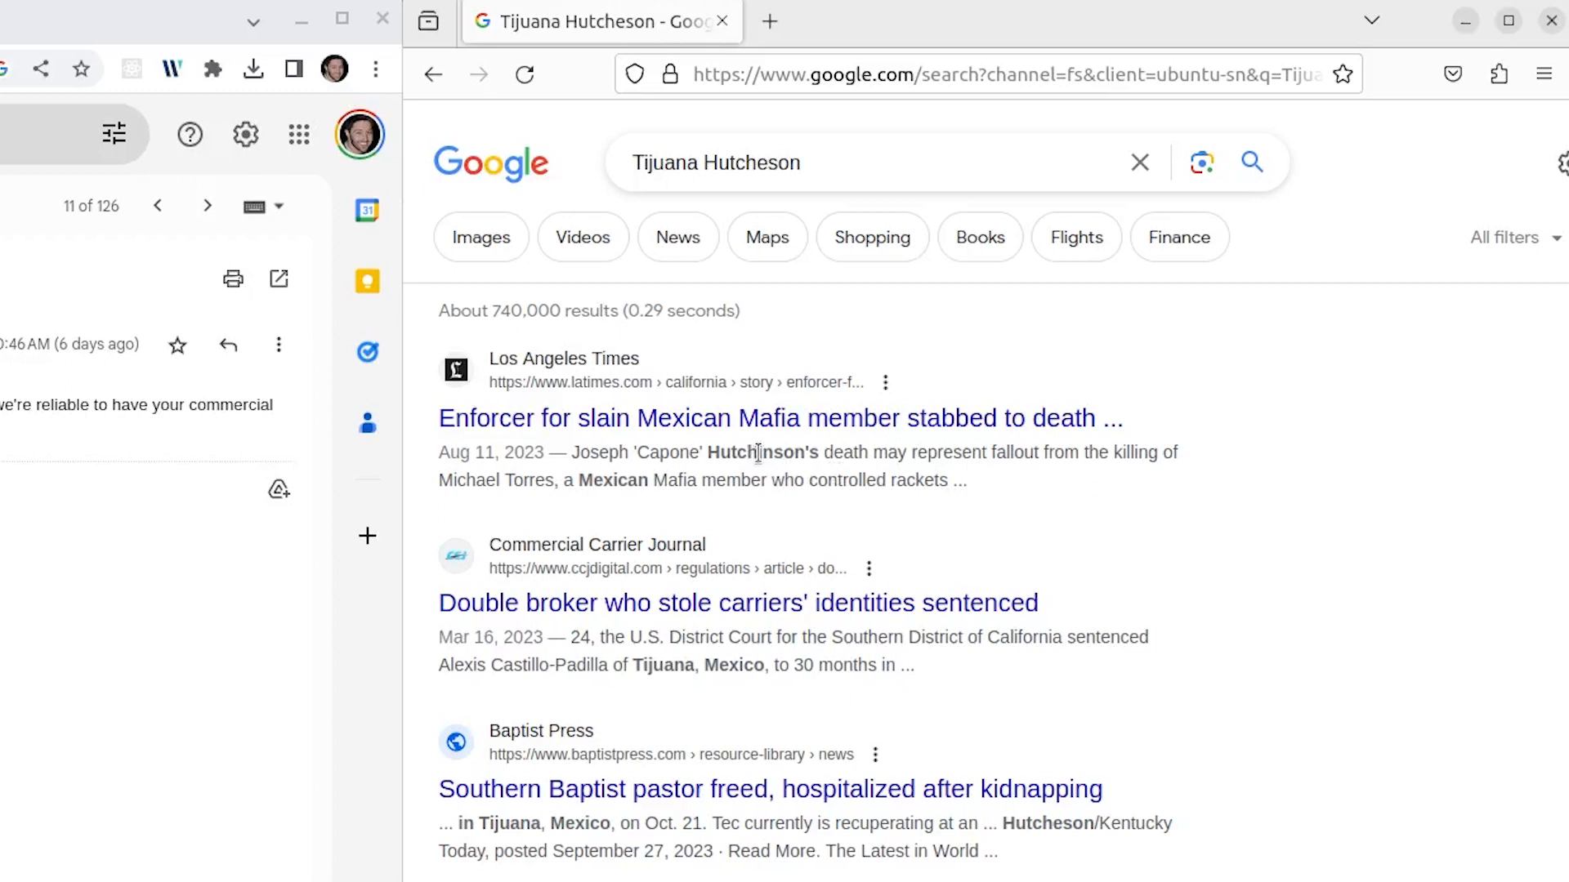
pyautogui.doubleClick(755, 452)
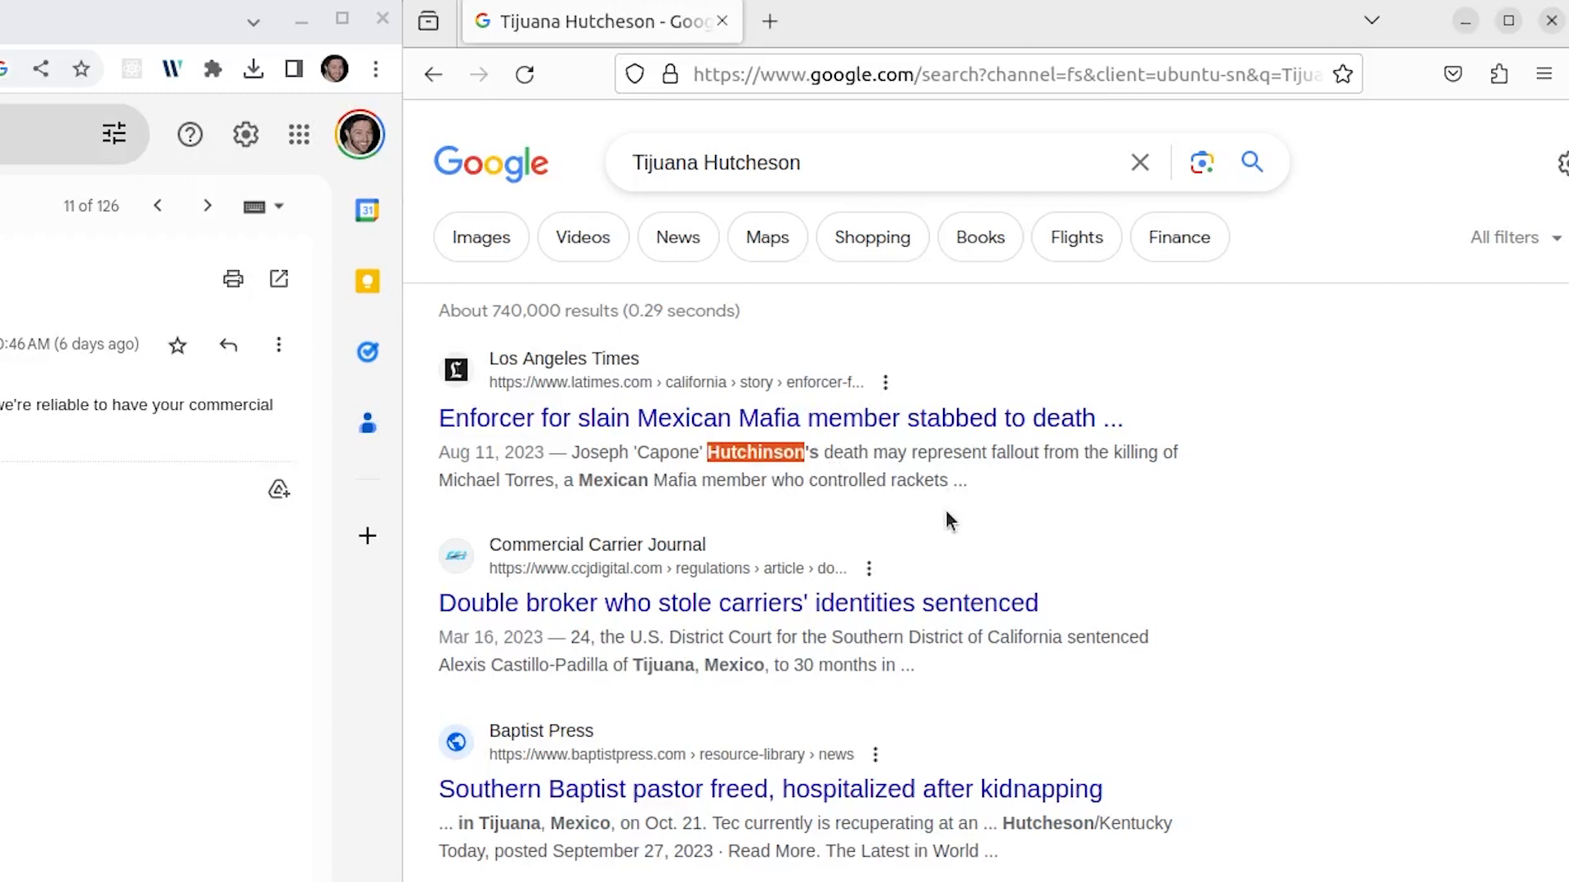
pyautogui.moveTo(759, 877)
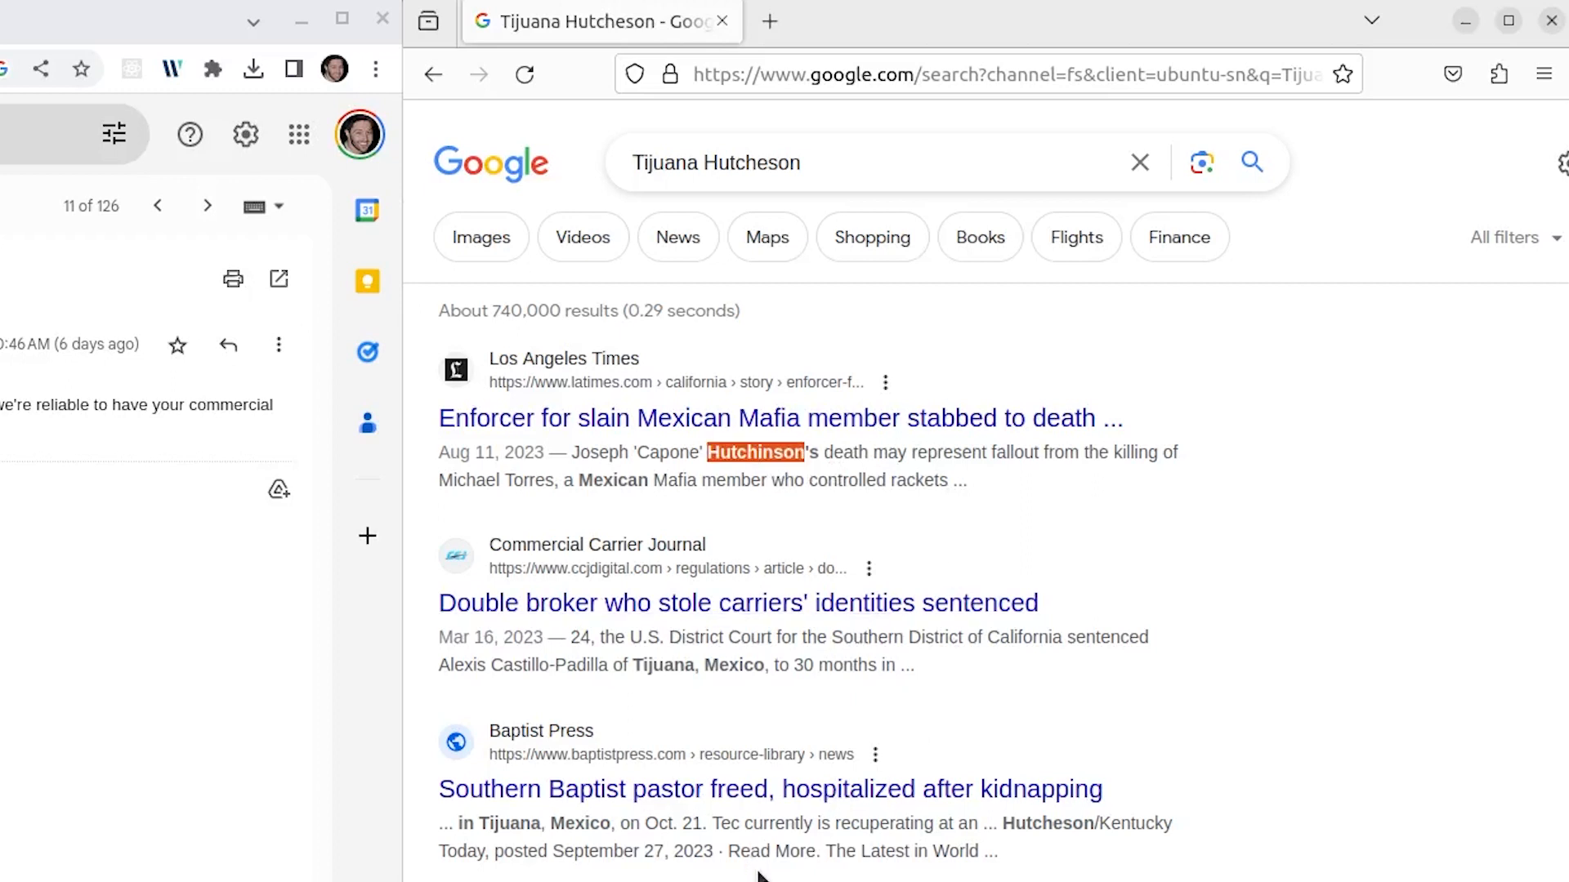
# - Scan further down the results for any real person matching the sender, then return to the top
pyautogui.scroll(-3)
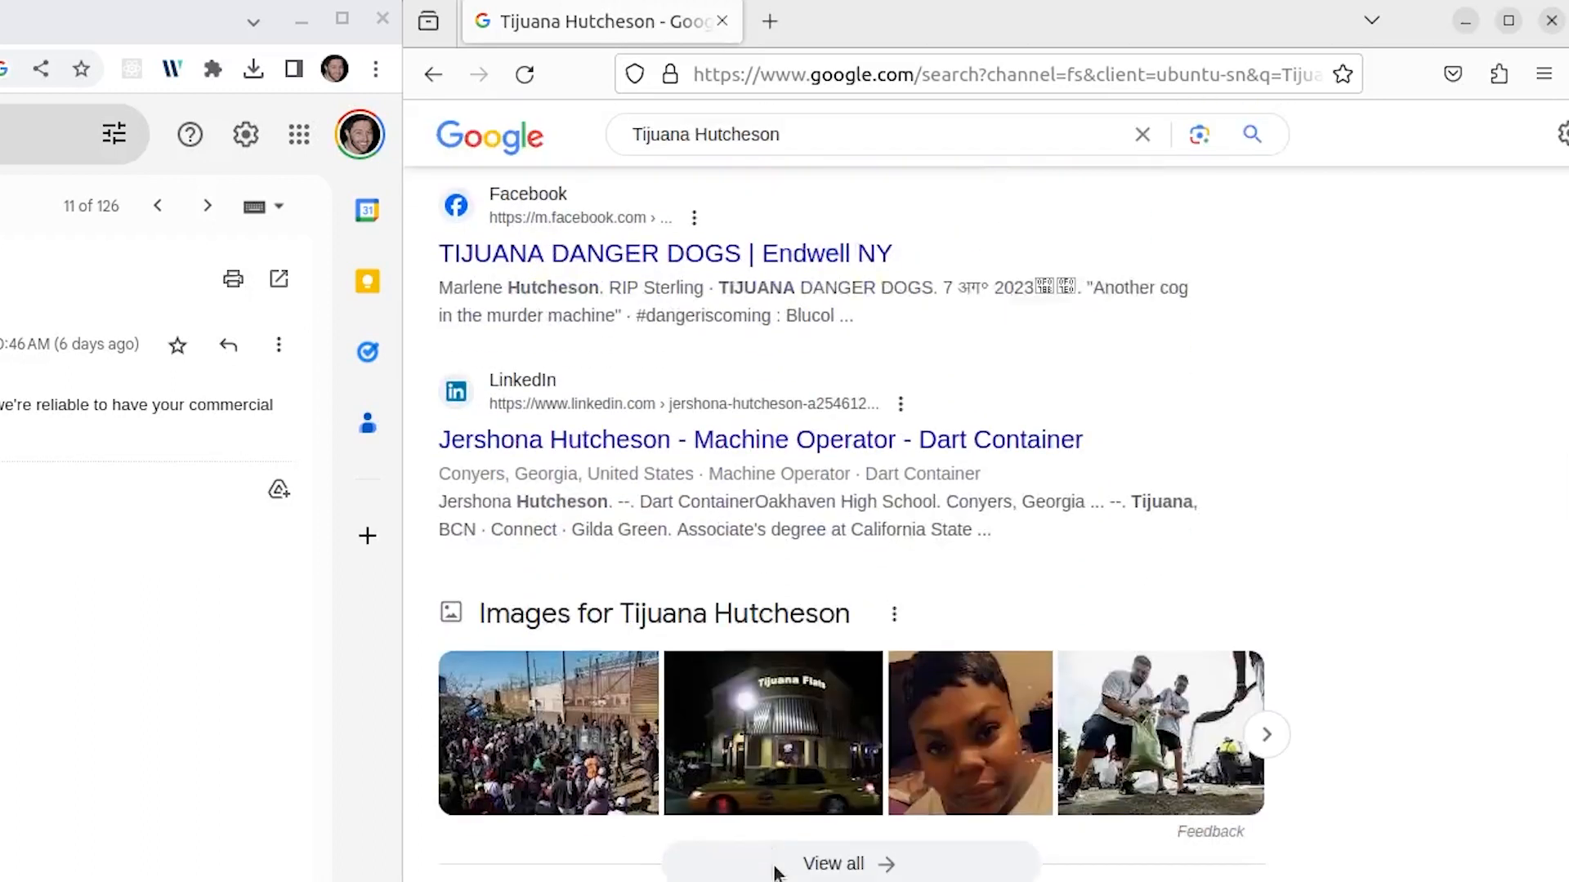
pyautogui.scroll(-3)
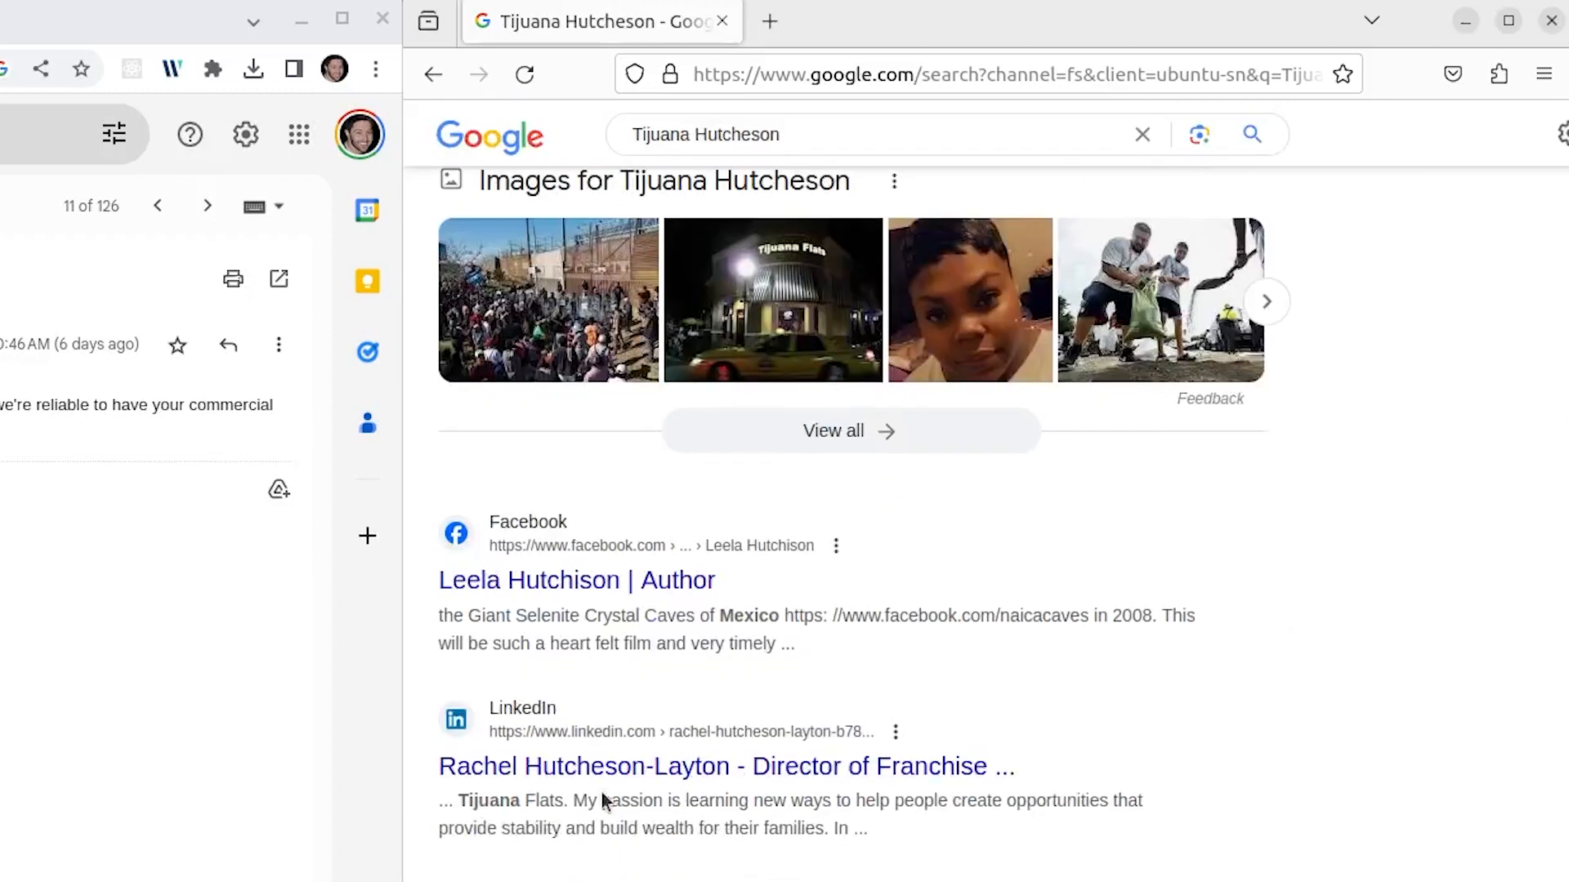
pyautogui.scroll(-3)
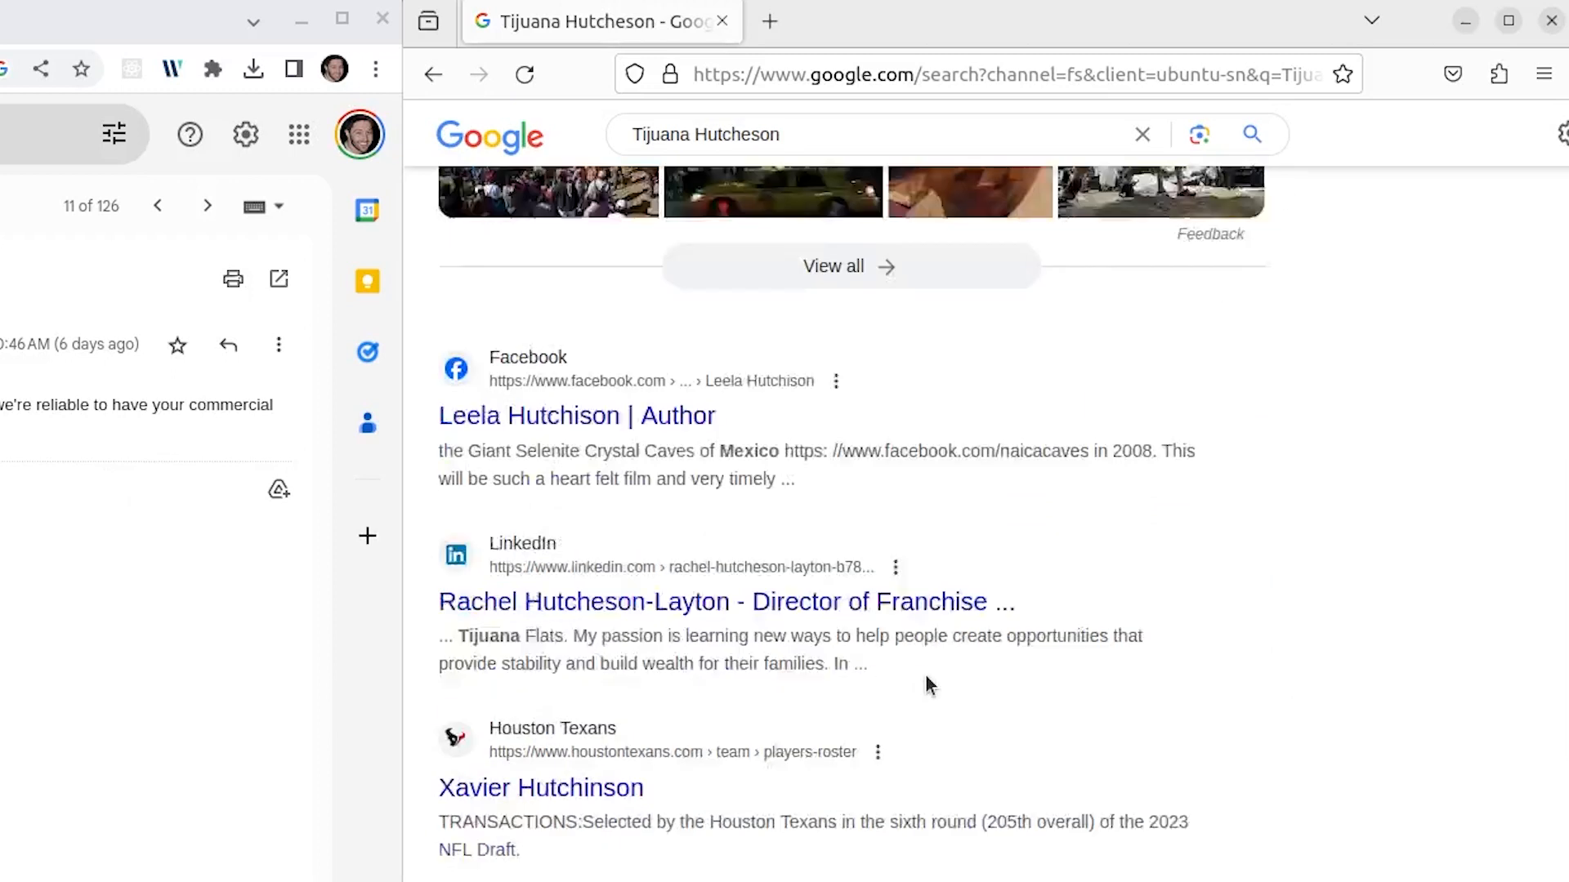
pyautogui.scroll(-3)
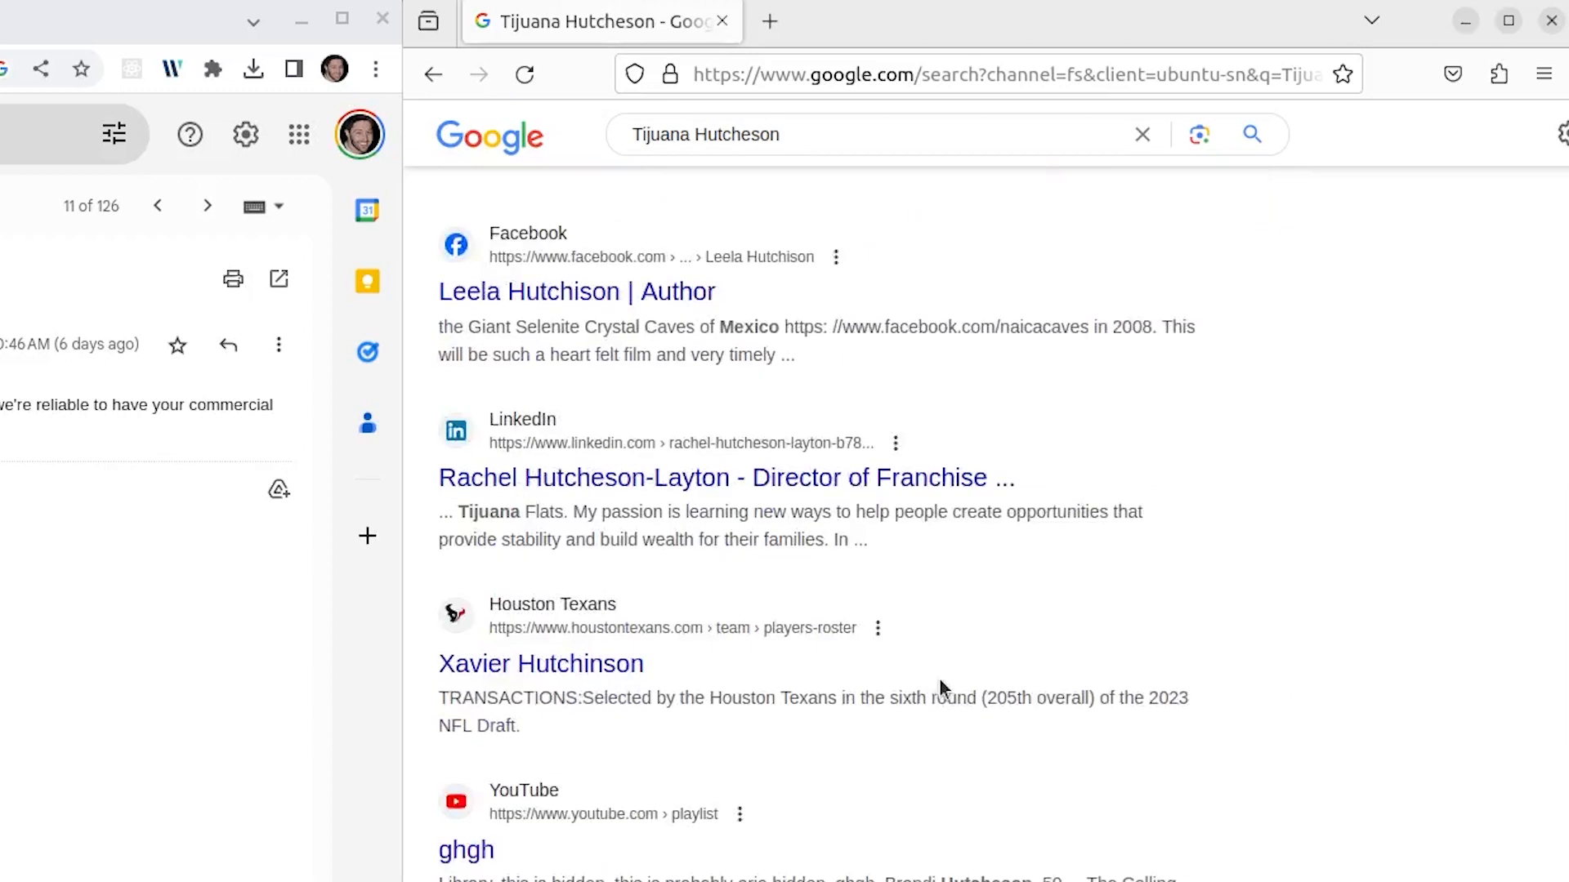
pyautogui.scroll(3)
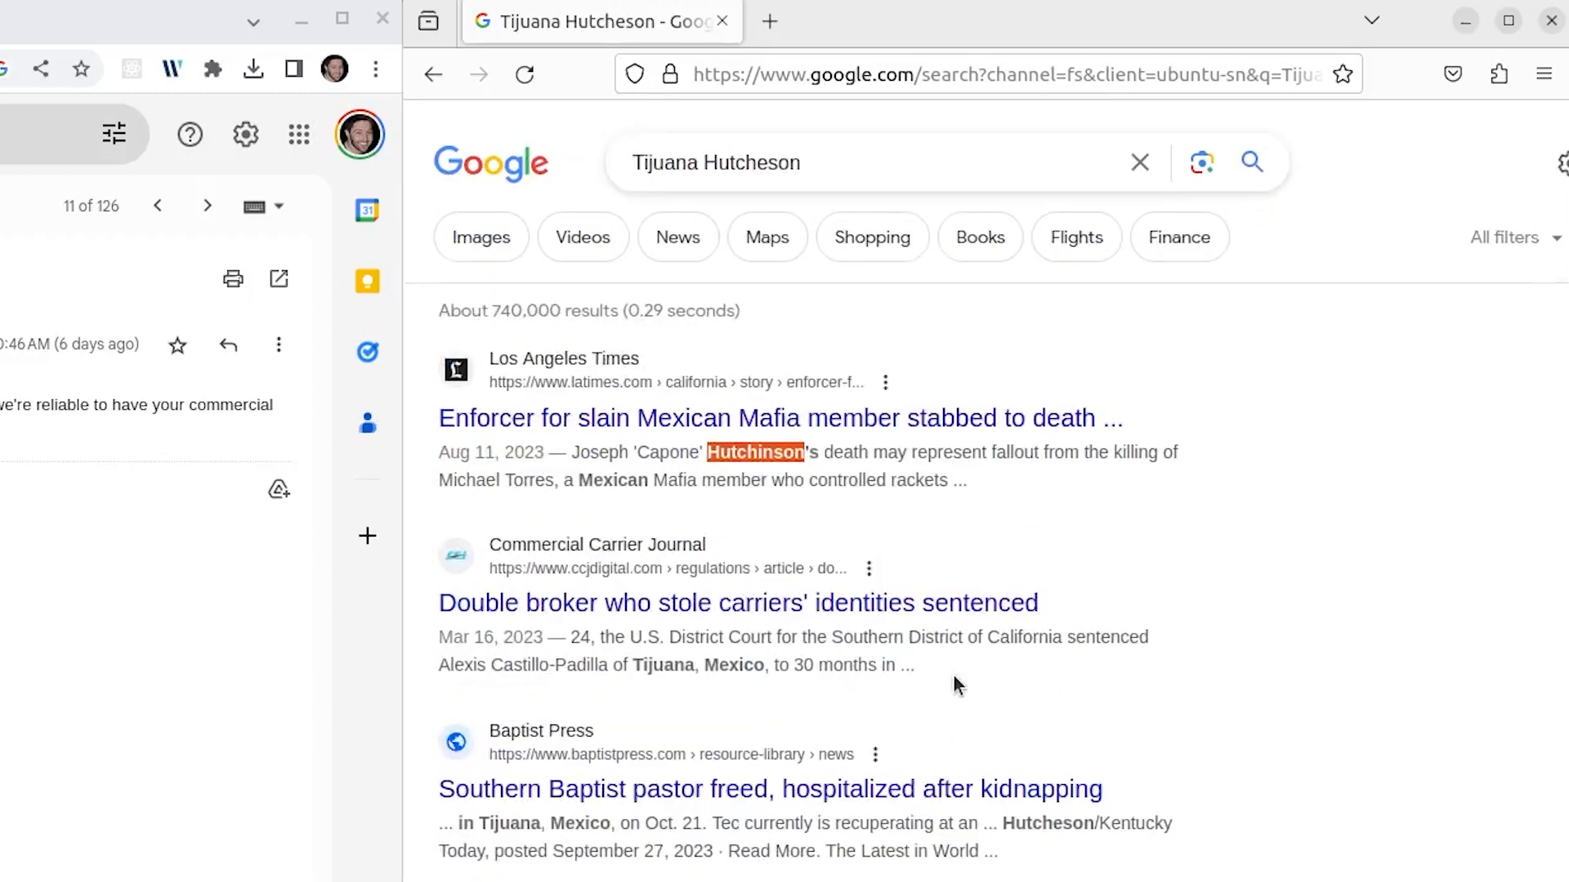
pyautogui.moveTo(15, 574)
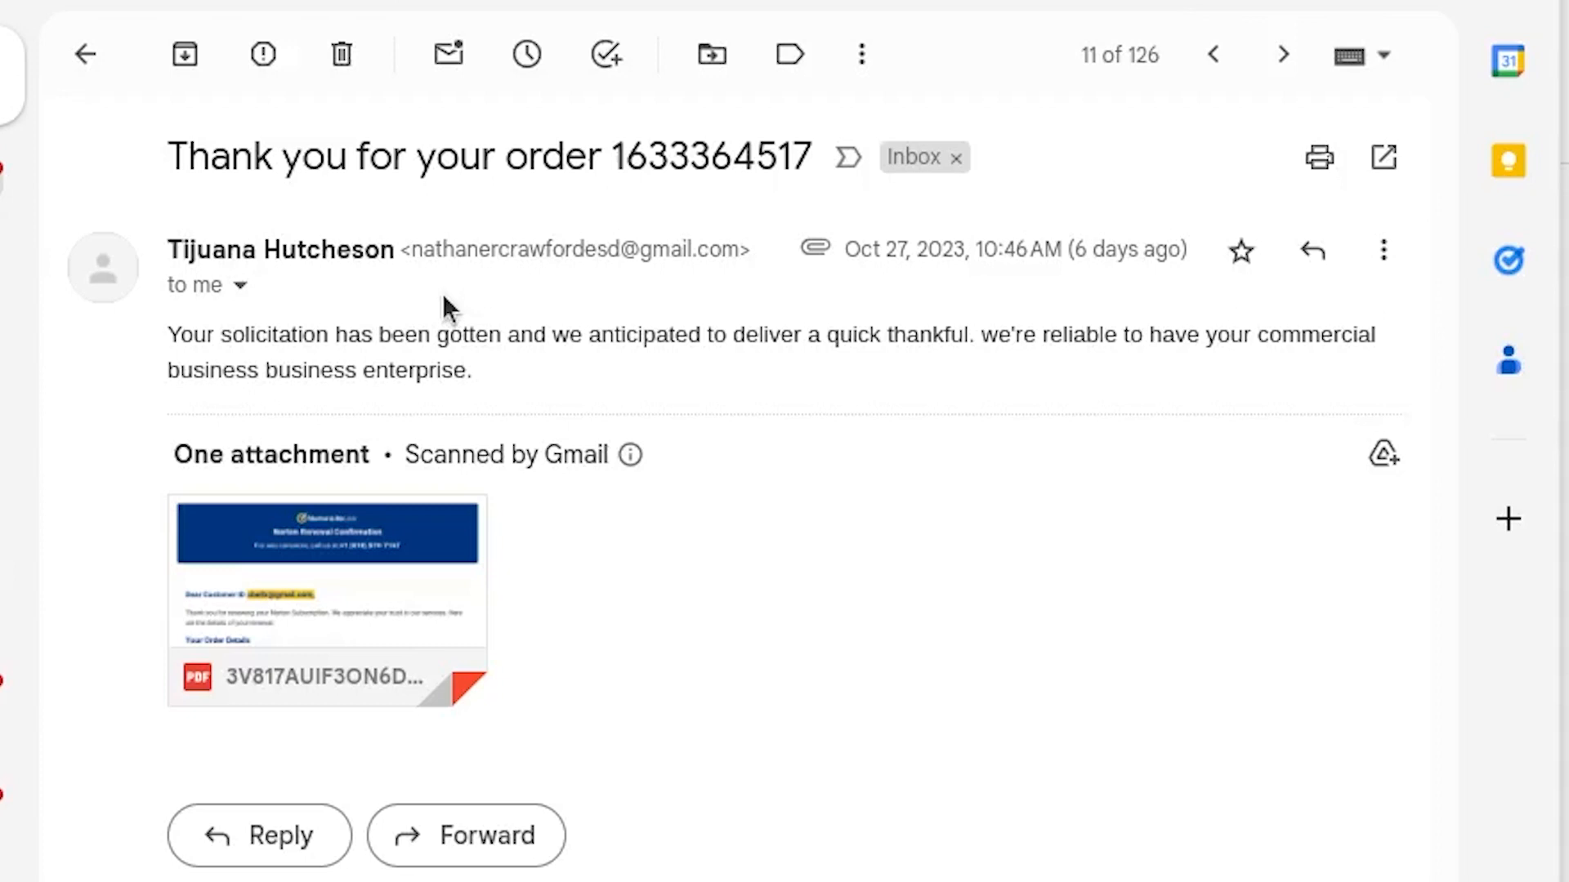
pyautogui.moveTo(445, 305)
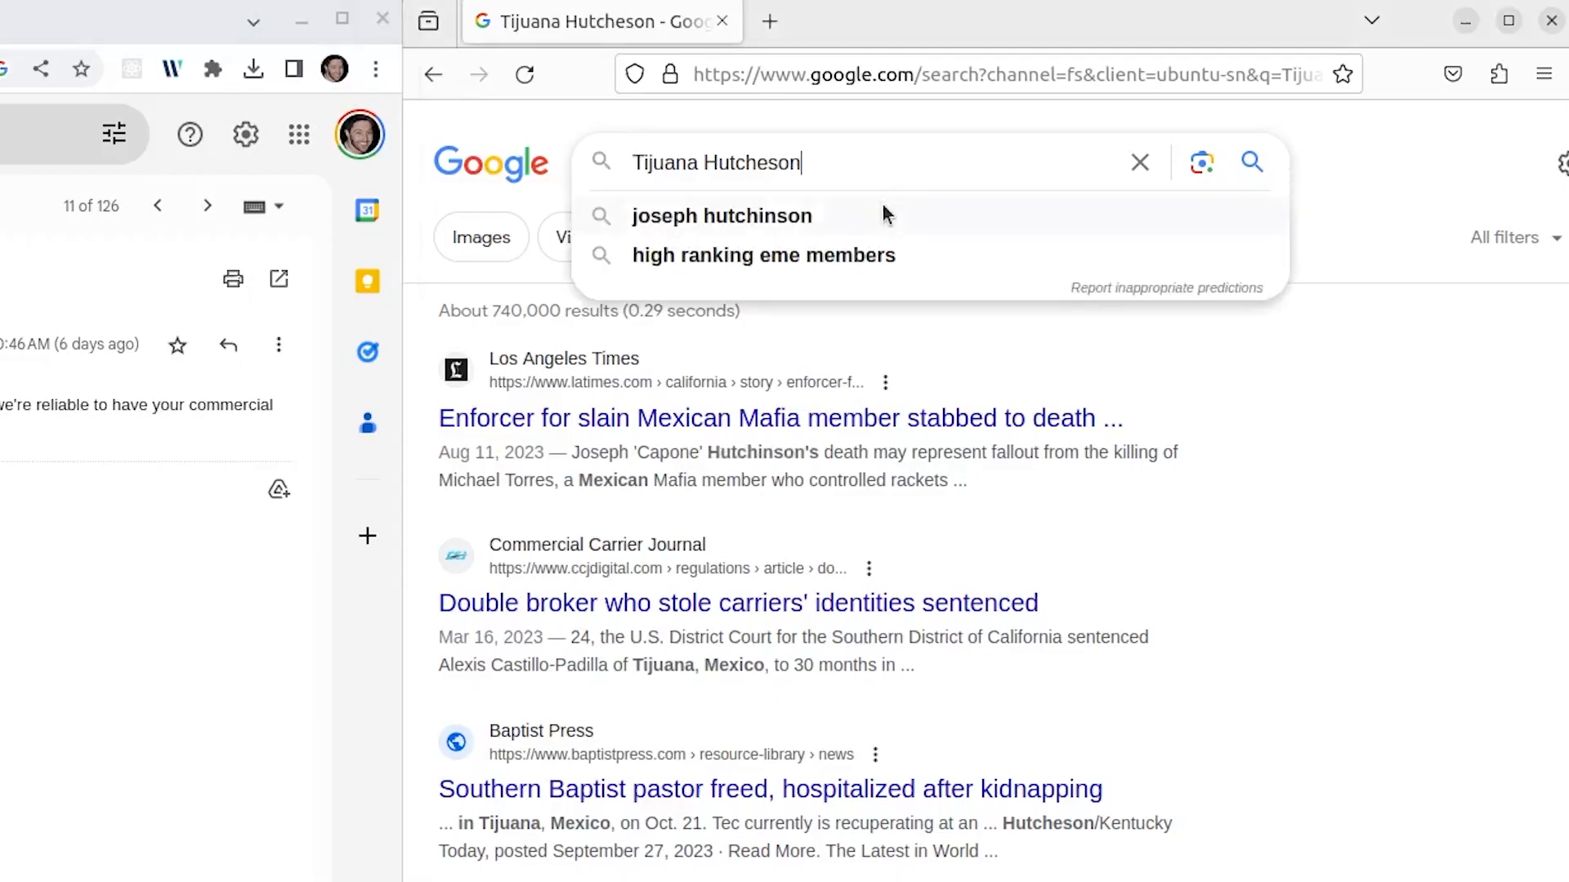
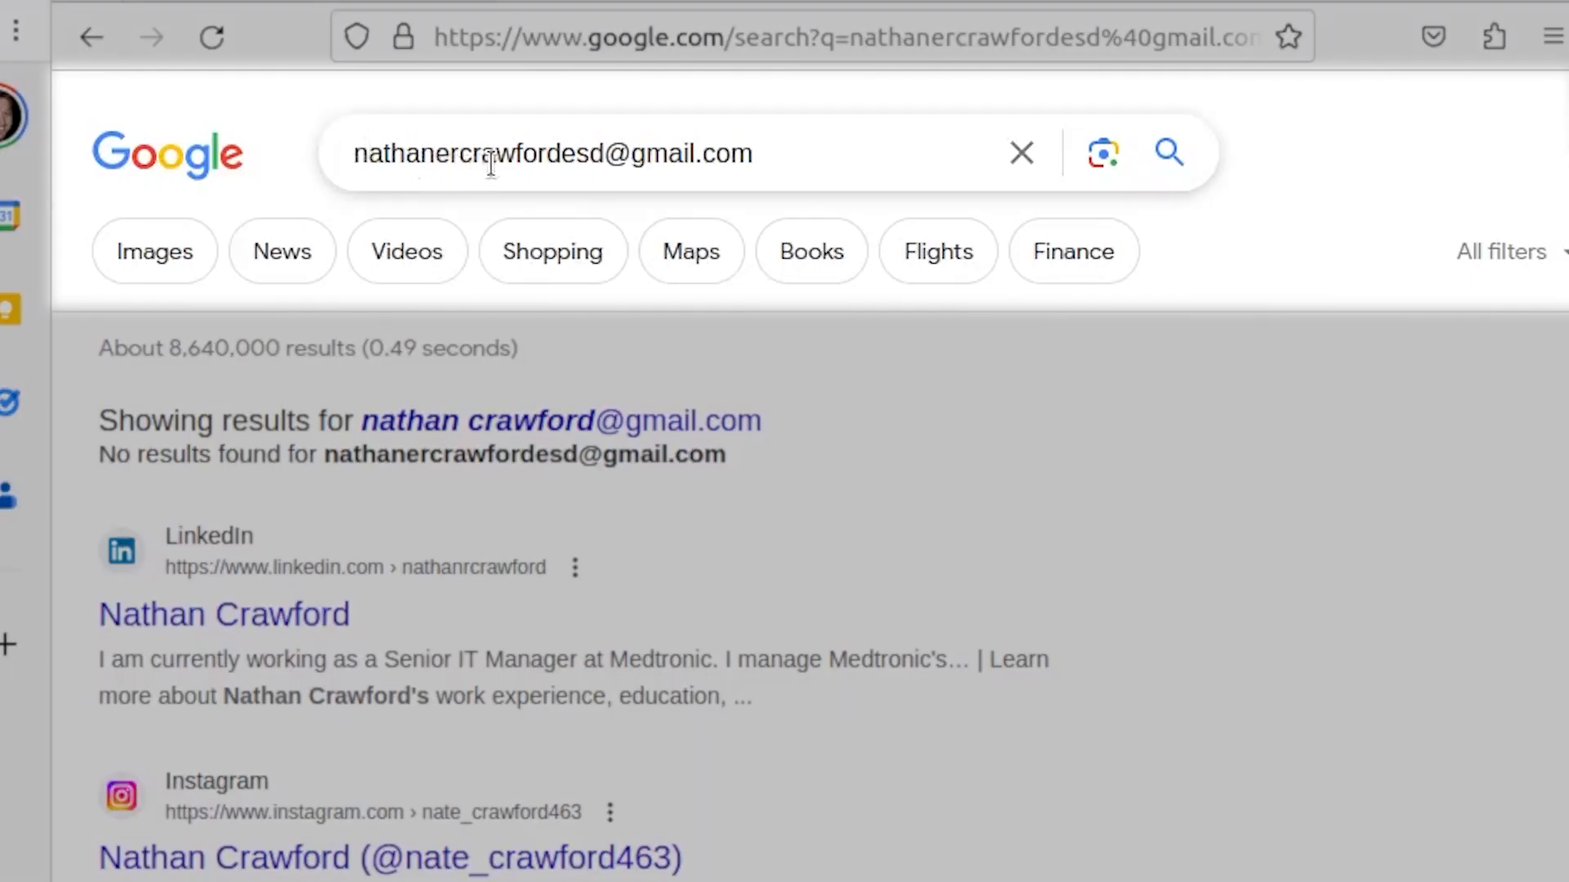
pyautogui.doubleClick(391, 155)
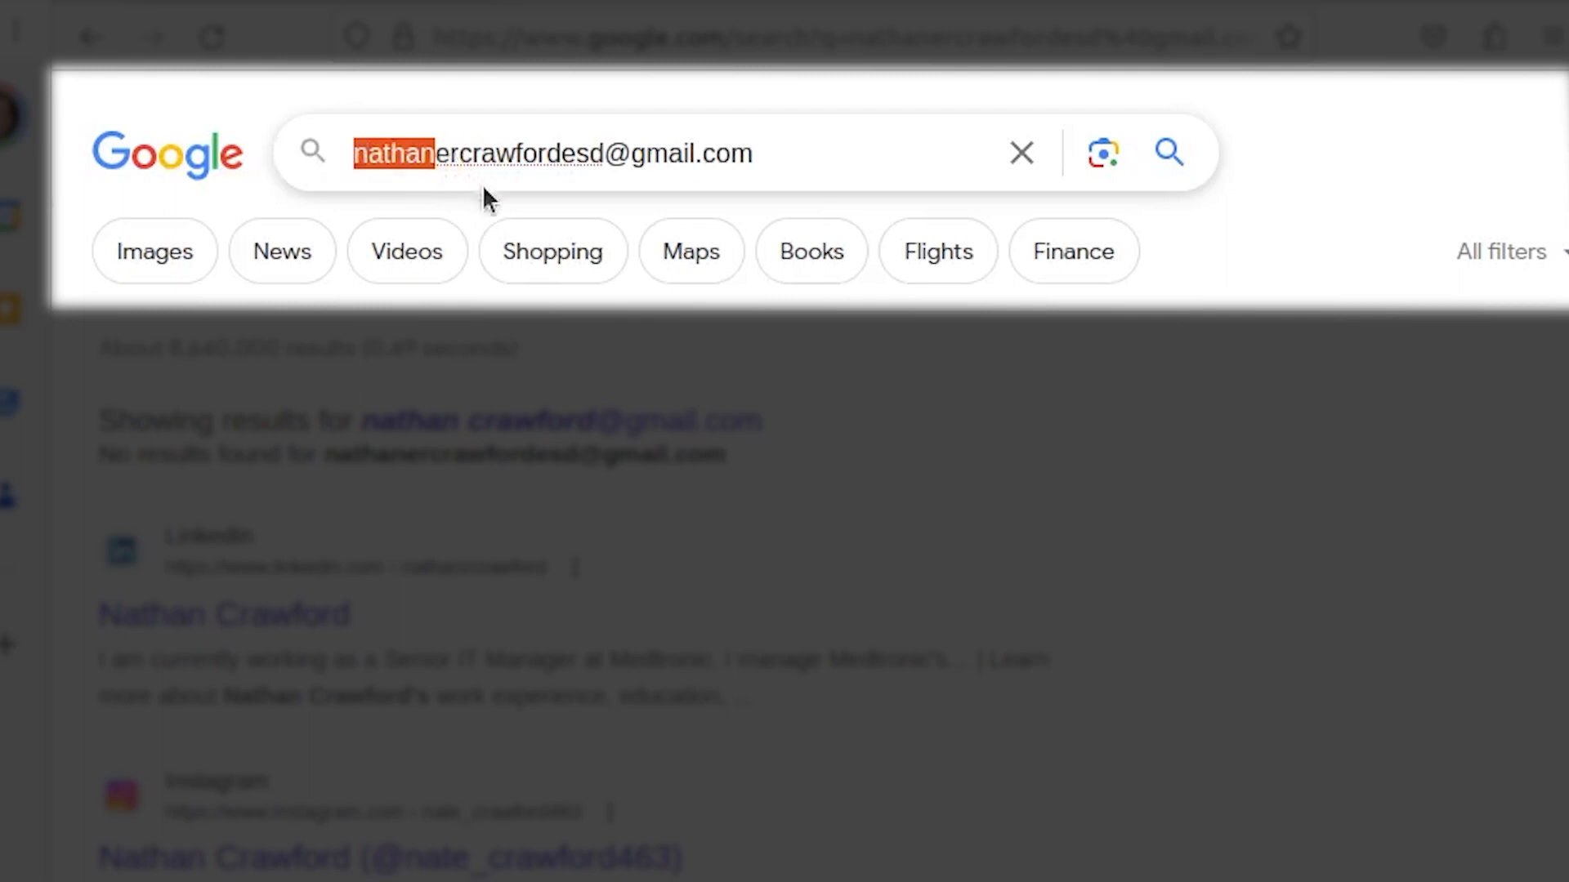
pyautogui.moveTo(566, 205)
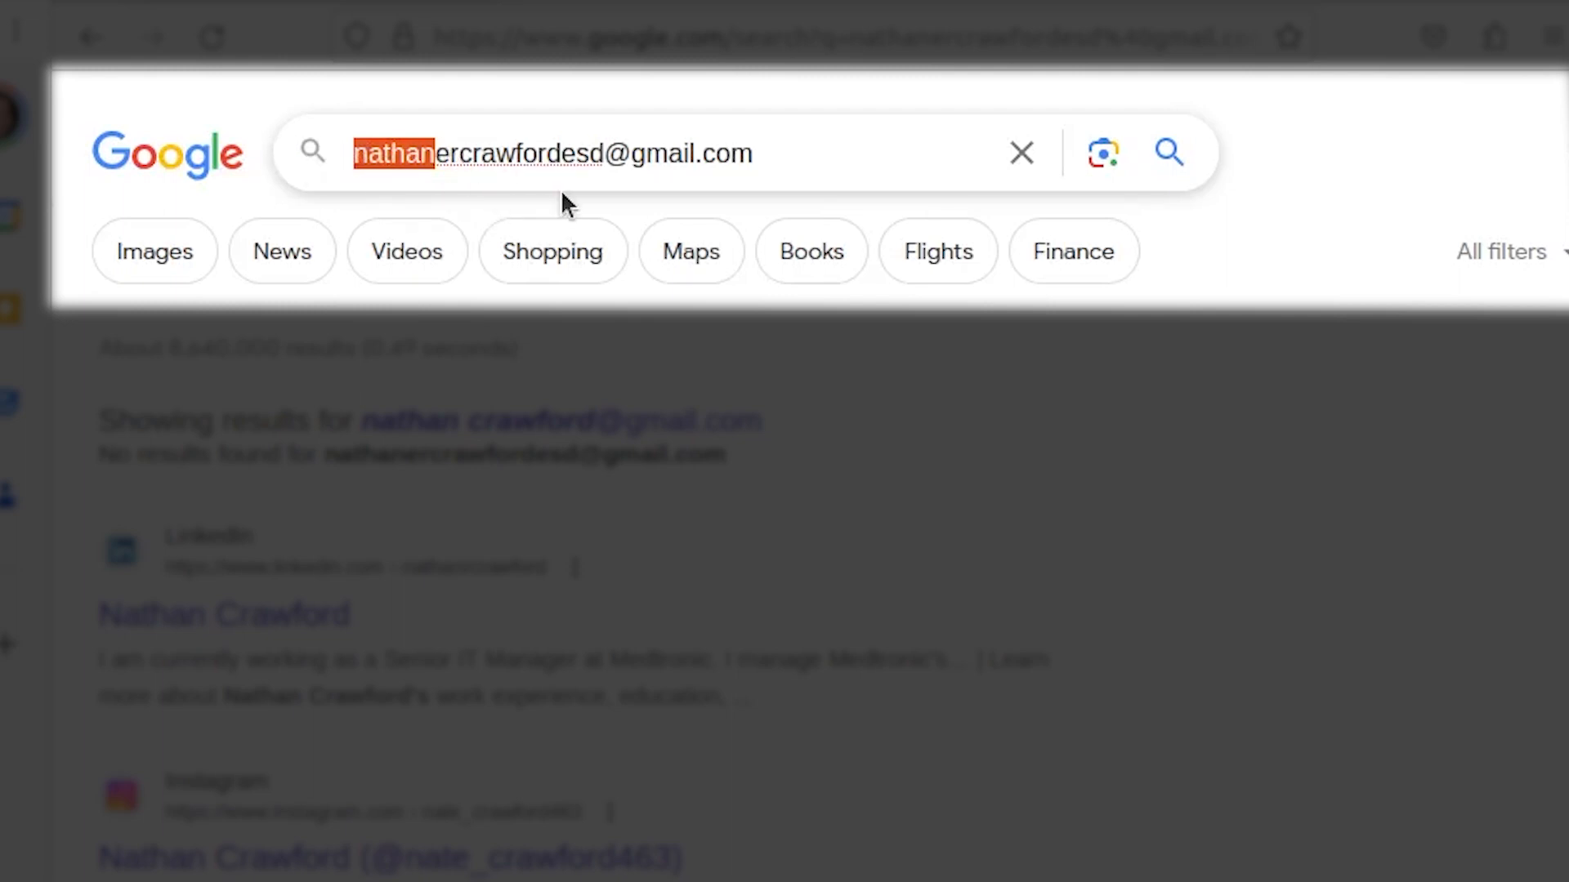
pyautogui.moveTo(755, 290)
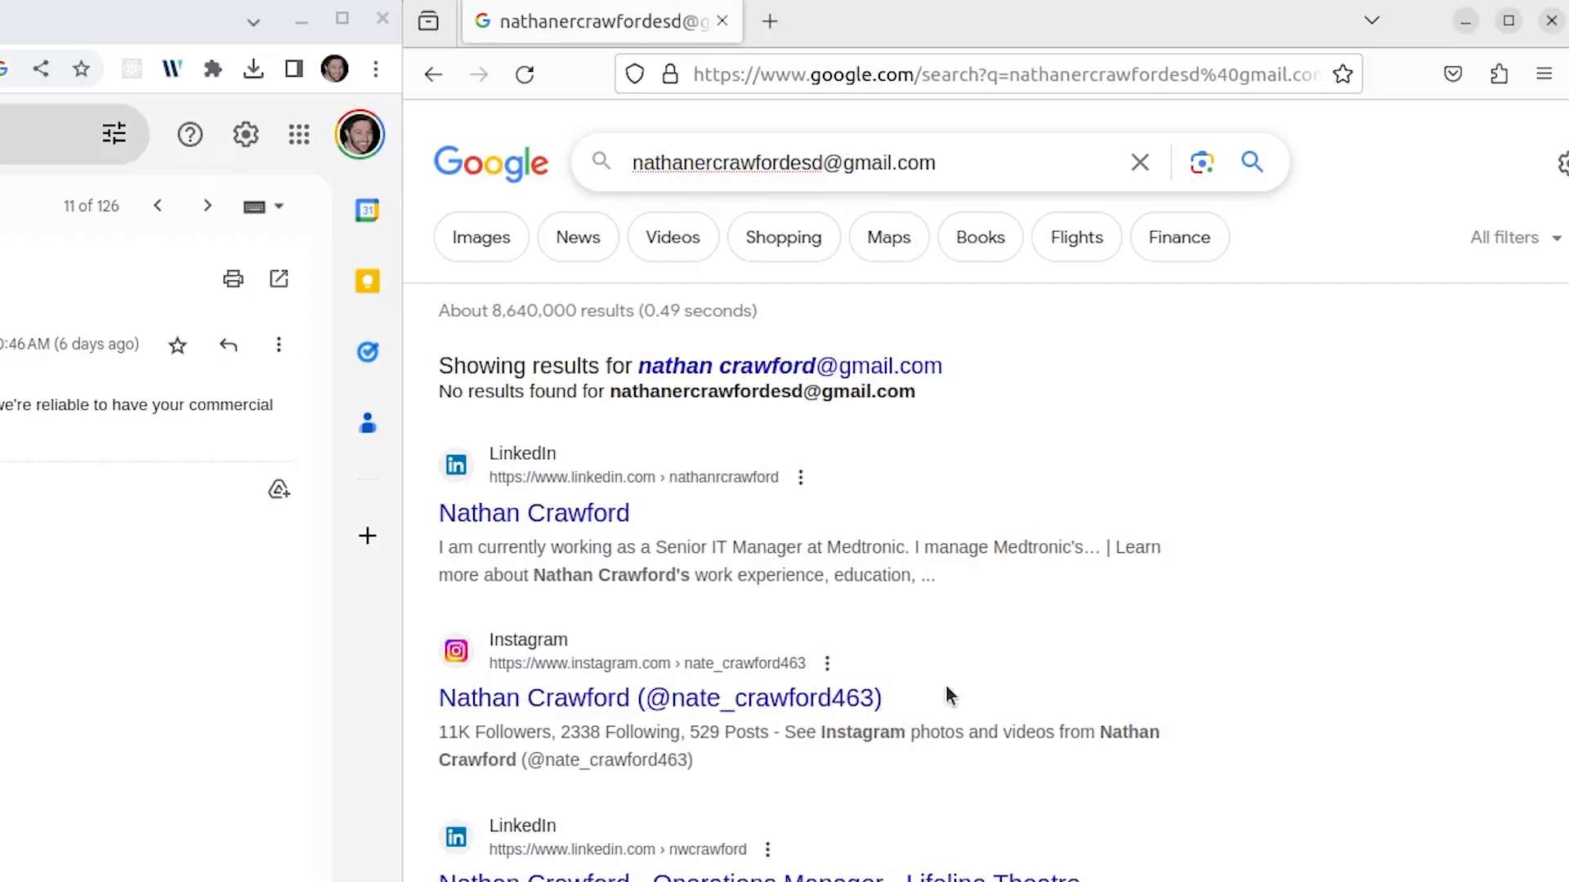
pyautogui.scroll(-3)
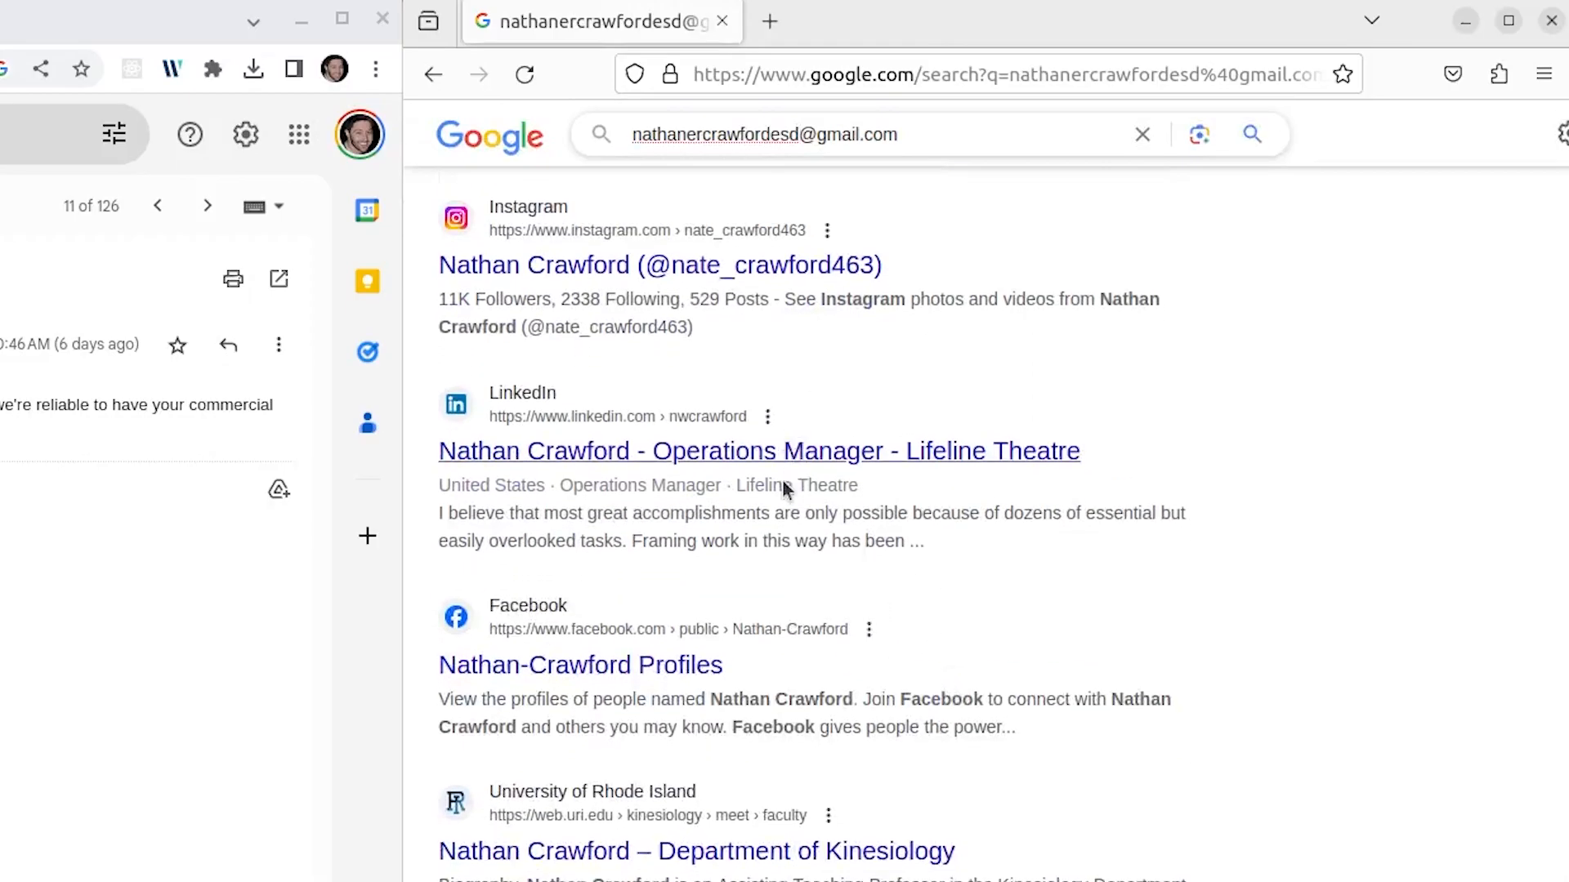
pyautogui.scroll(-3)
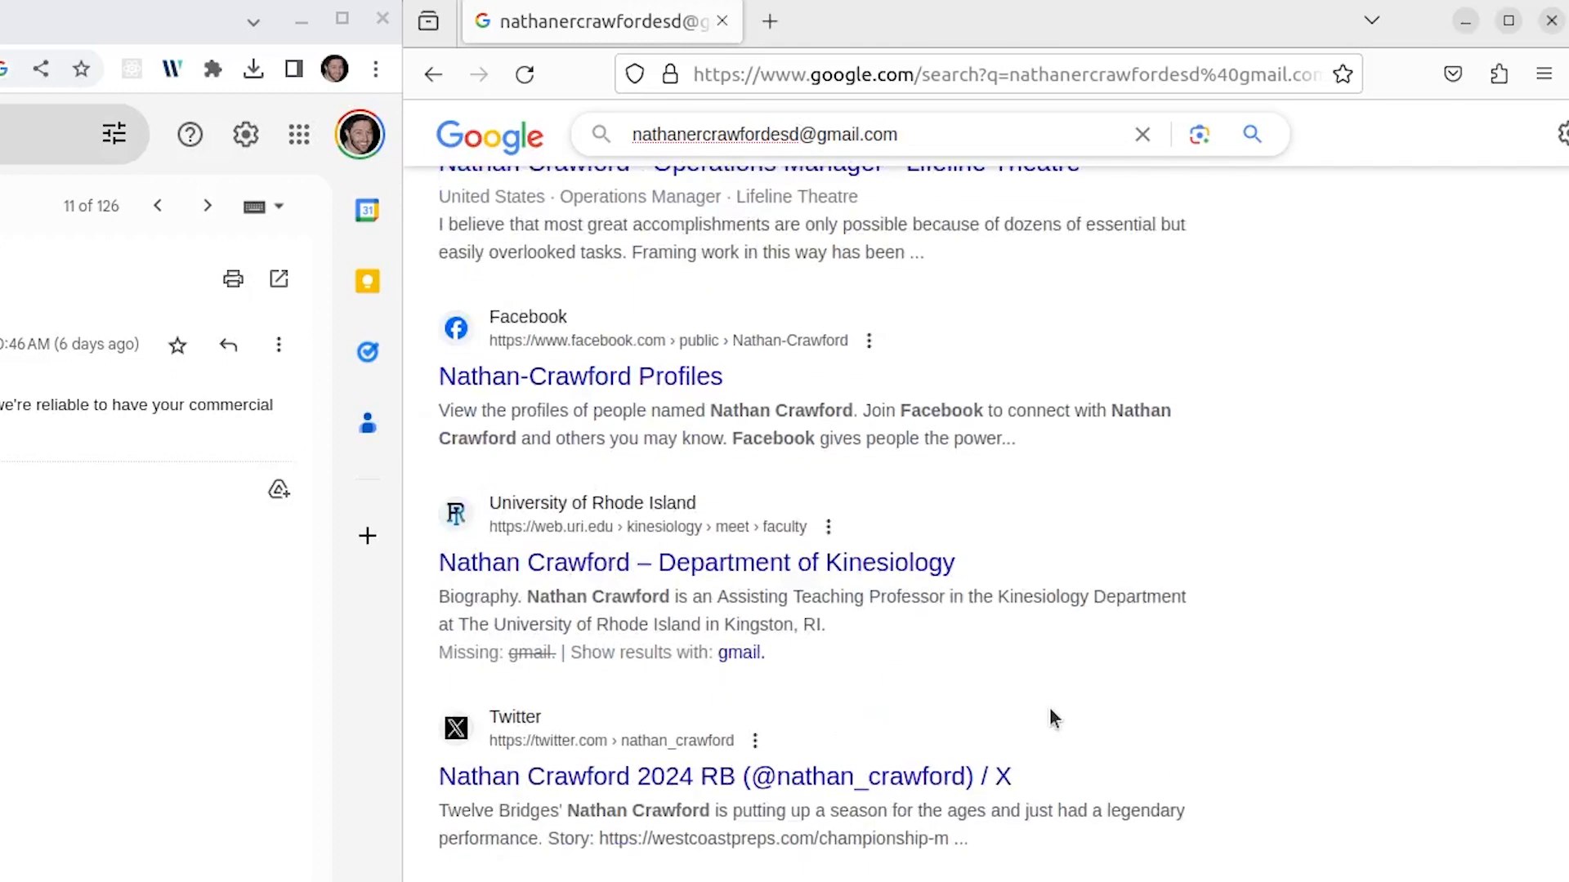
pyautogui.scroll(-3)
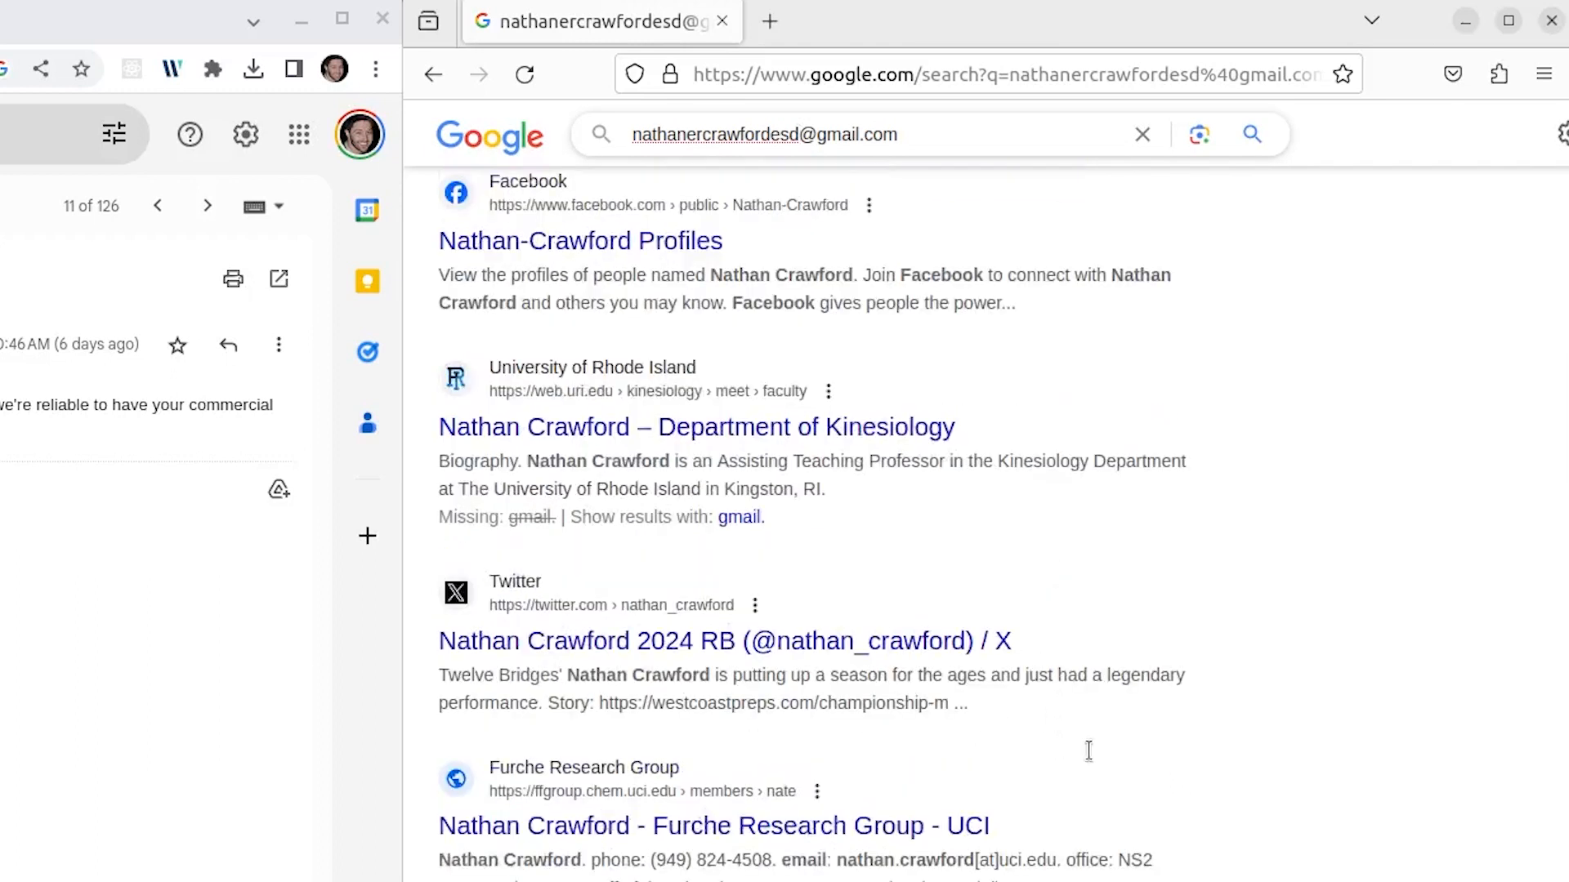
pyautogui.scroll(3)
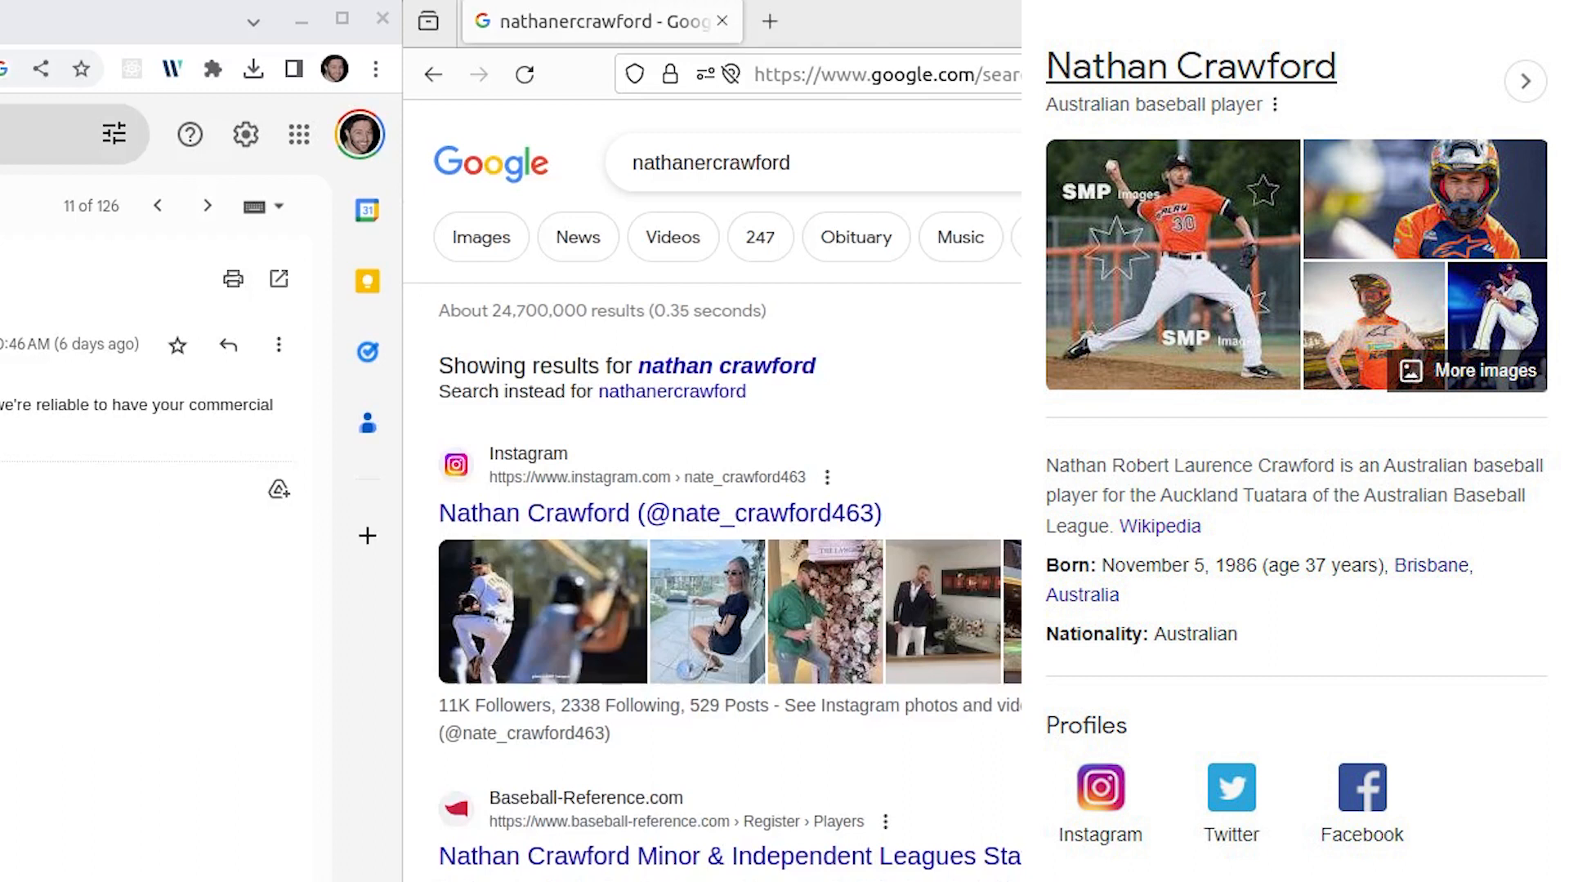
pyautogui.moveTo(812, 410)
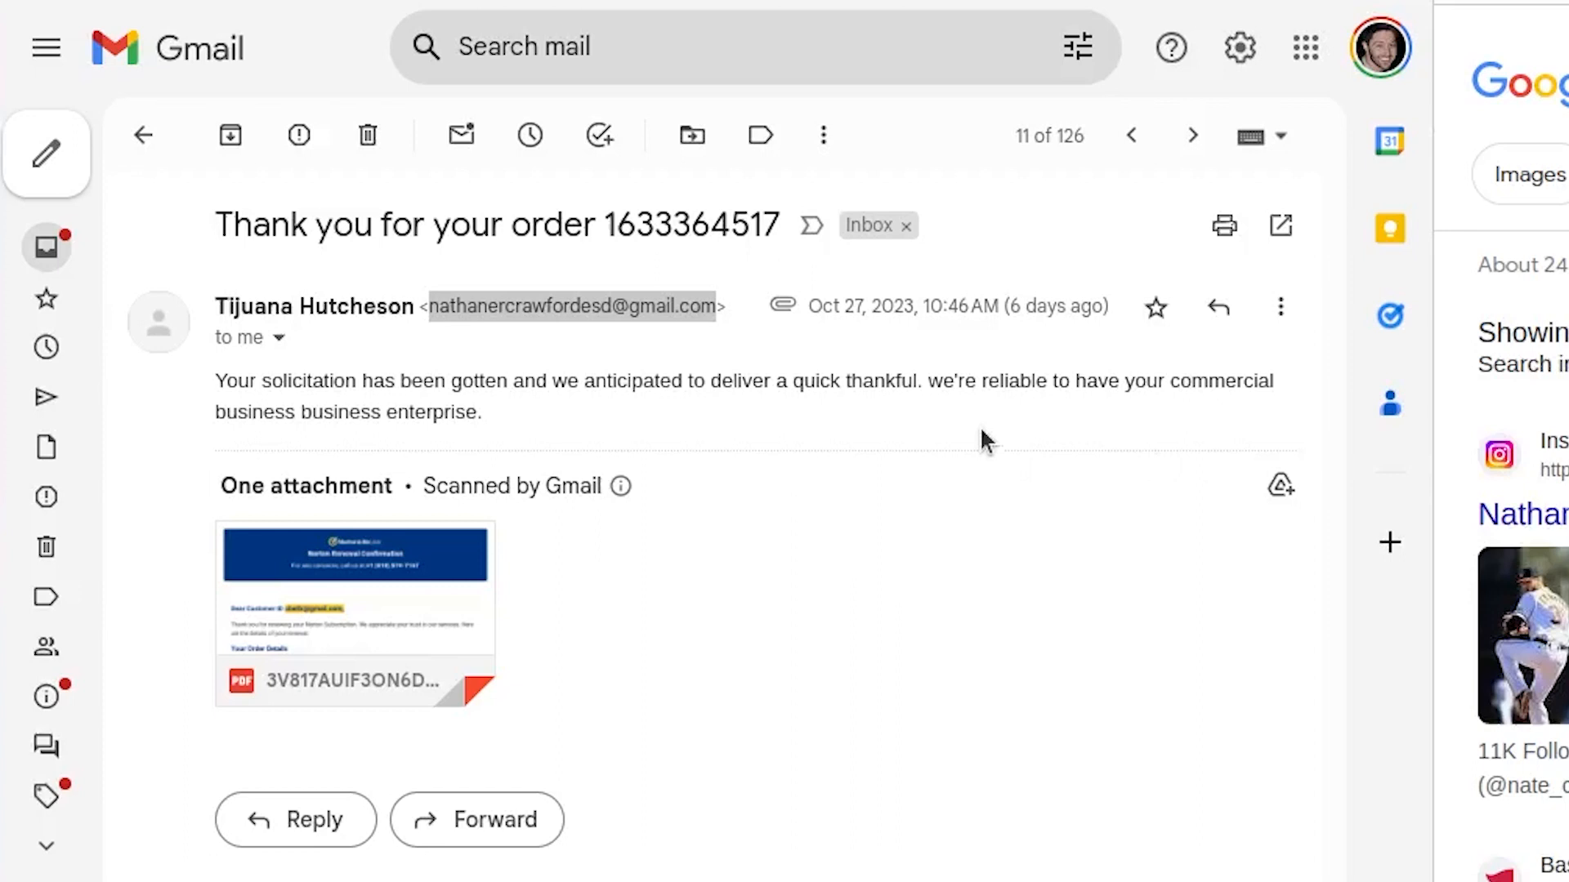
pyautogui.moveTo(565, 344)
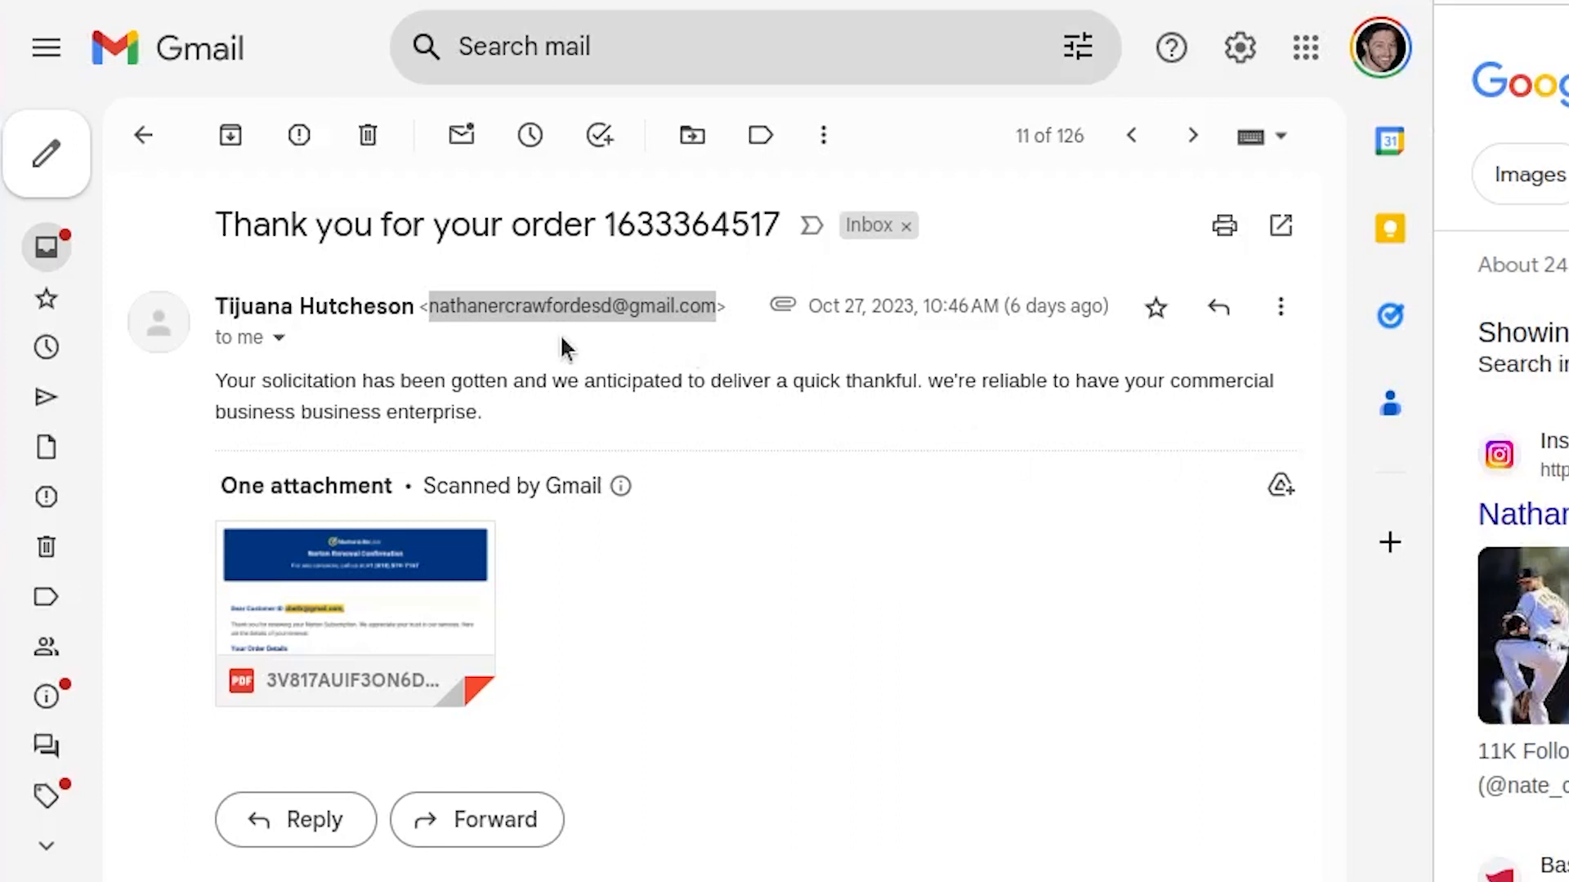
pyautogui.moveTo(602, 334)
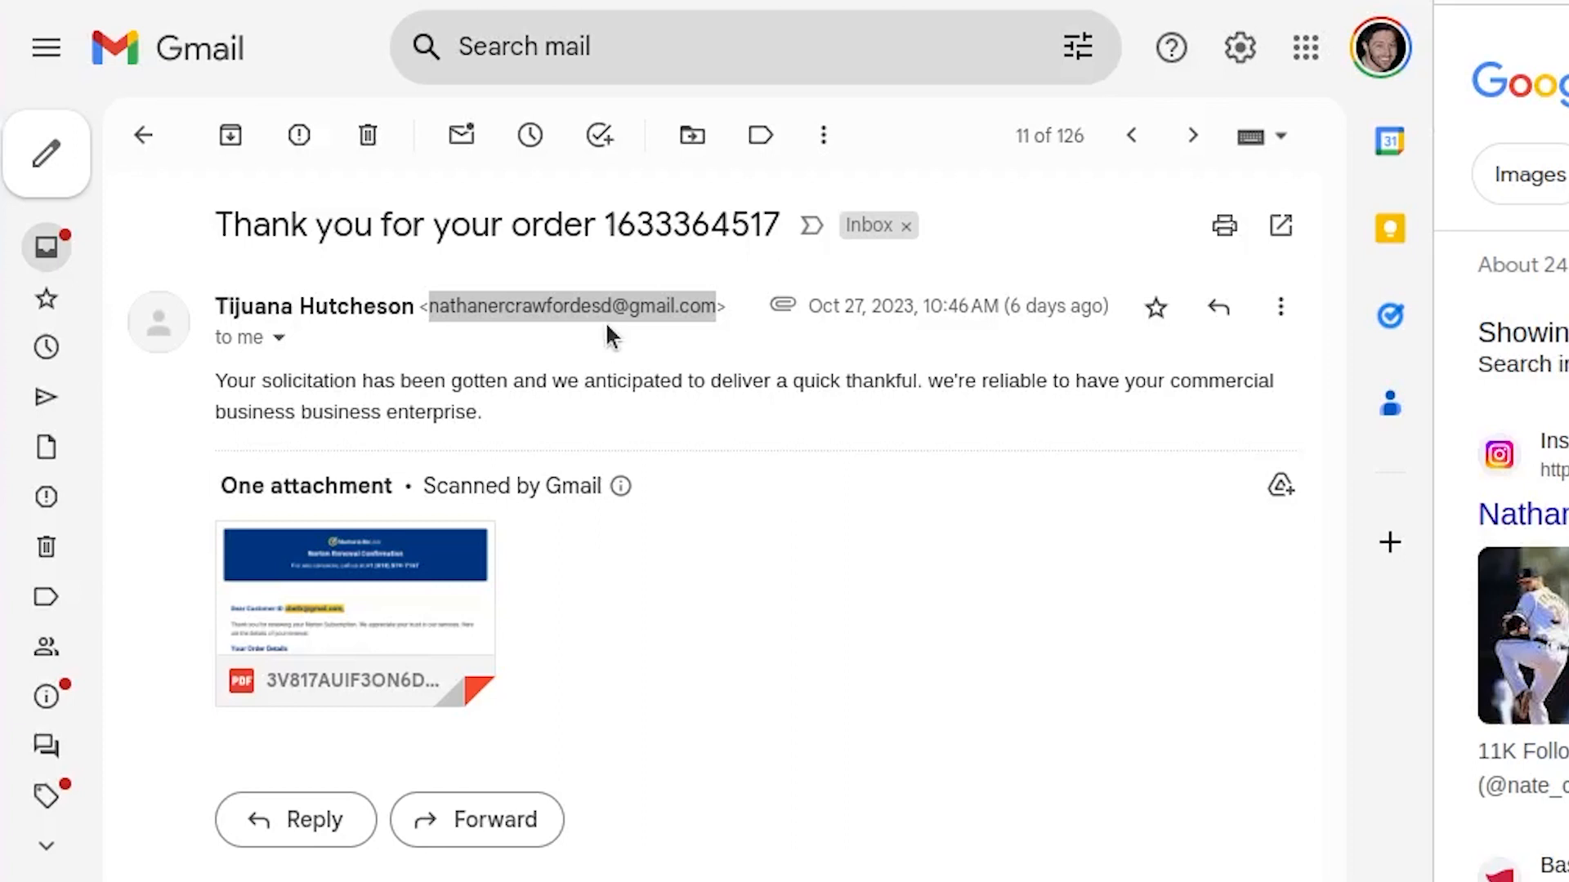
pyautogui.moveTo(628, 362)
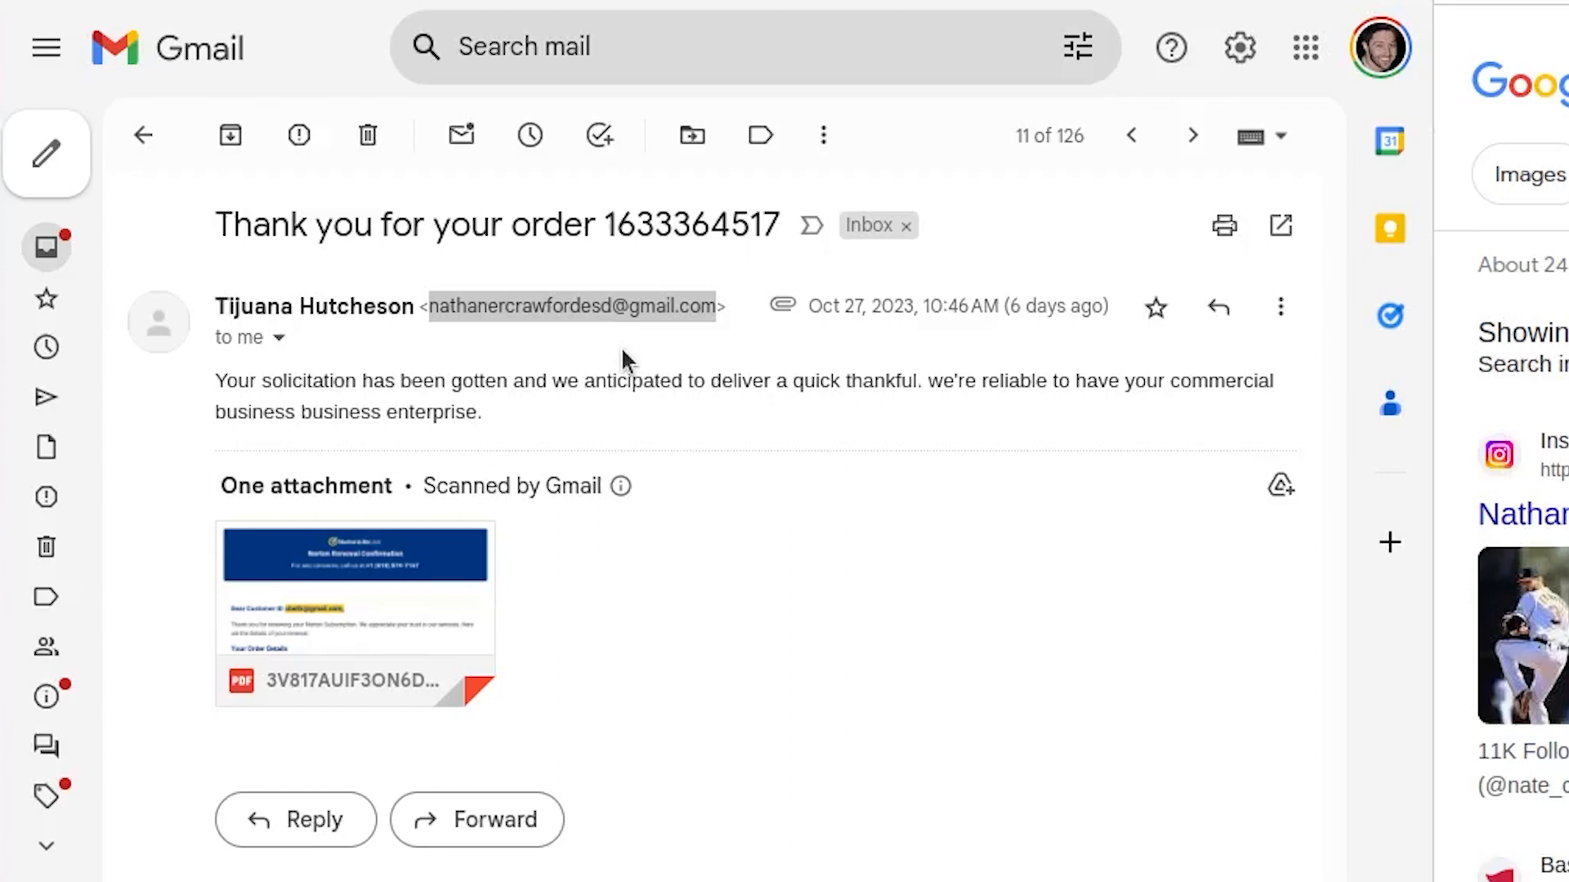
pyautogui.moveTo(823, 449)
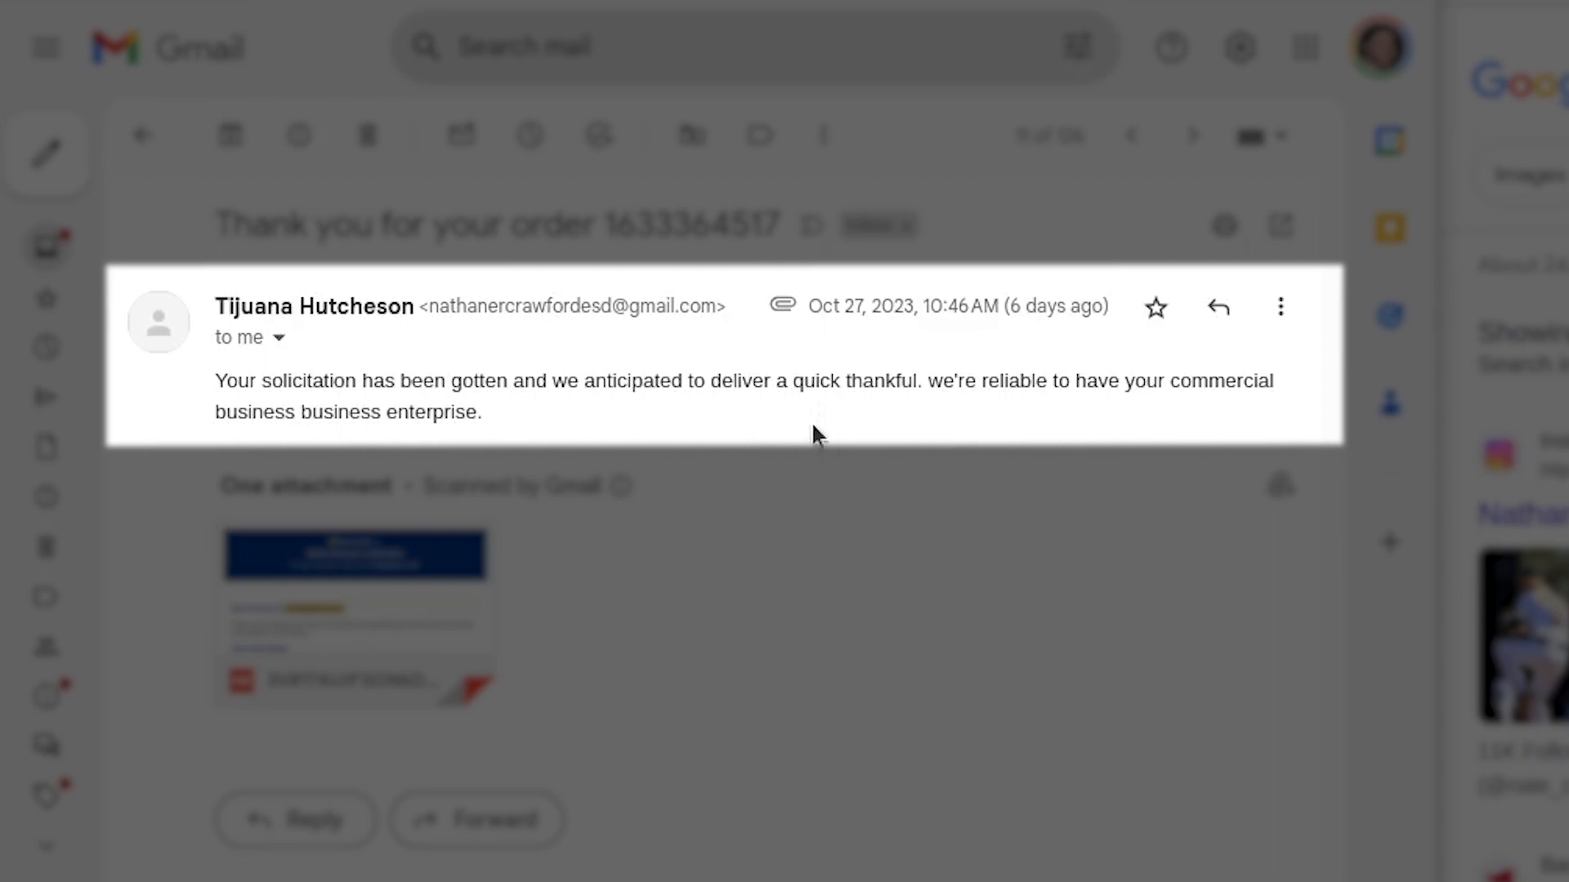
pyautogui.moveTo(833, 456)
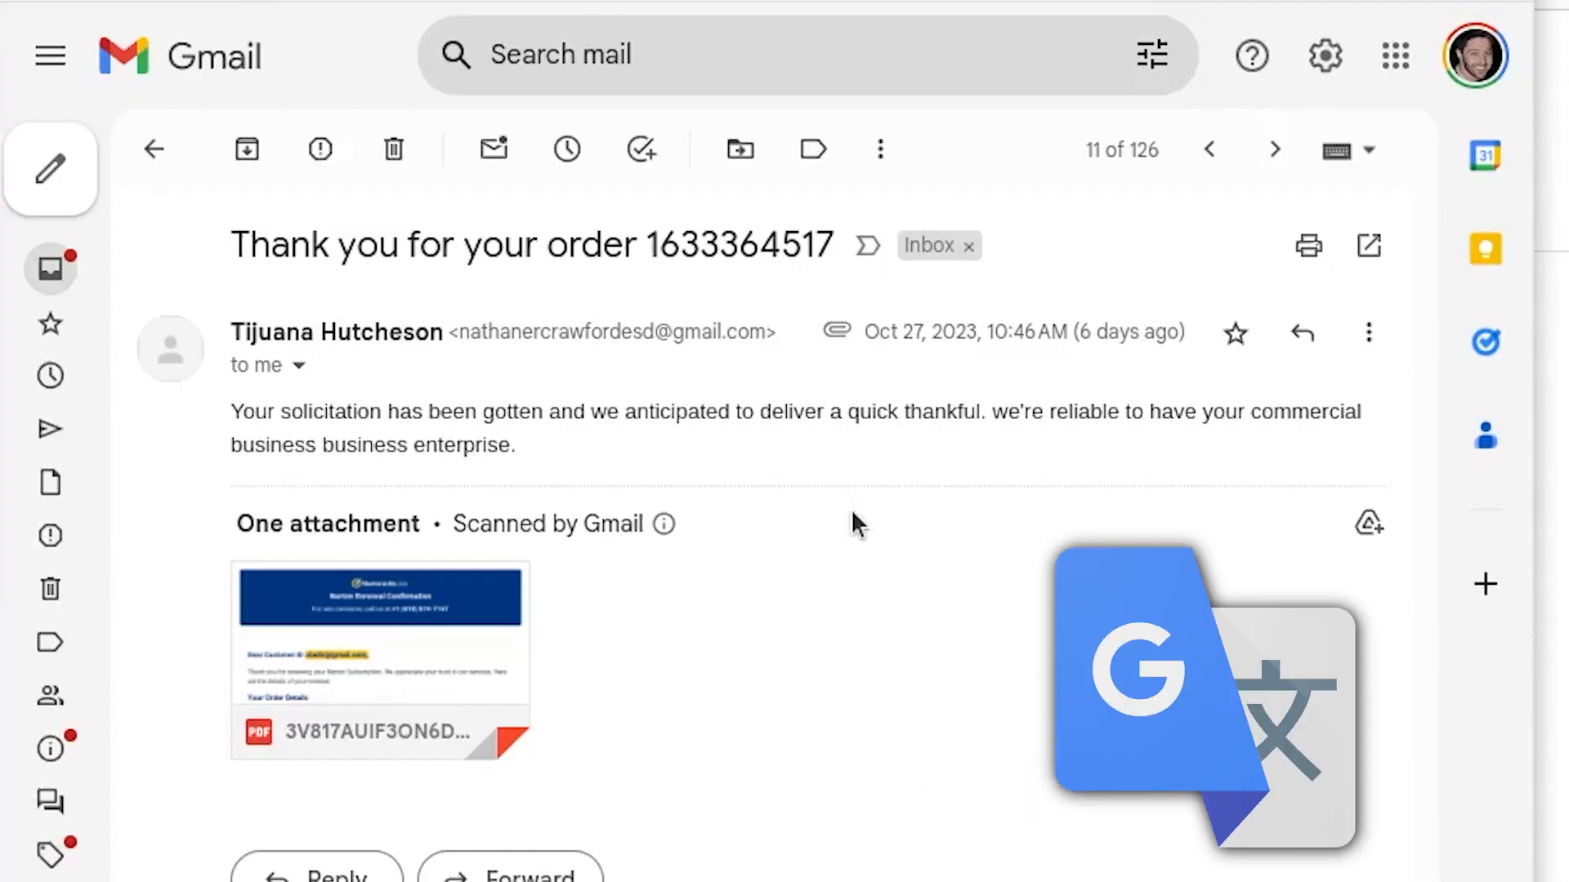
pyautogui.moveTo(786, 516)
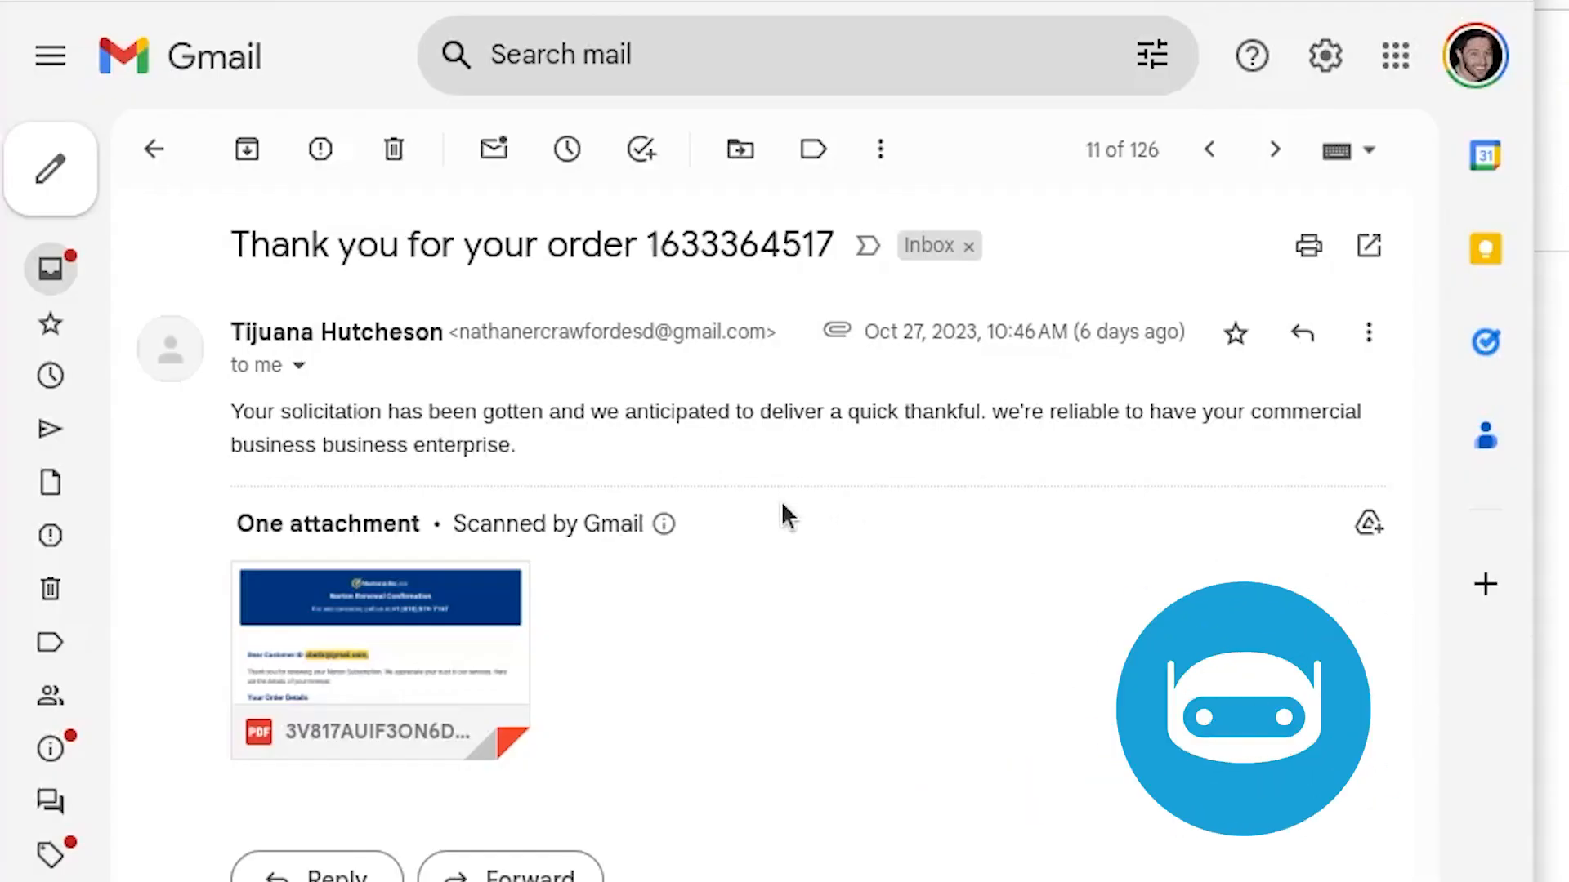
pyautogui.doubleClick(281, 444)
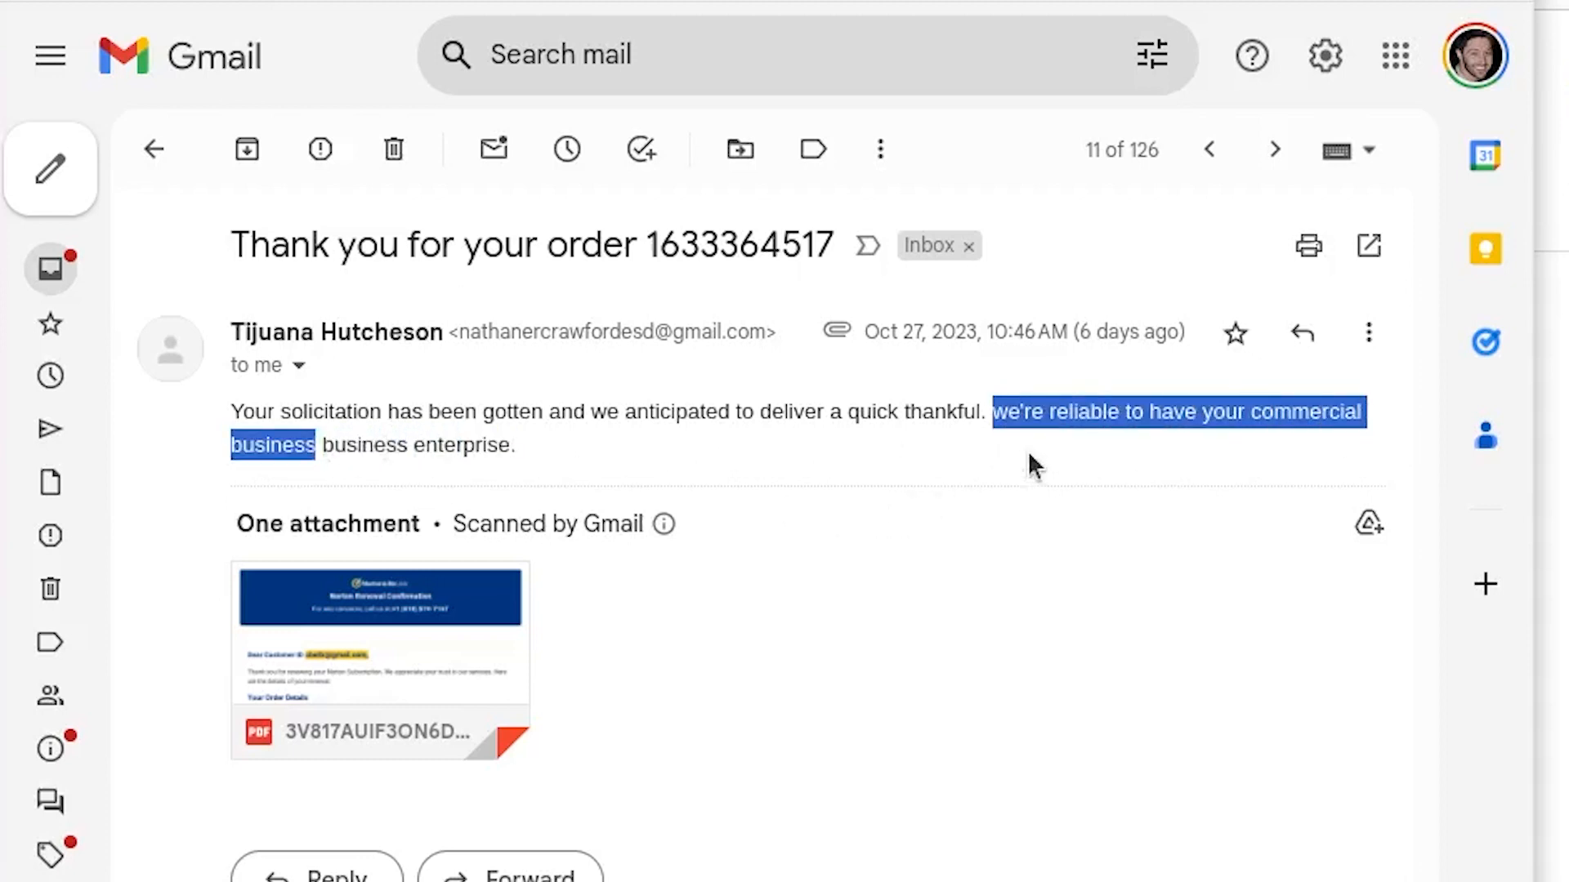
pyautogui.click(1034, 464)
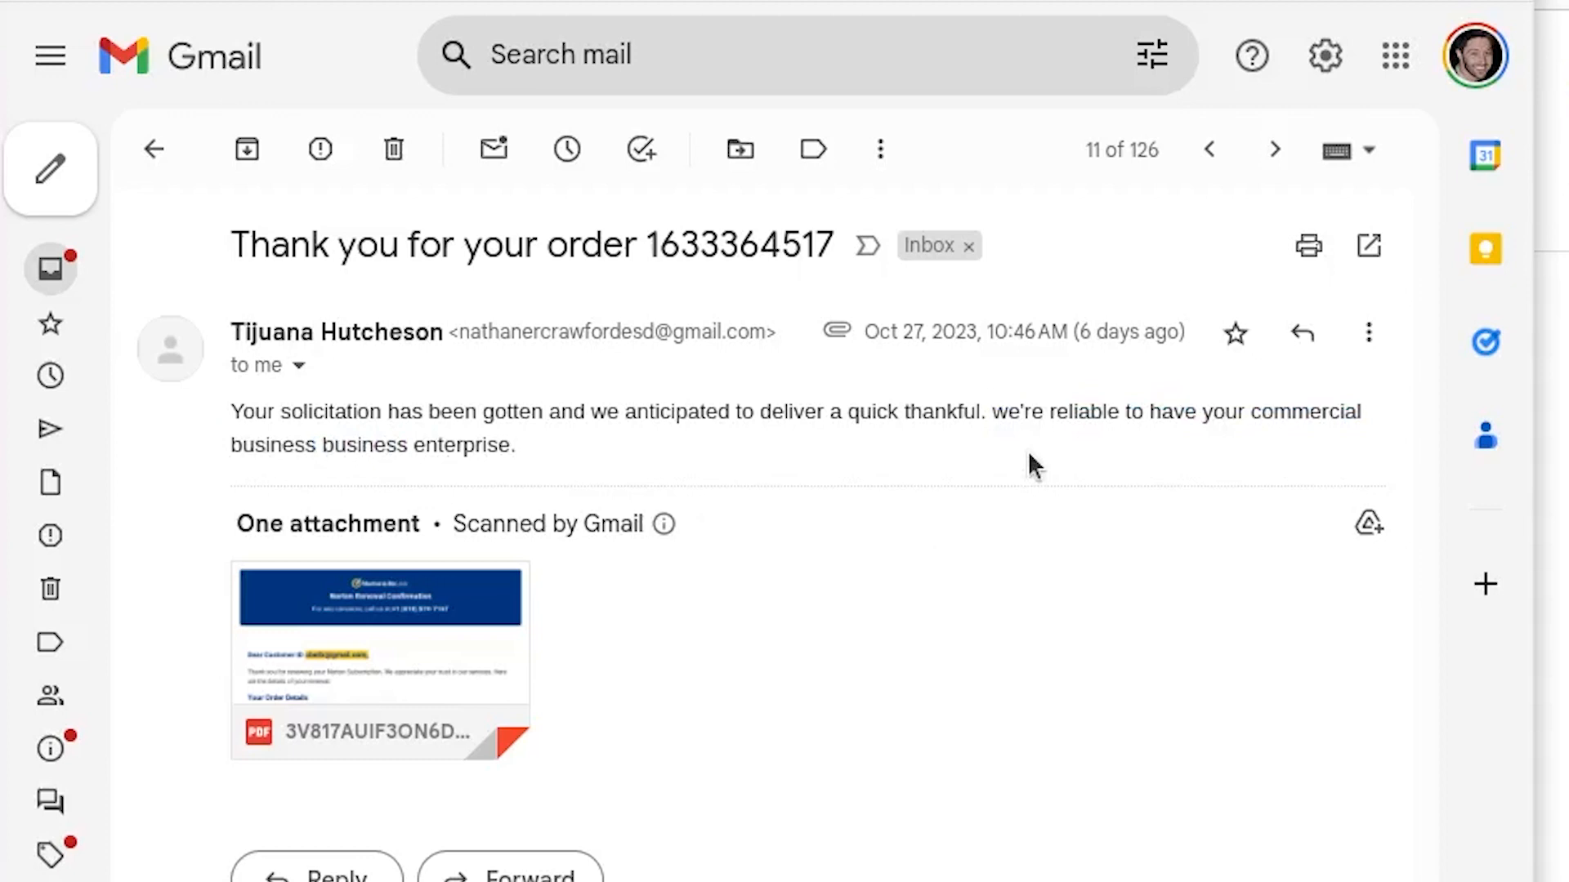
pyautogui.moveTo(224, 432)
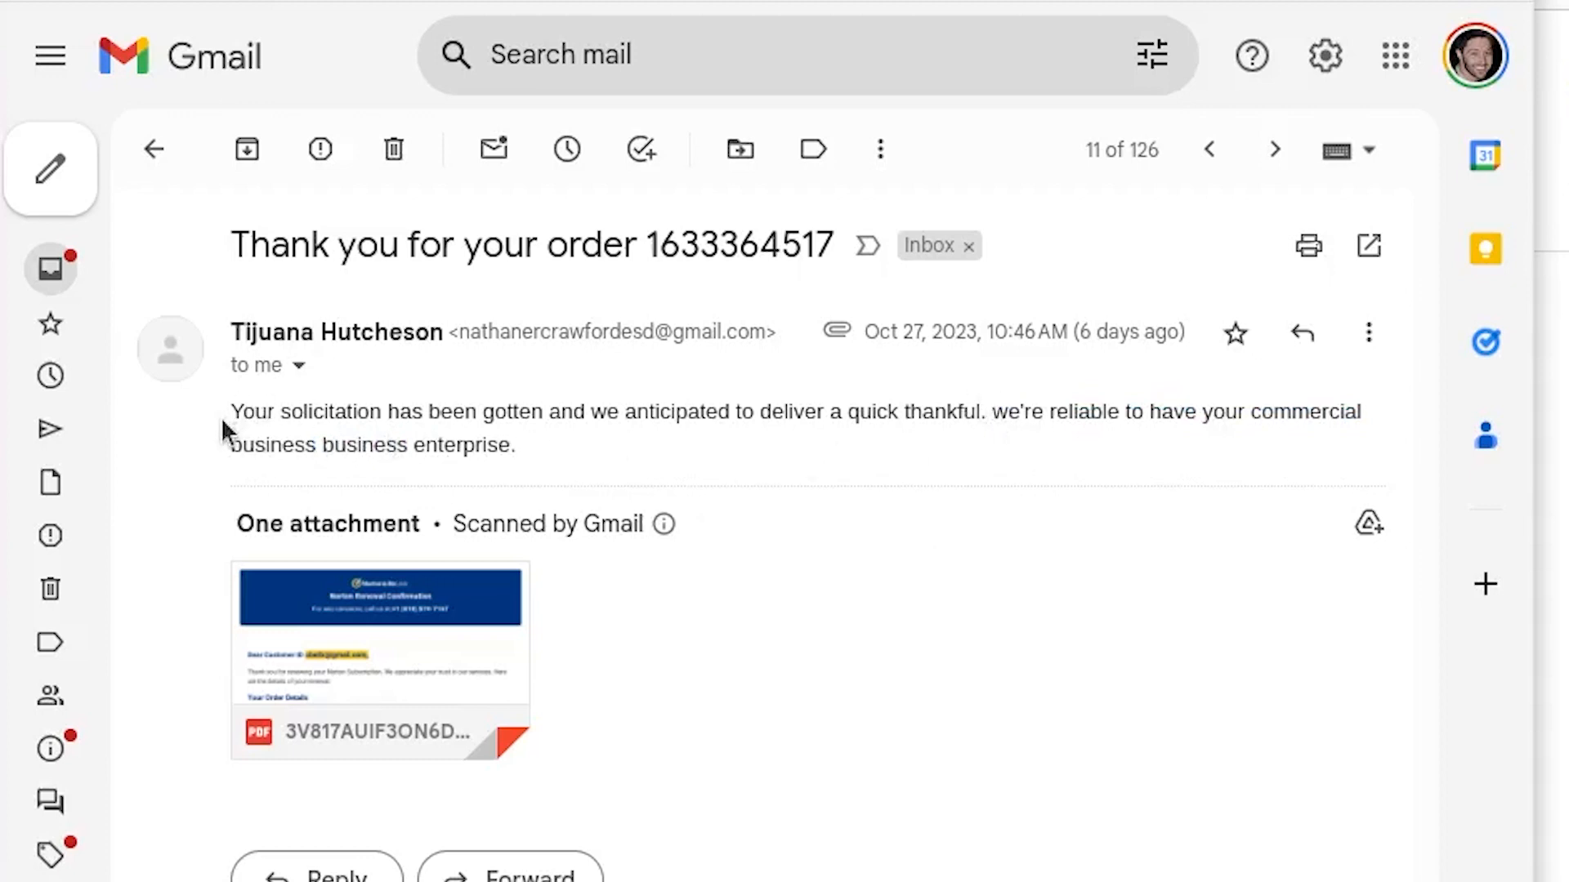
pyautogui.moveTo(516, 418)
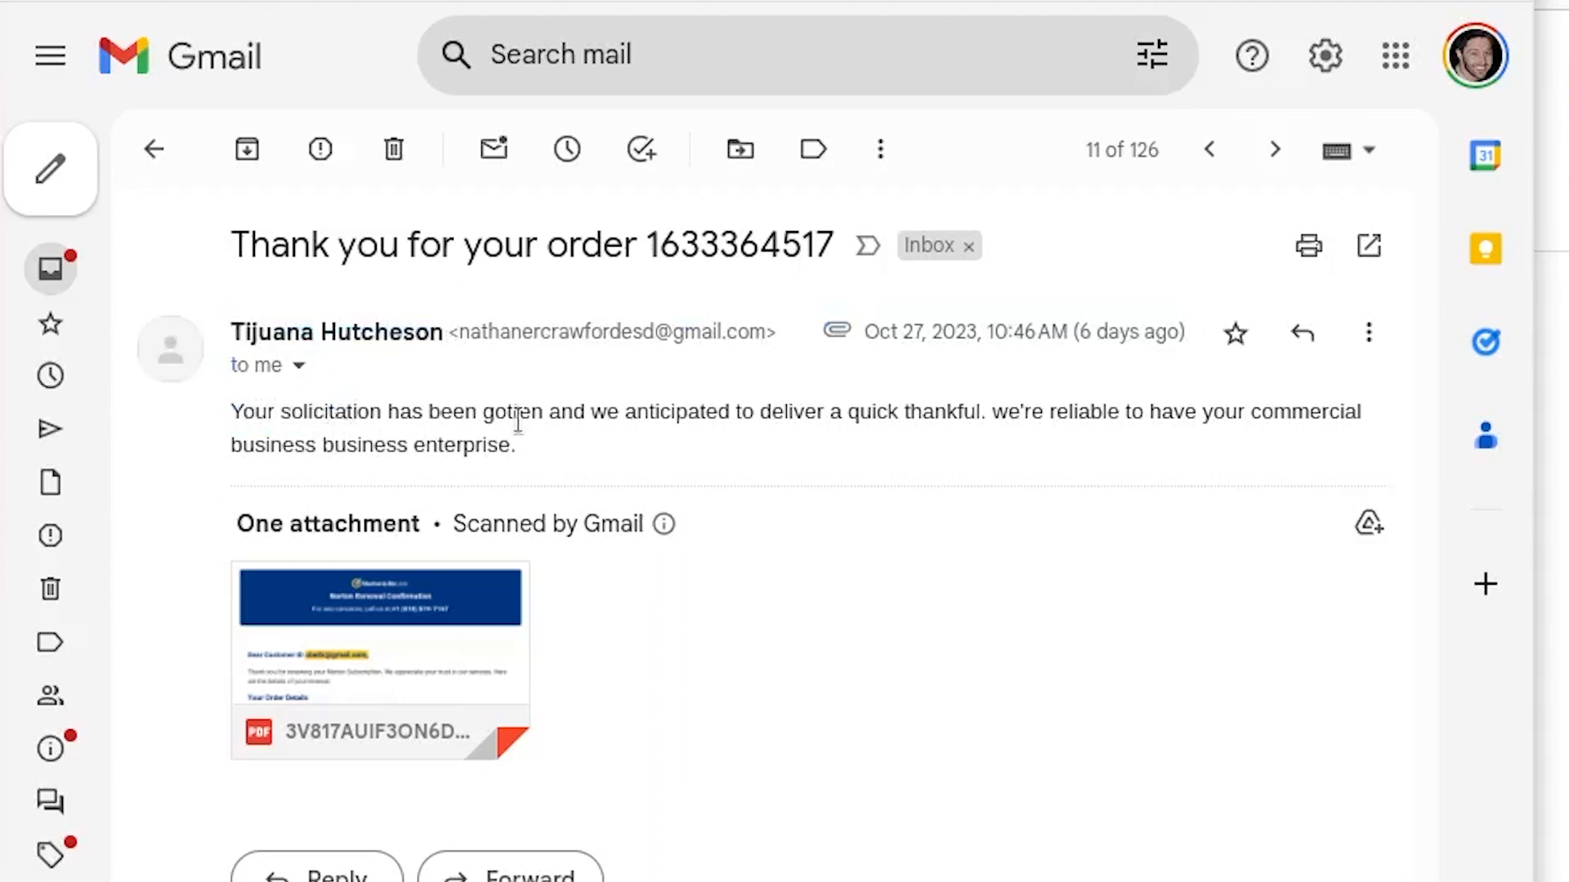
pyautogui.moveTo(585, 467)
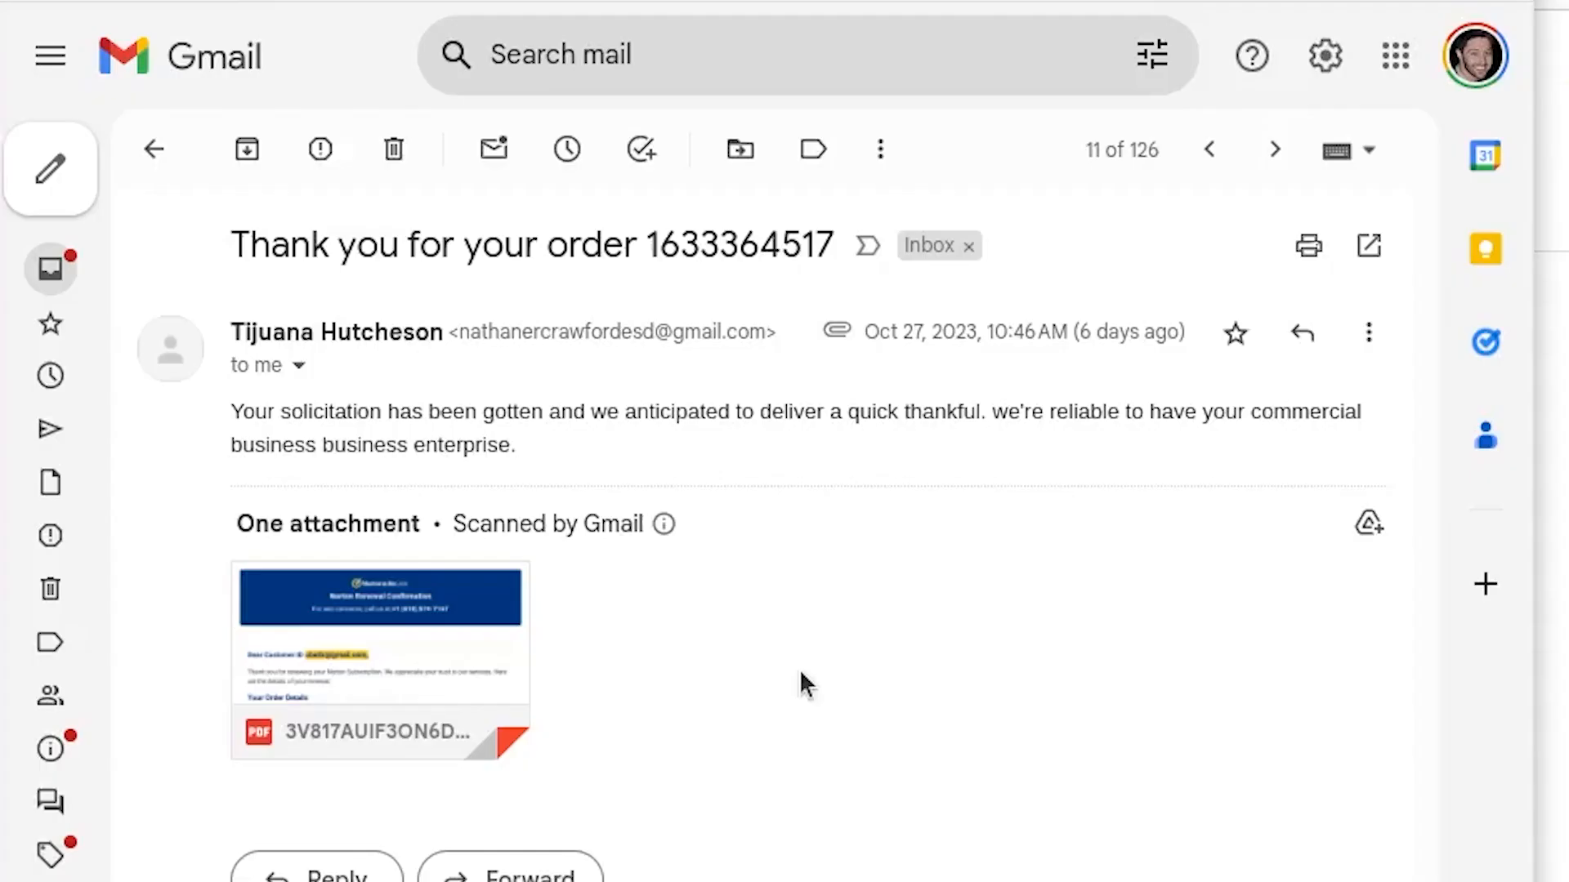
pyautogui.doubleClick(335, 331)
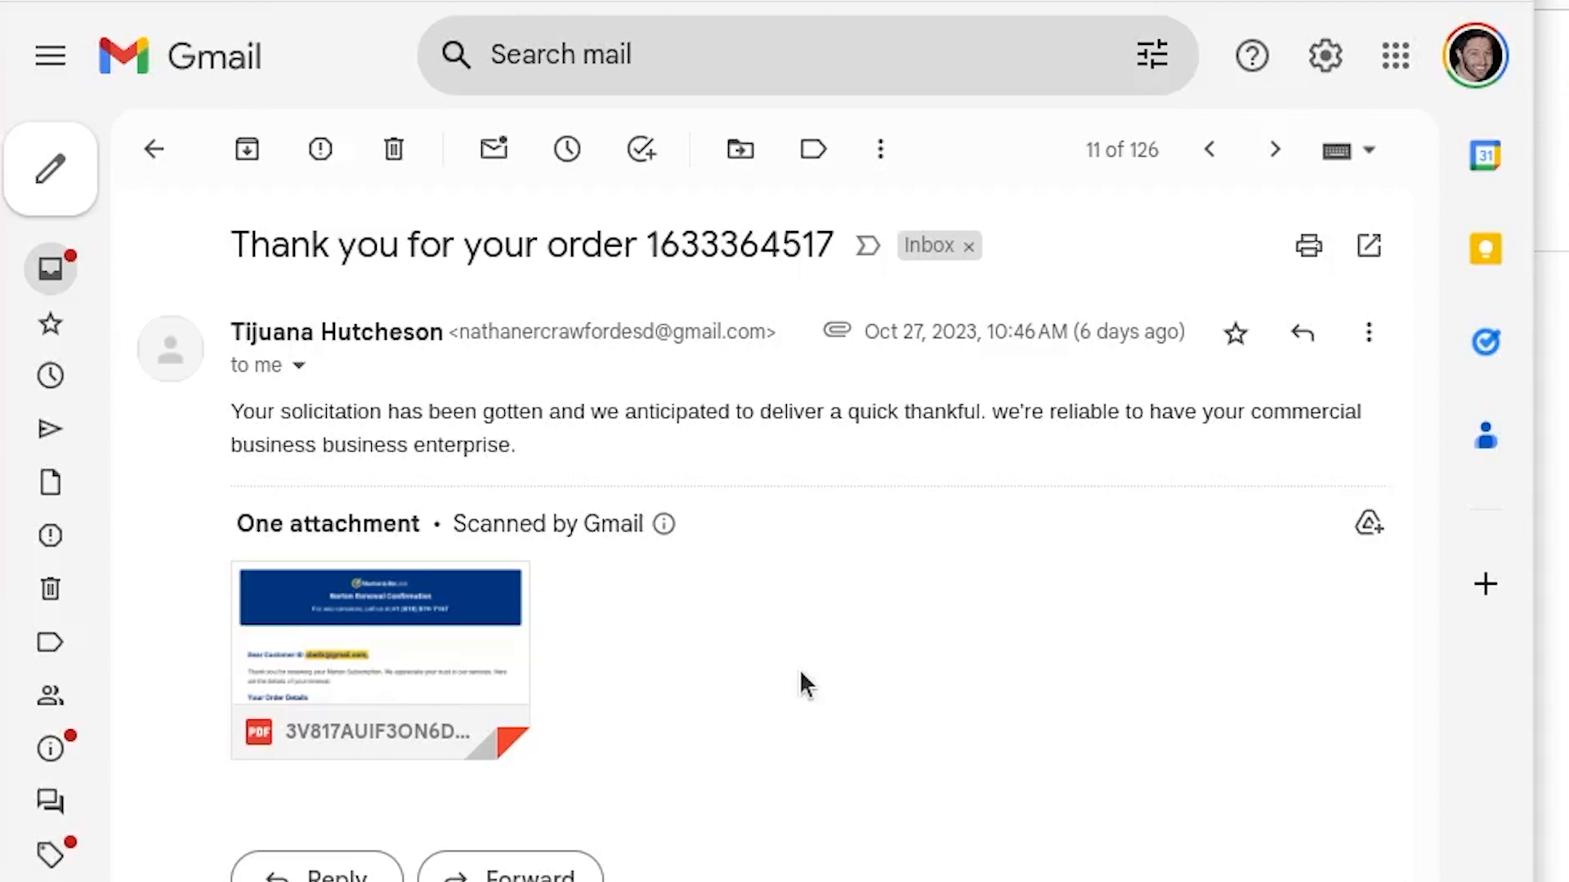
pyautogui.doubleClick(610, 331)
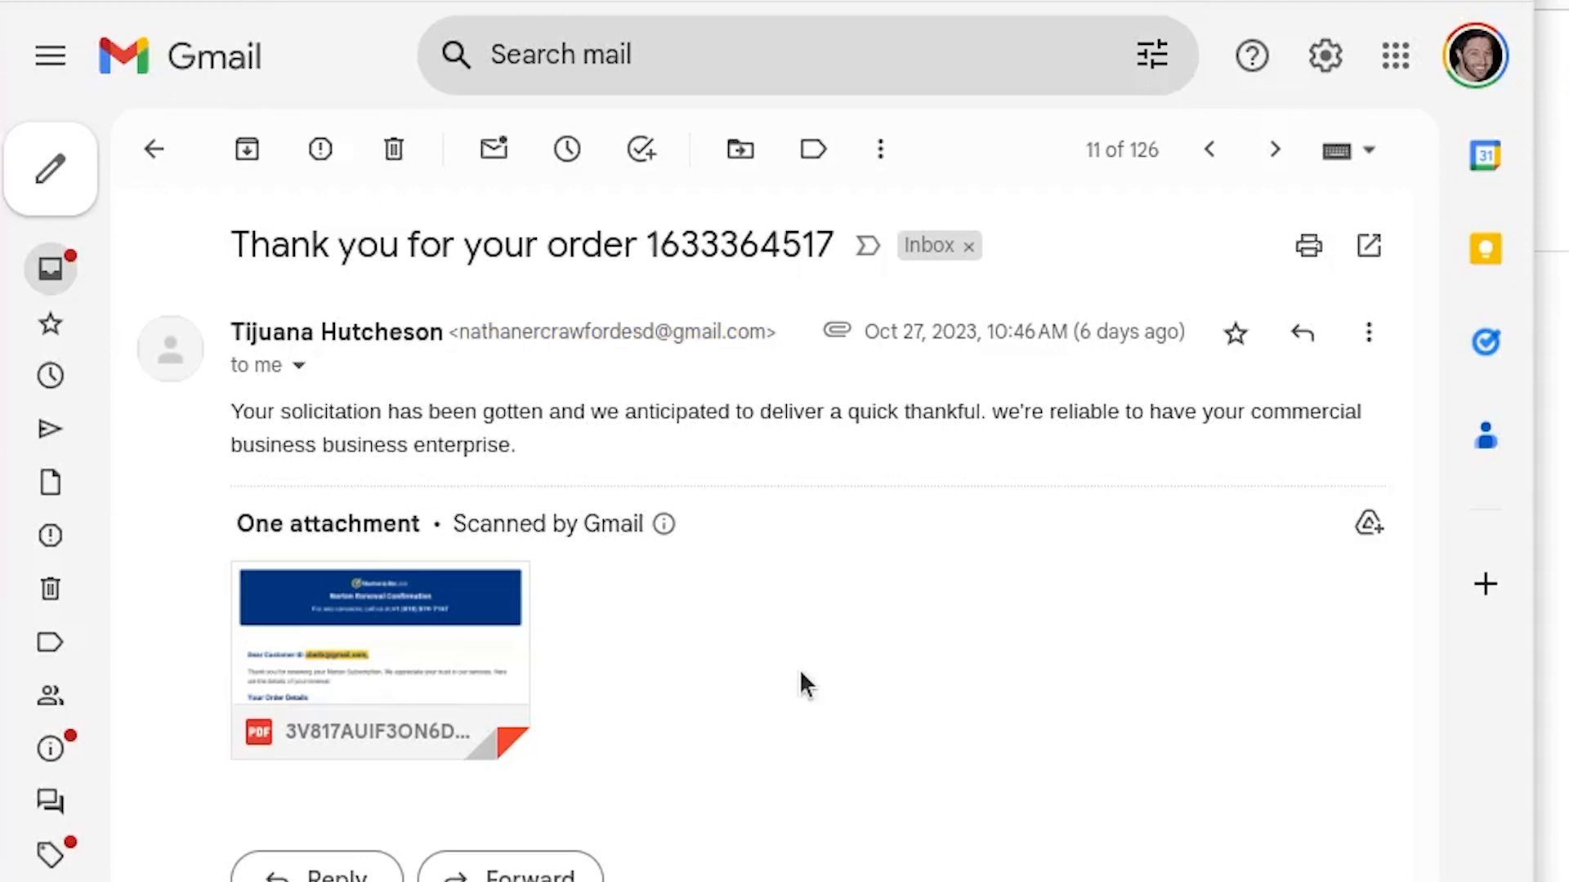
pyautogui.doubleClick(250, 411)
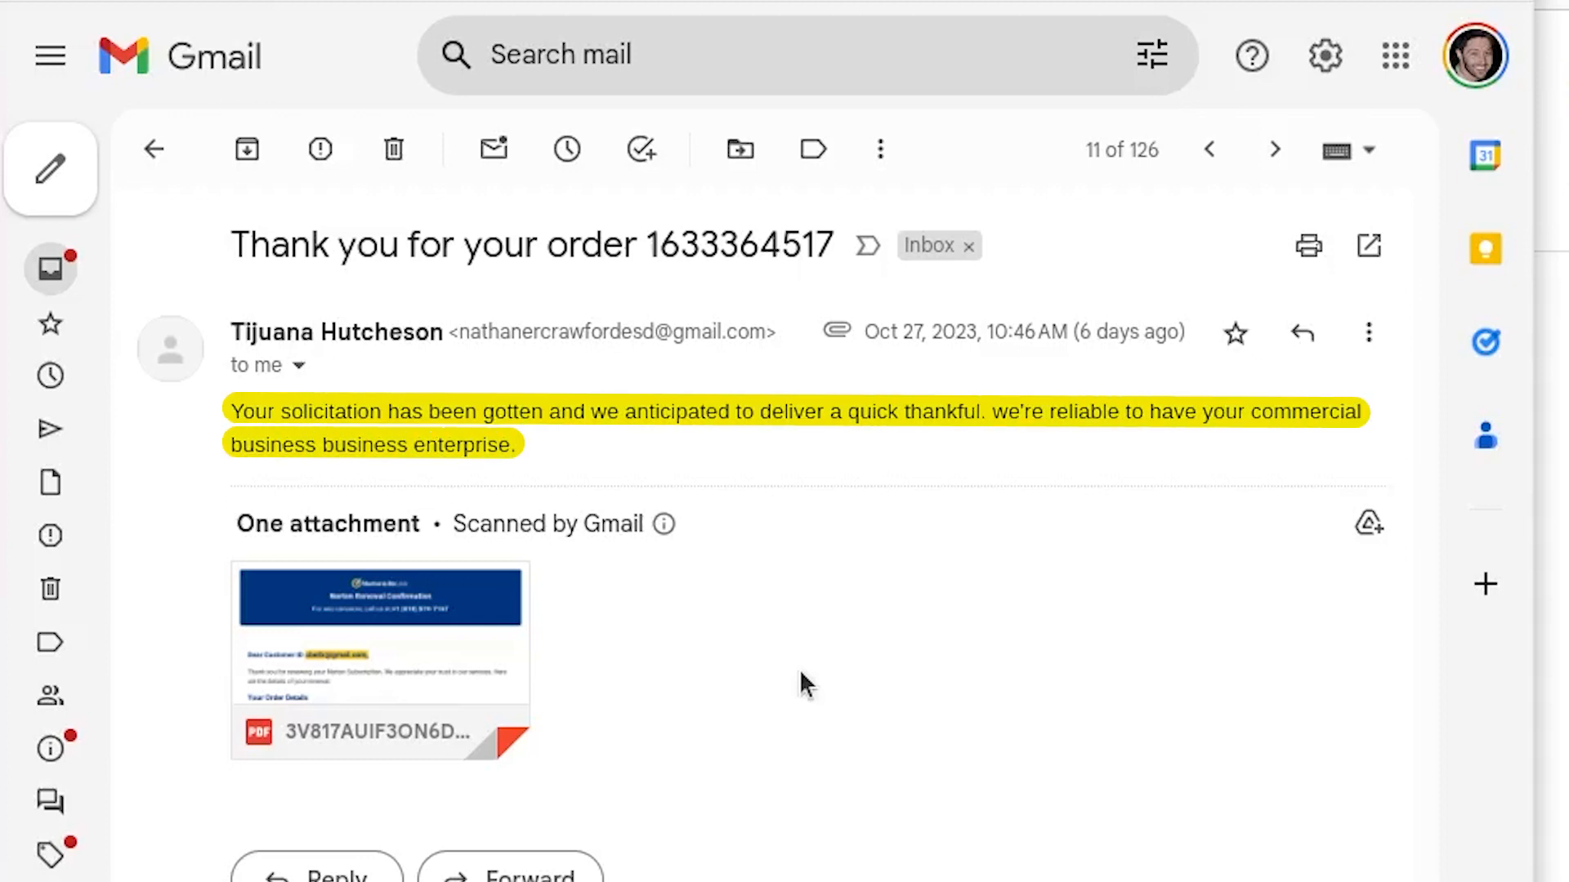
pyautogui.scroll(-3)
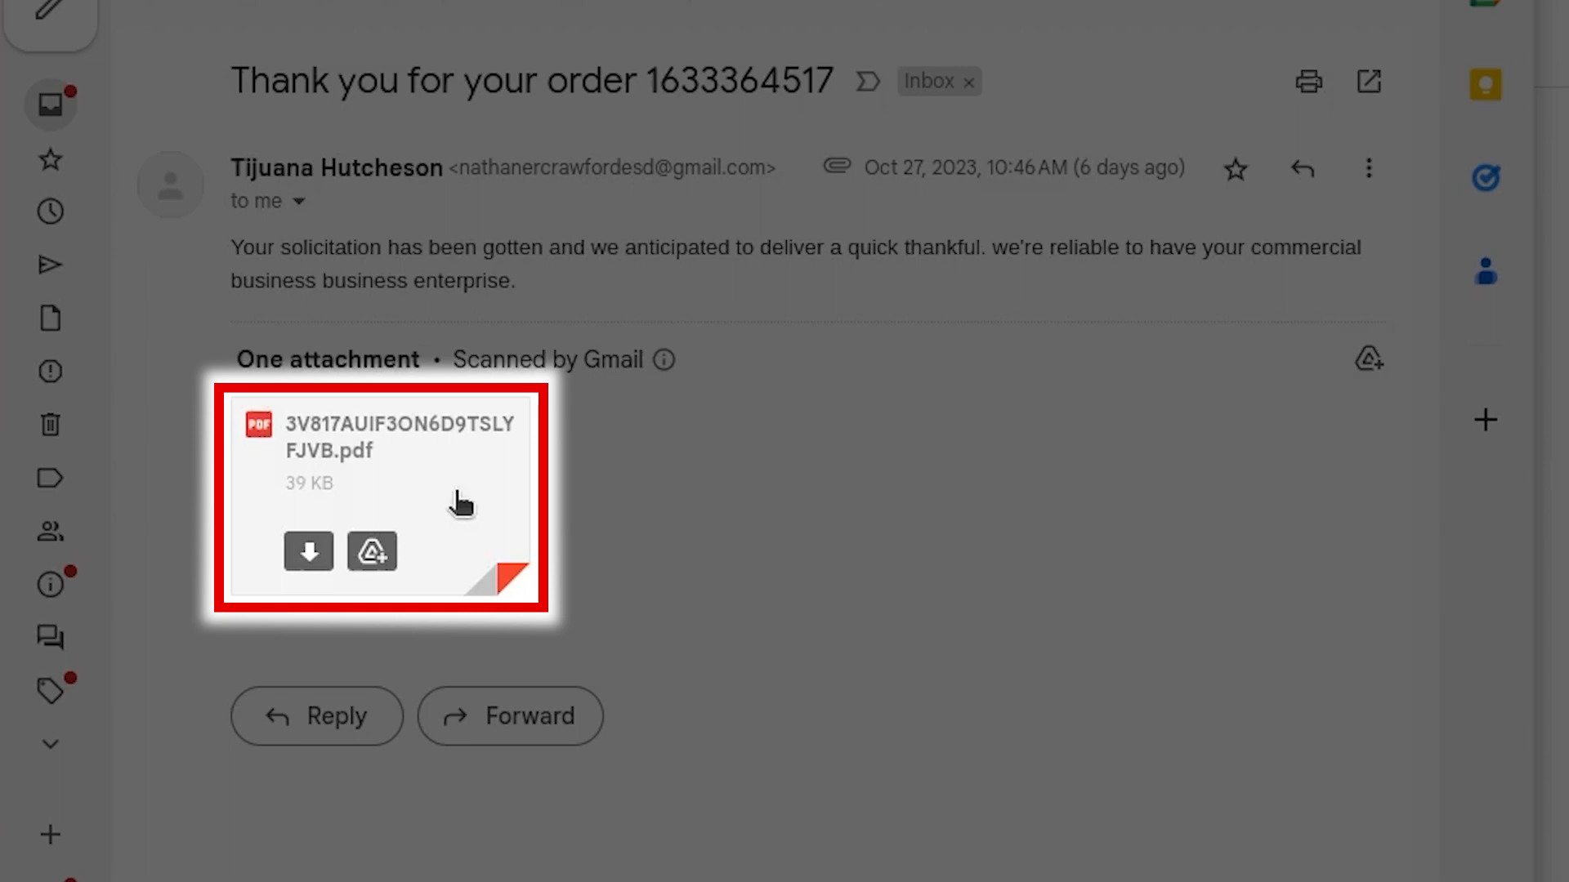
pyautogui.moveTo(480, 483)
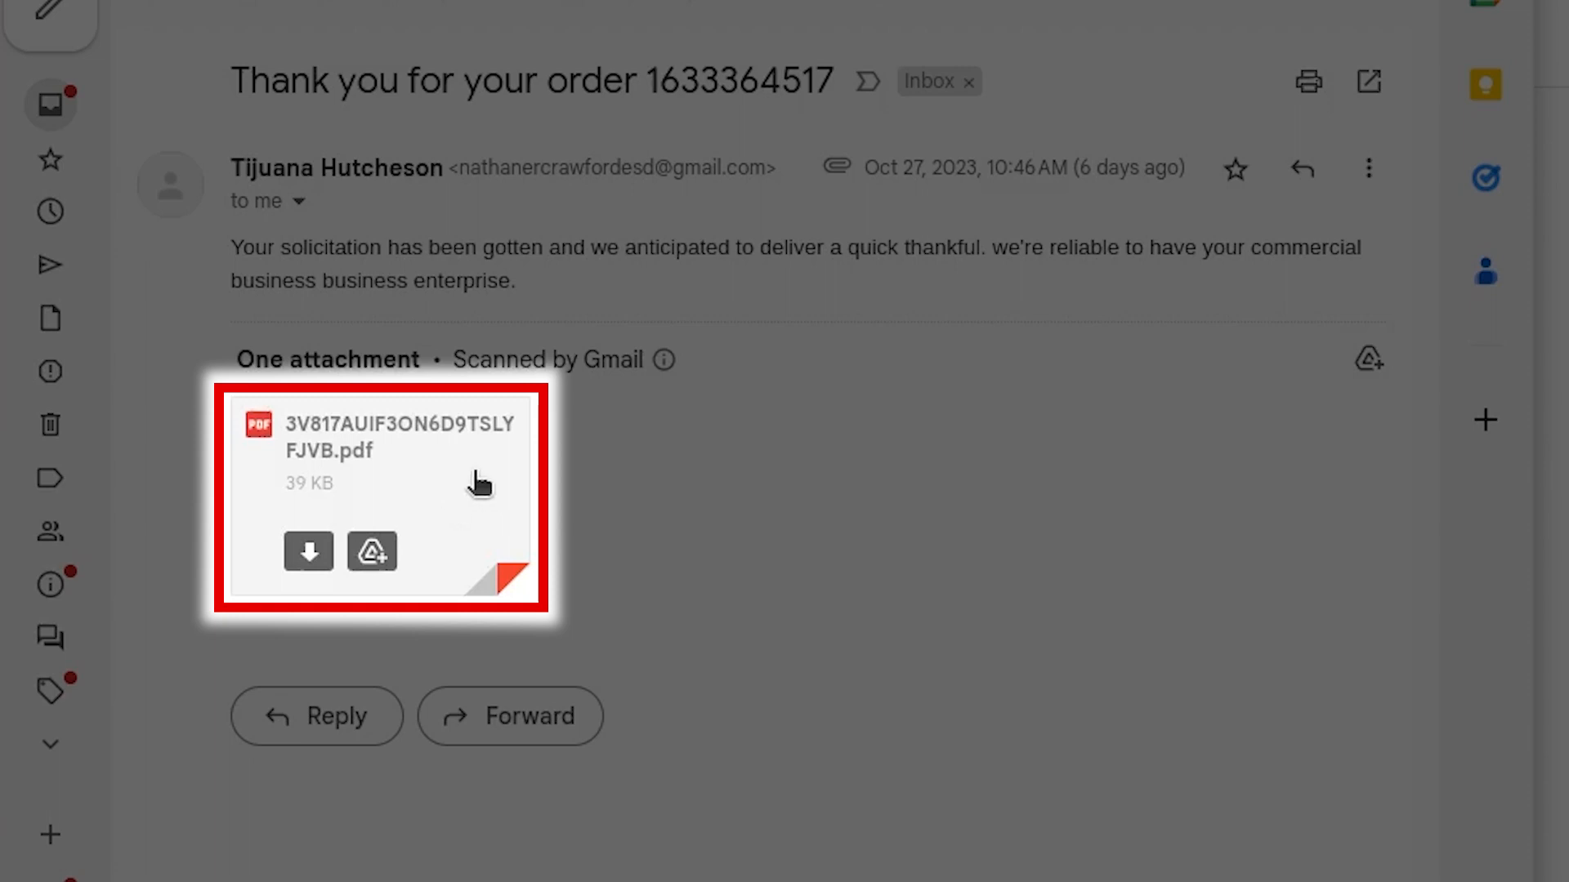
pyautogui.moveTo(454, 470)
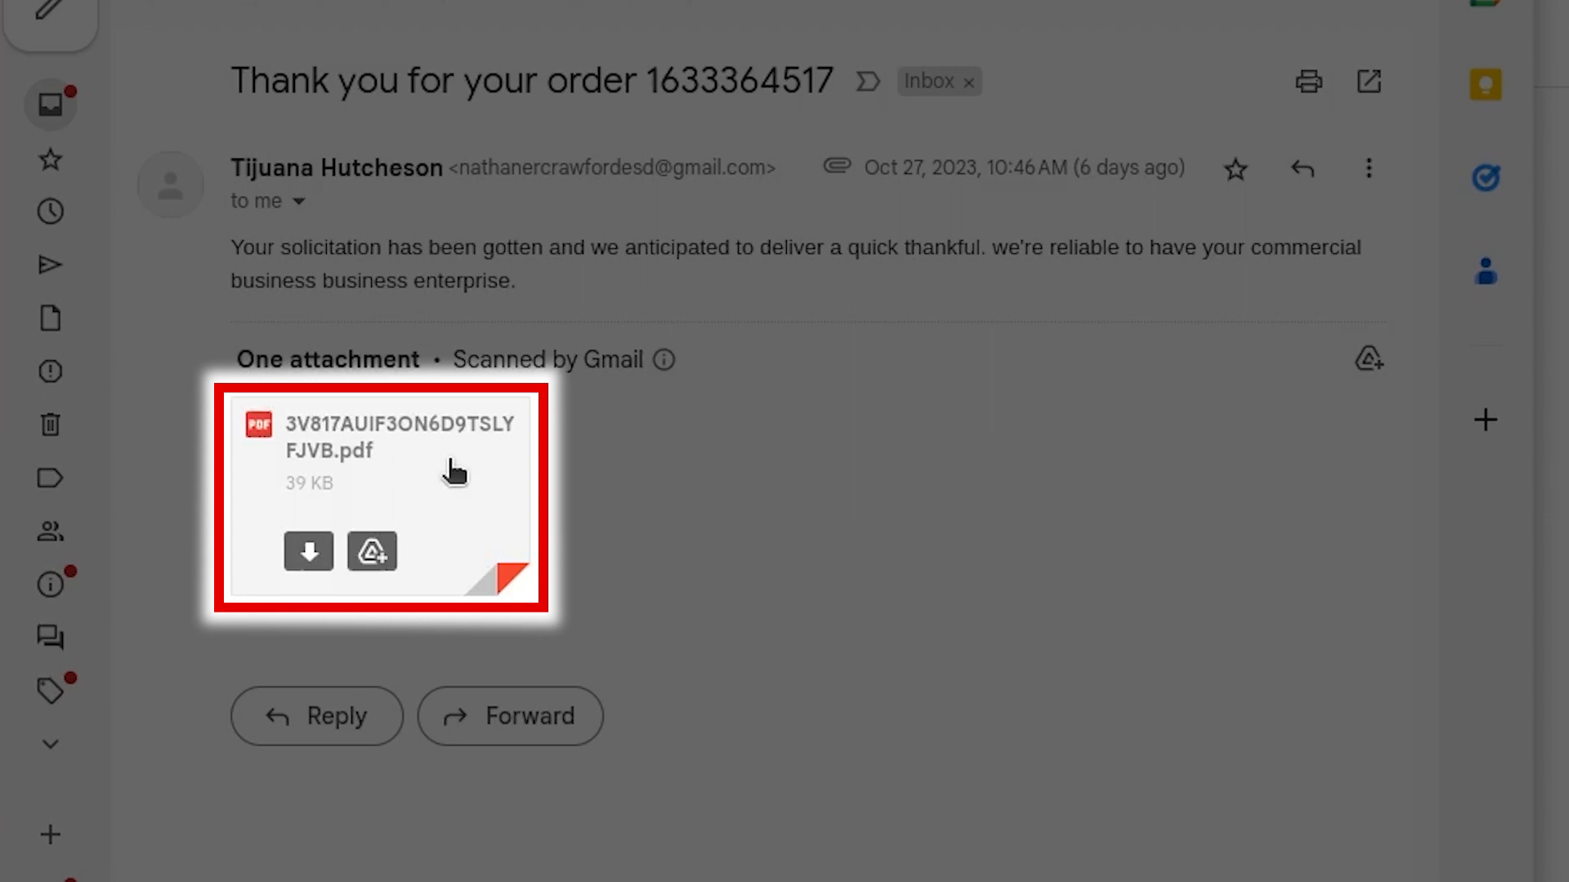
pyautogui.click(380, 498)
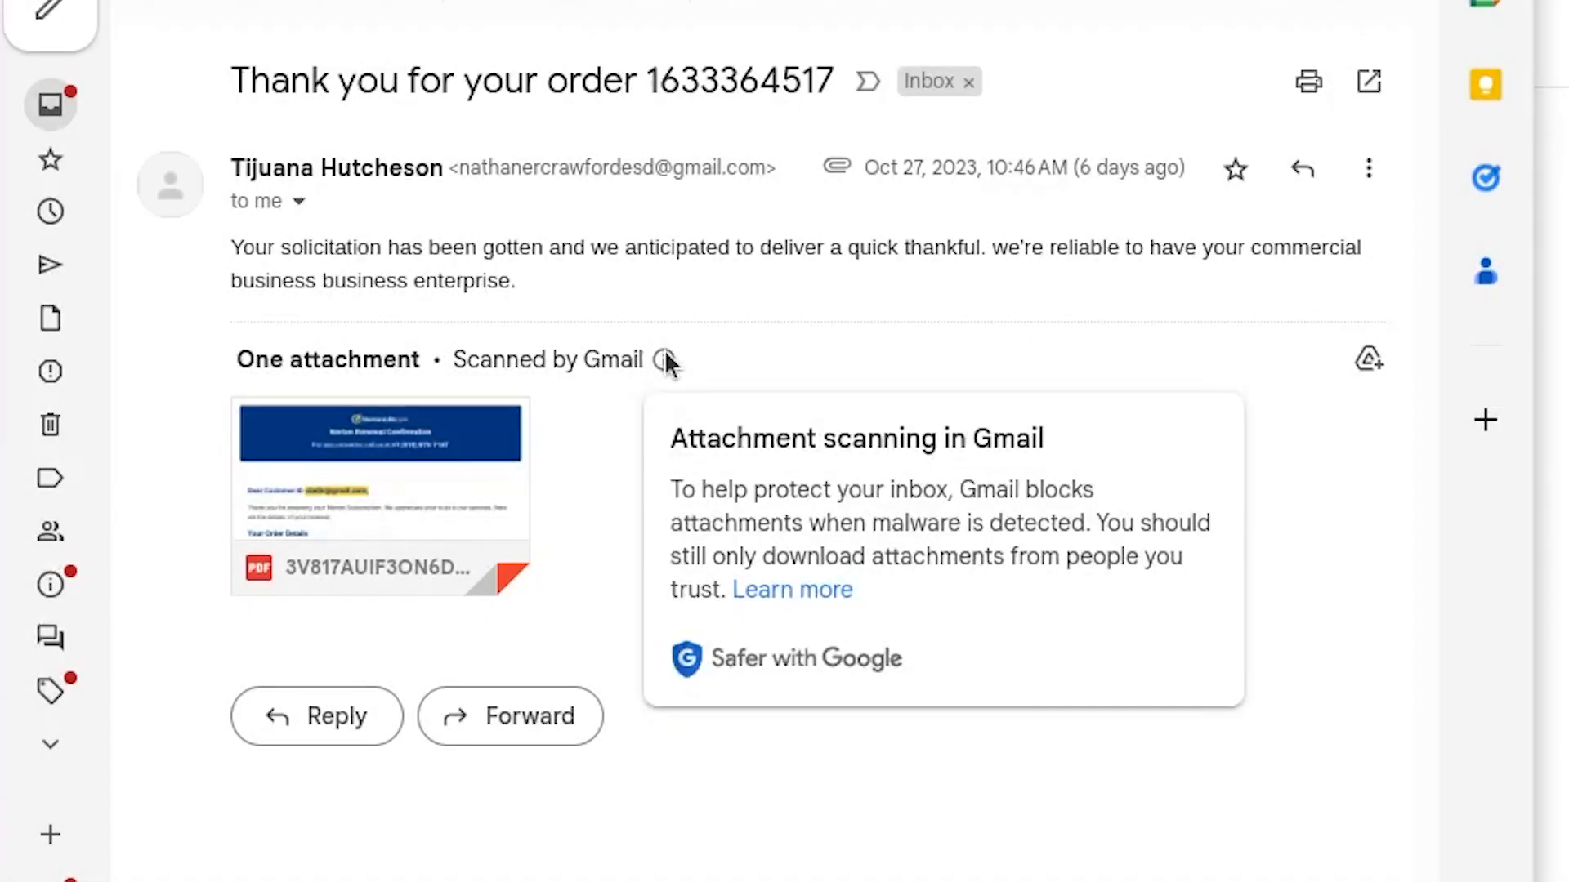
pyautogui.moveTo(847, 483)
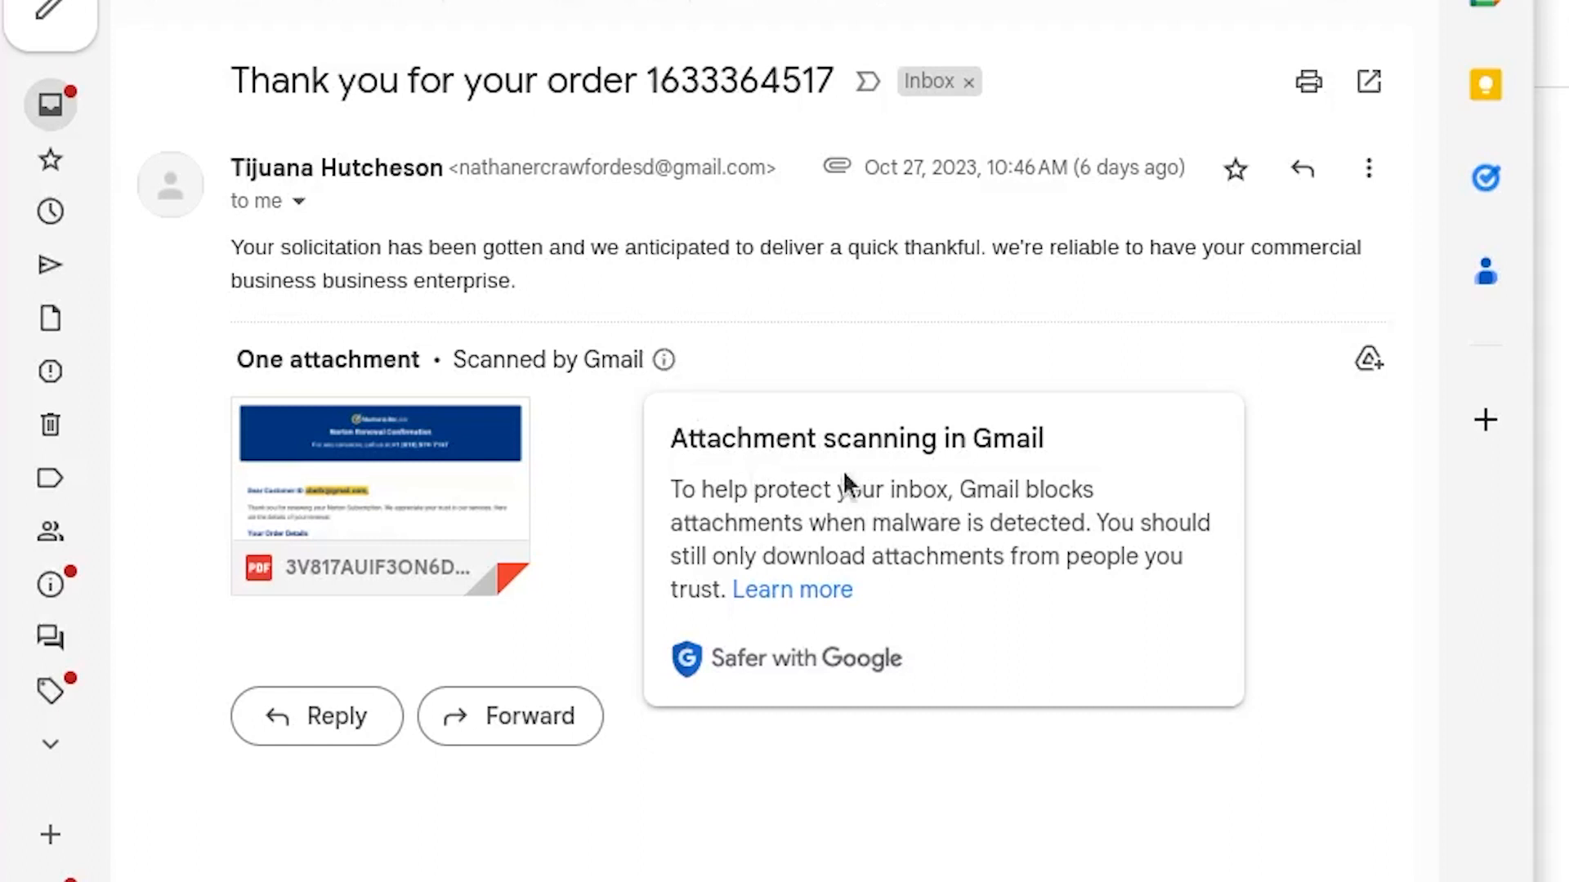
pyautogui.moveTo(985, 616)
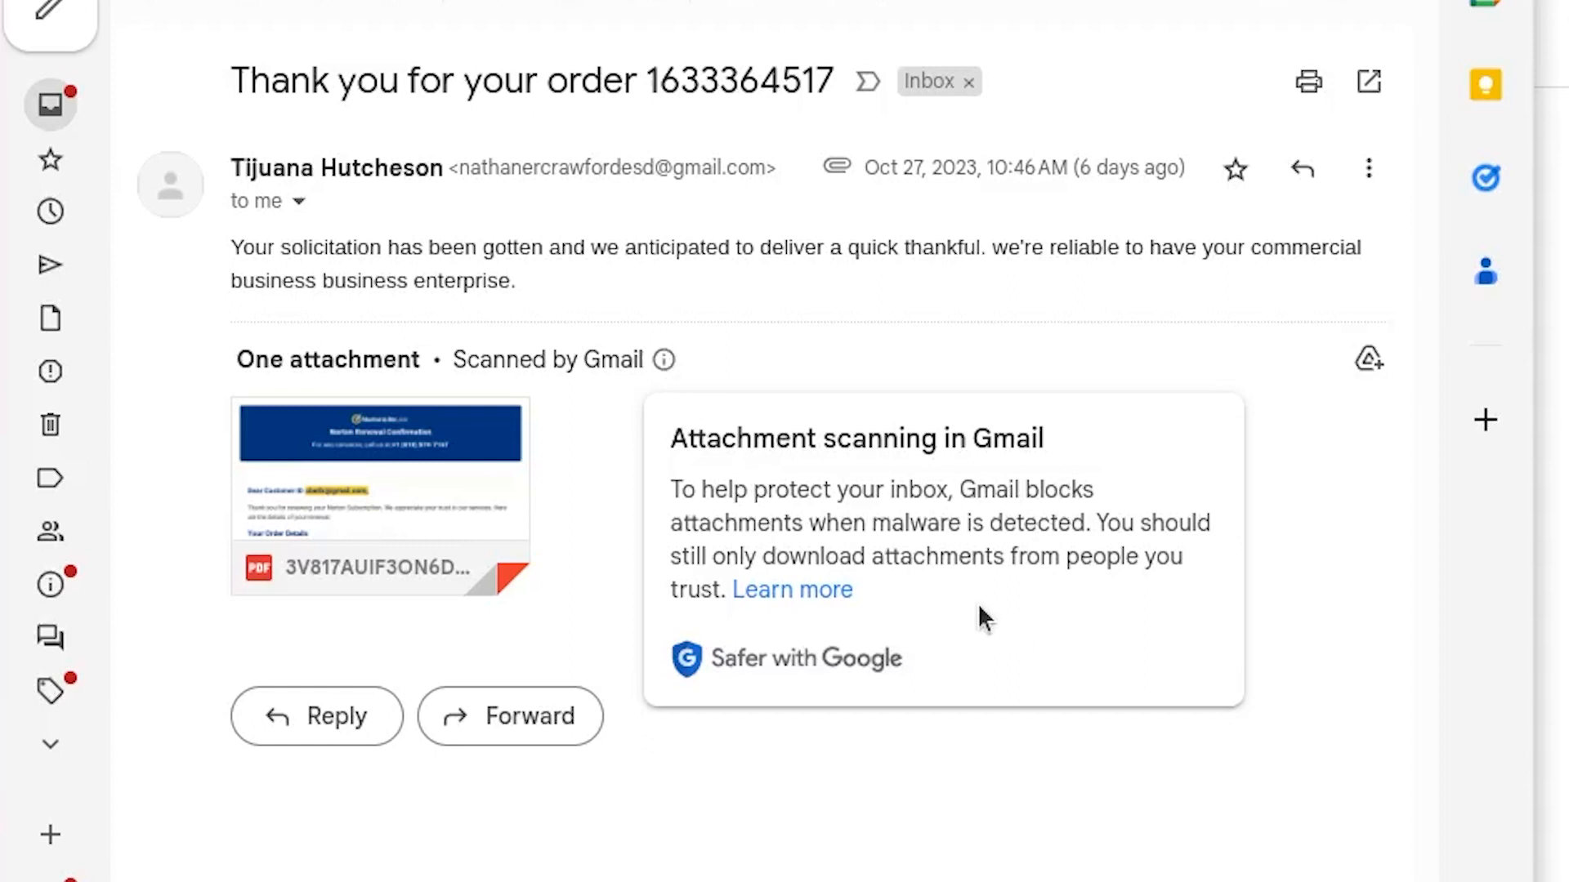
pyautogui.moveTo(921, 578)
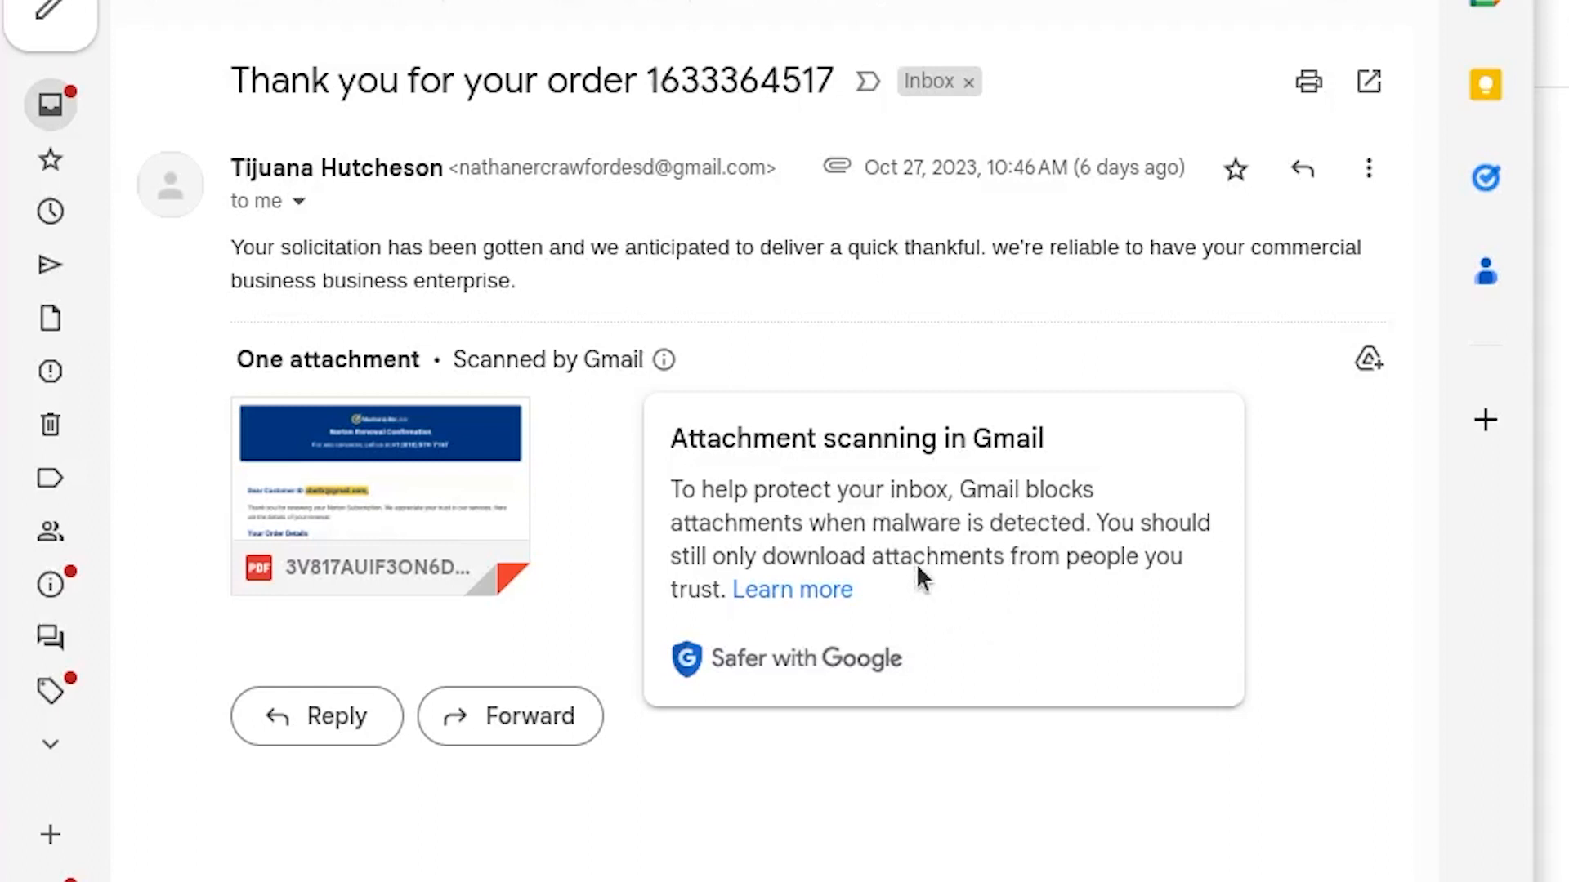
pyautogui.moveTo(863, 648)
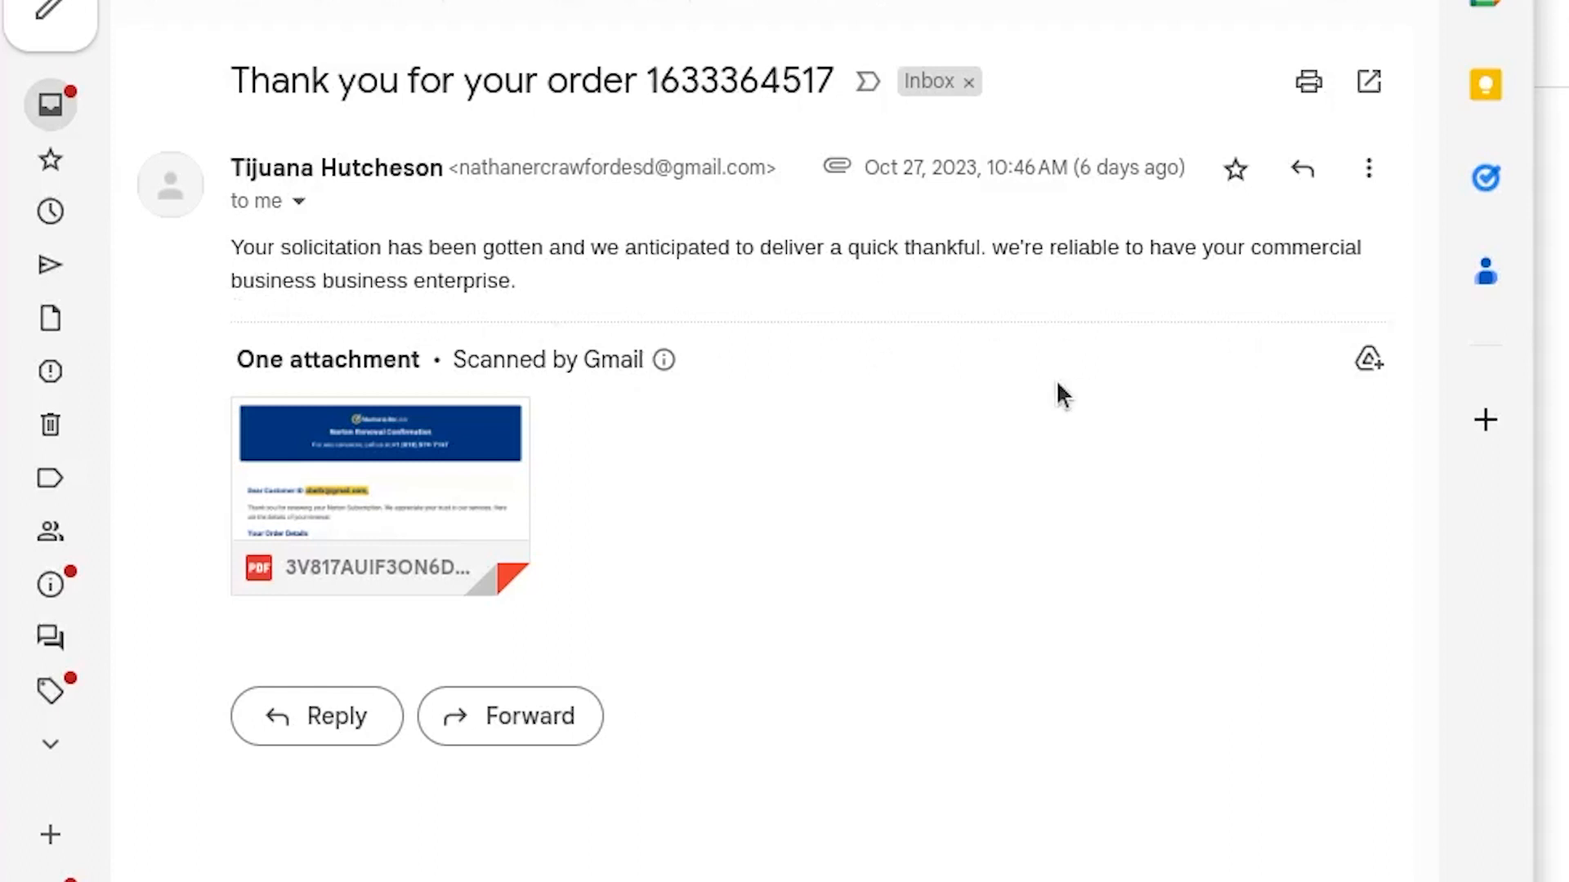
pyautogui.moveTo(779, 528)
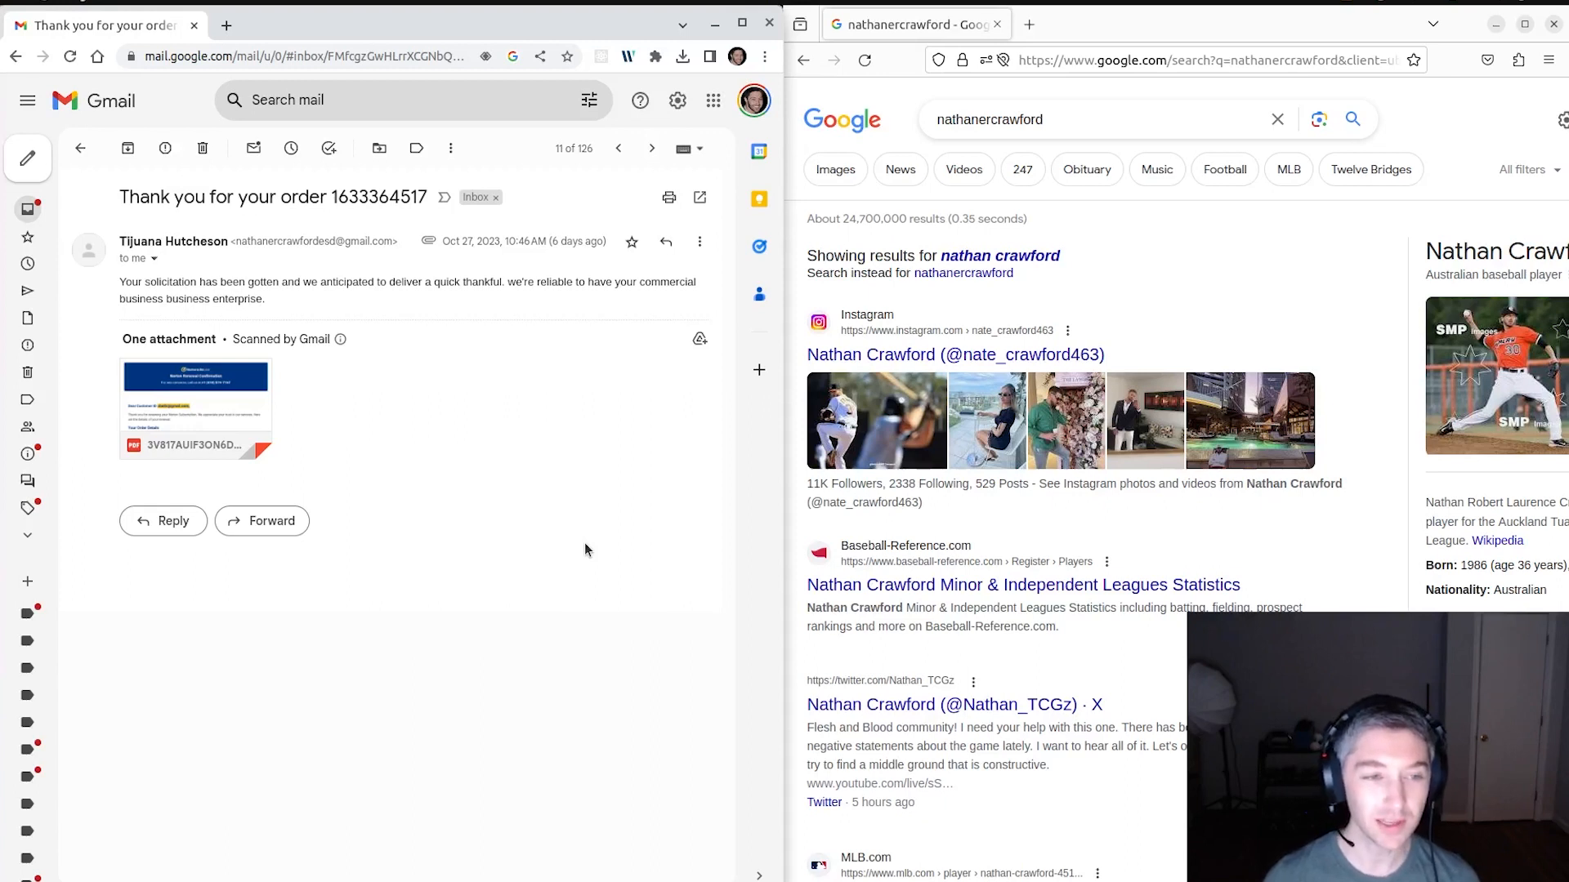
pyautogui.moveTo(483, 575)
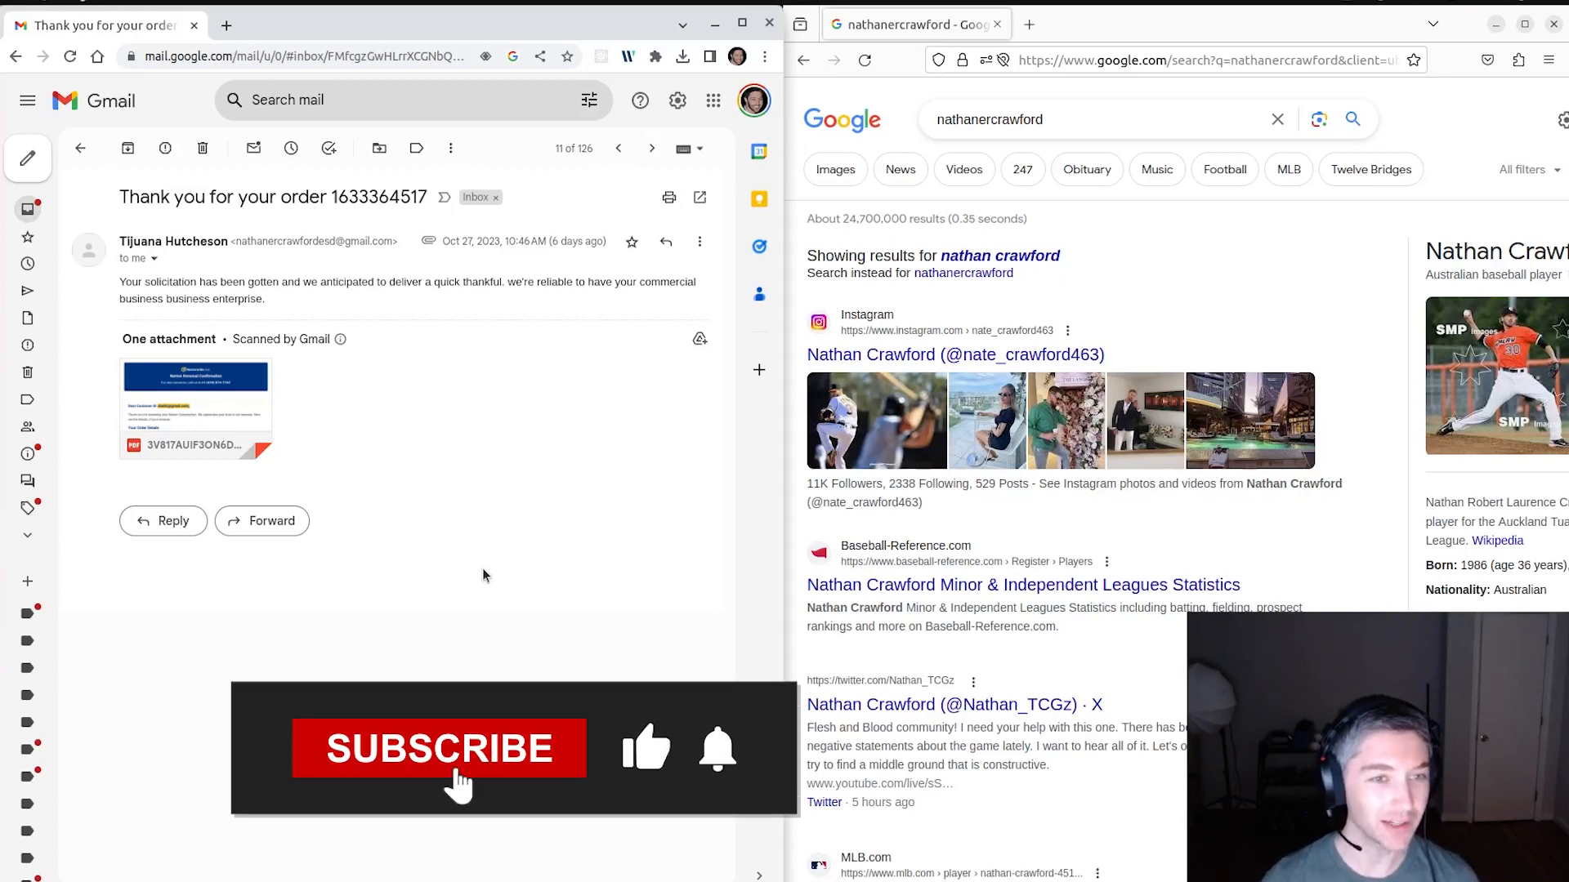
pyautogui.click(438, 748)
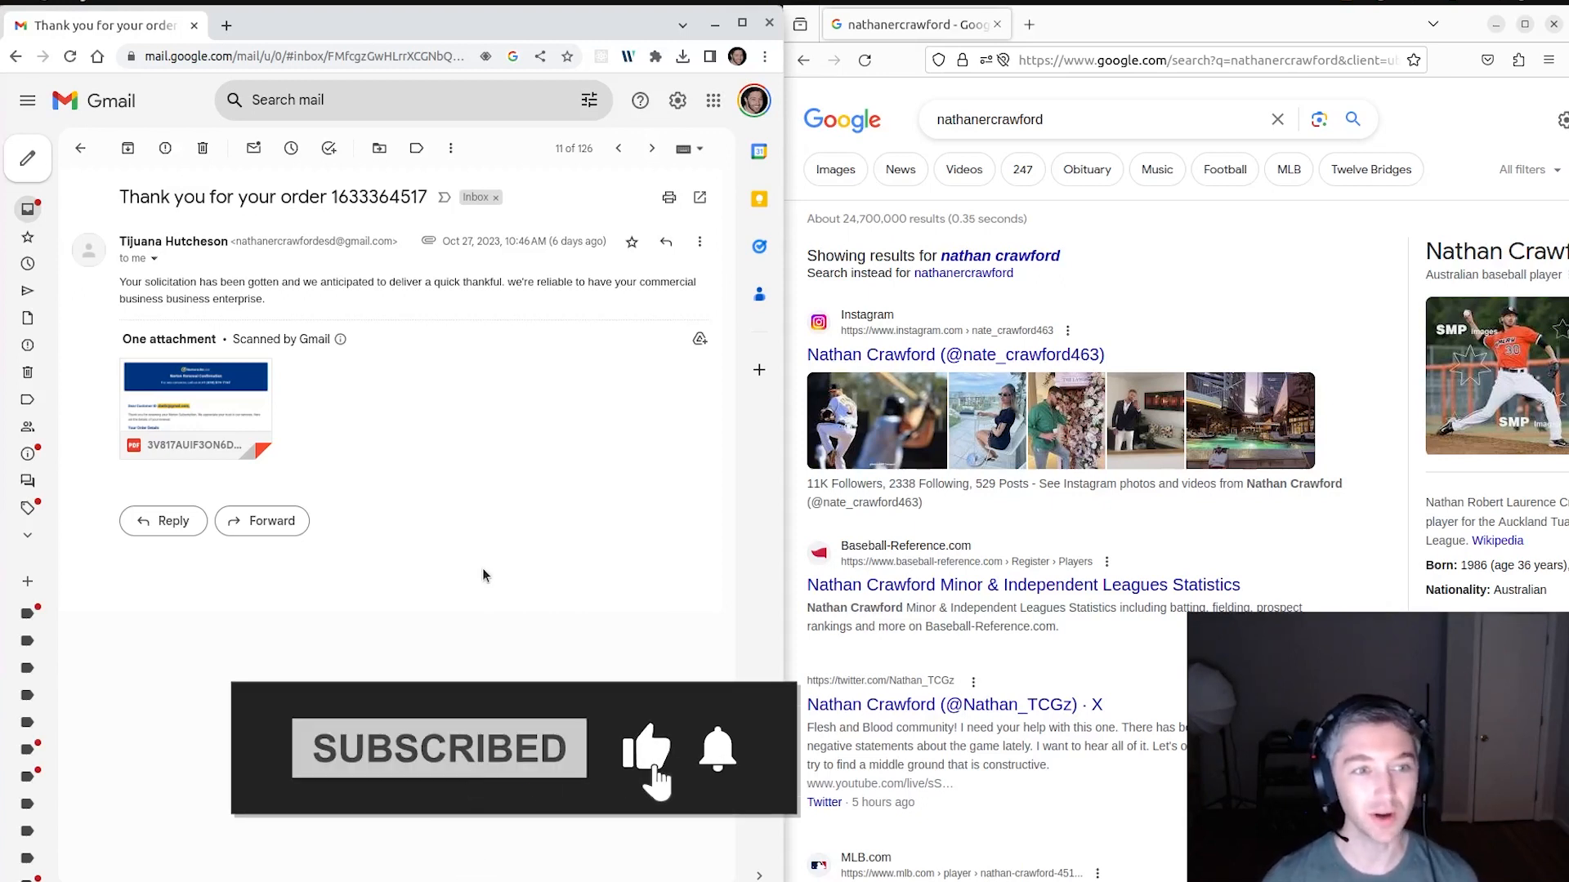